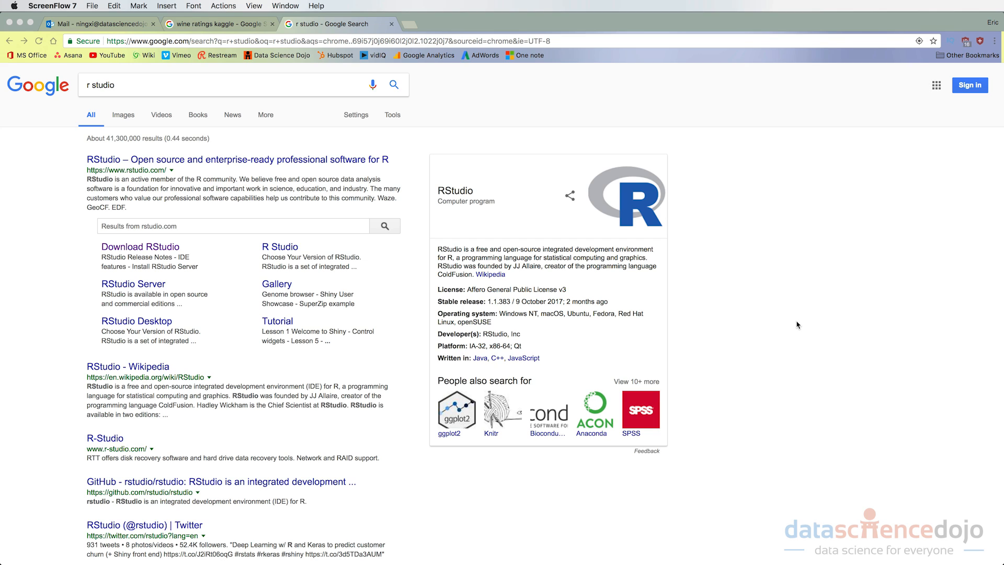
mouse_move(787, 278)
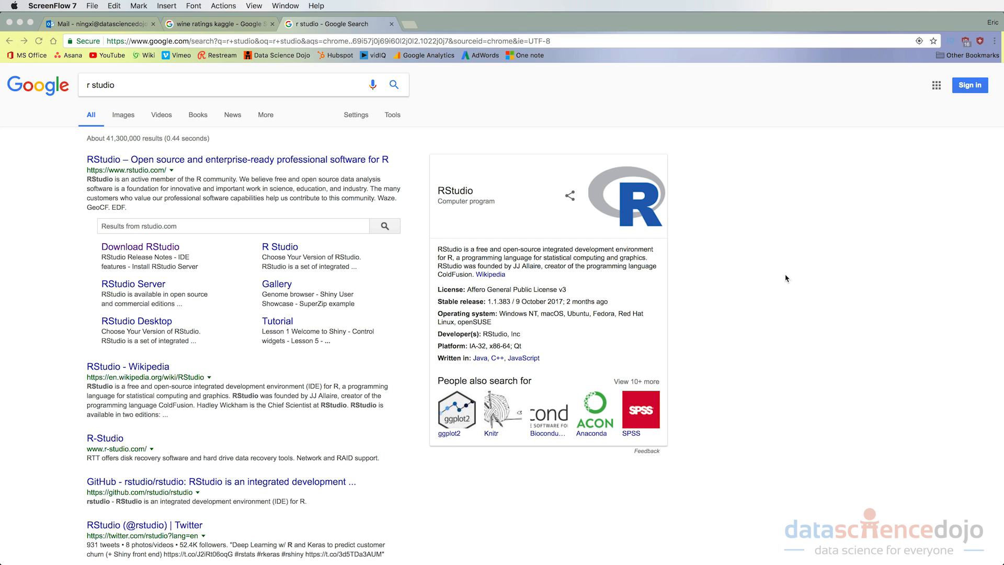
mouse_move(387, 152)
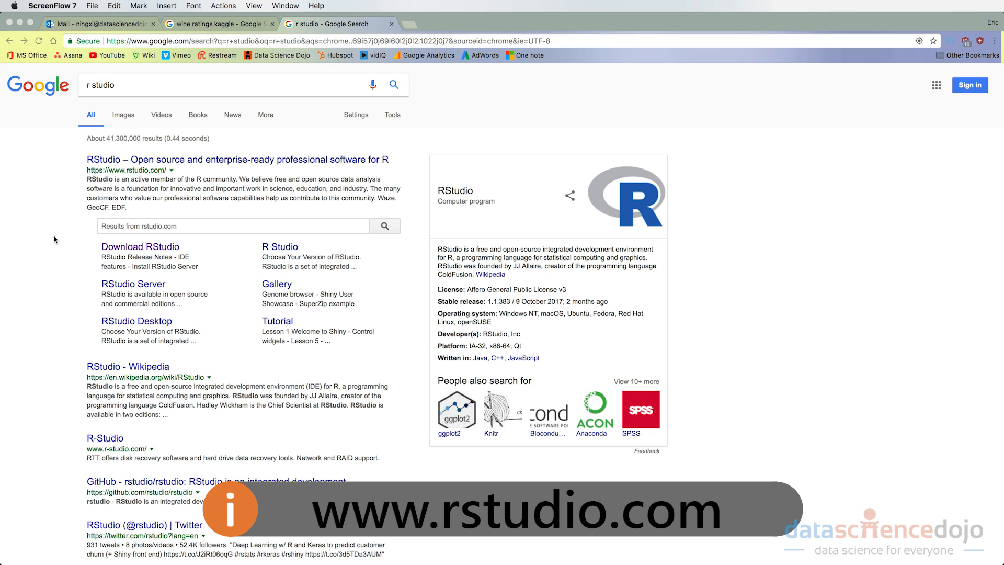
mouse_move(218, 253)
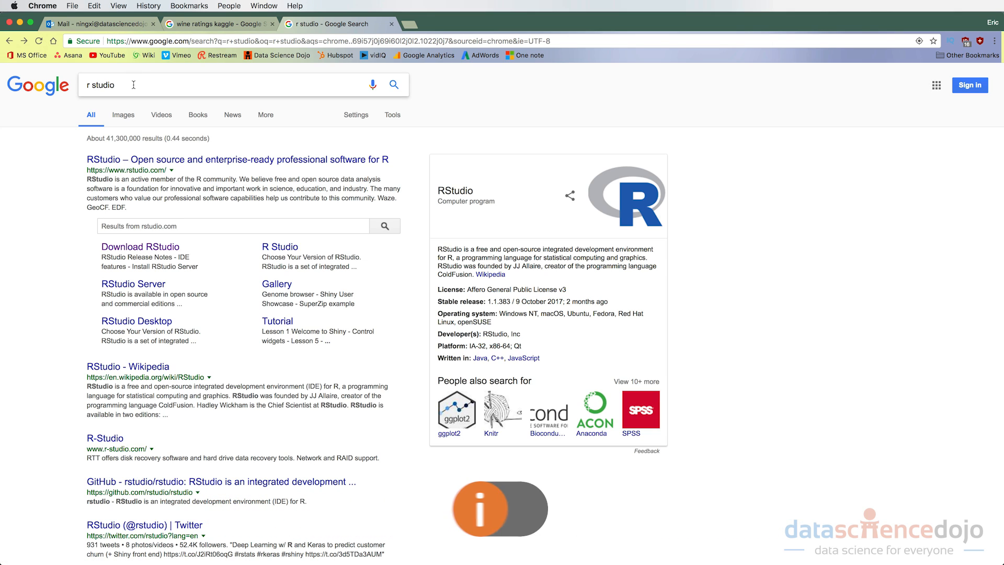
mouse_move(170, 249)
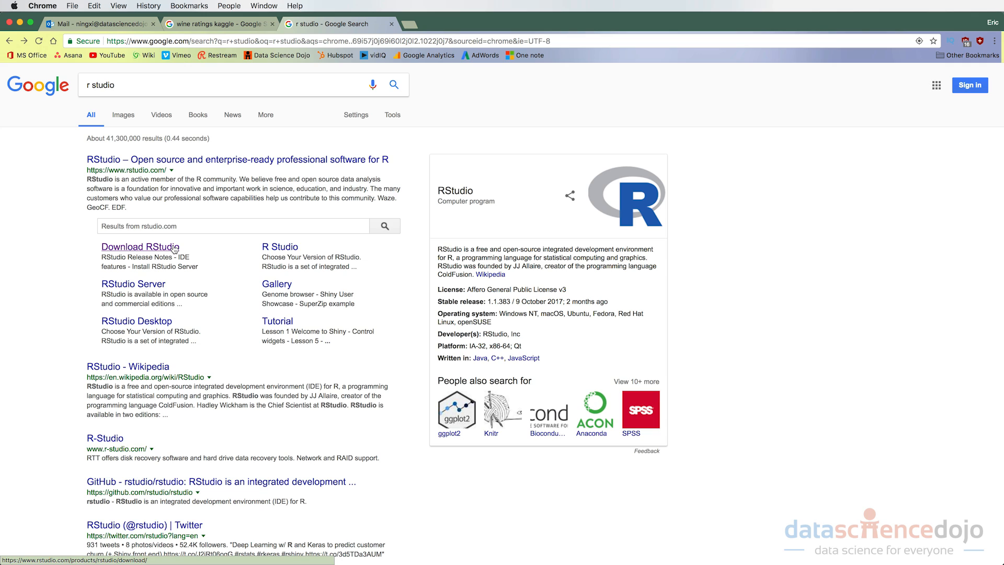
- Reach the RStudio Desktop Open Source download page from the Google results
left_click(139, 247)
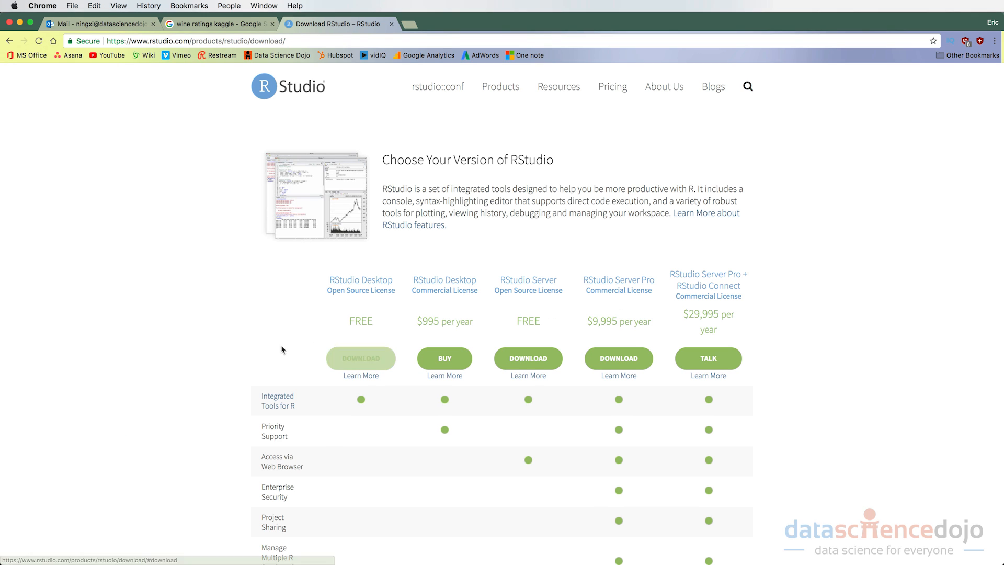
mouse_move(360, 358)
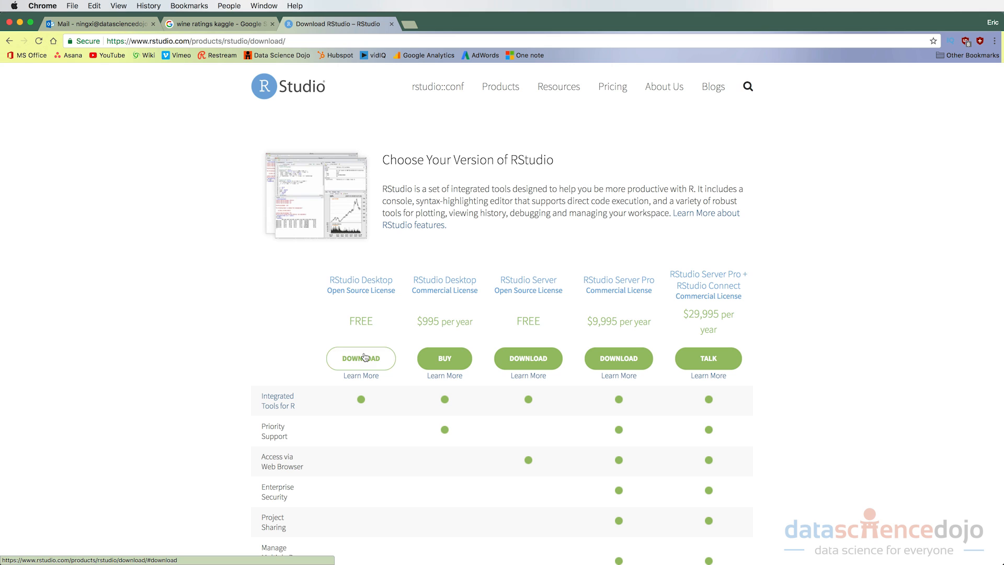
left_click(360, 358)
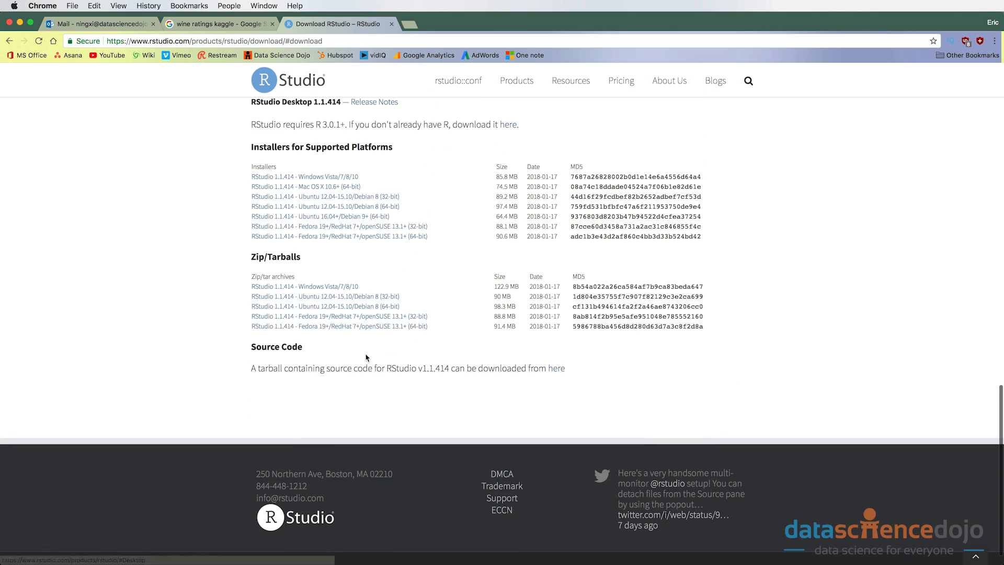
mouse_move(495, 186)
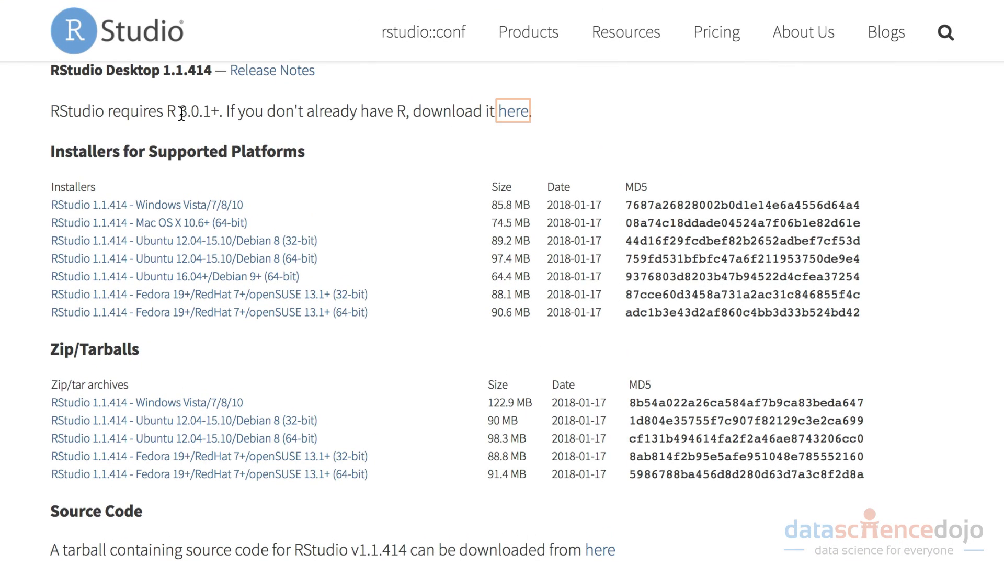
mouse_move(475, 138)
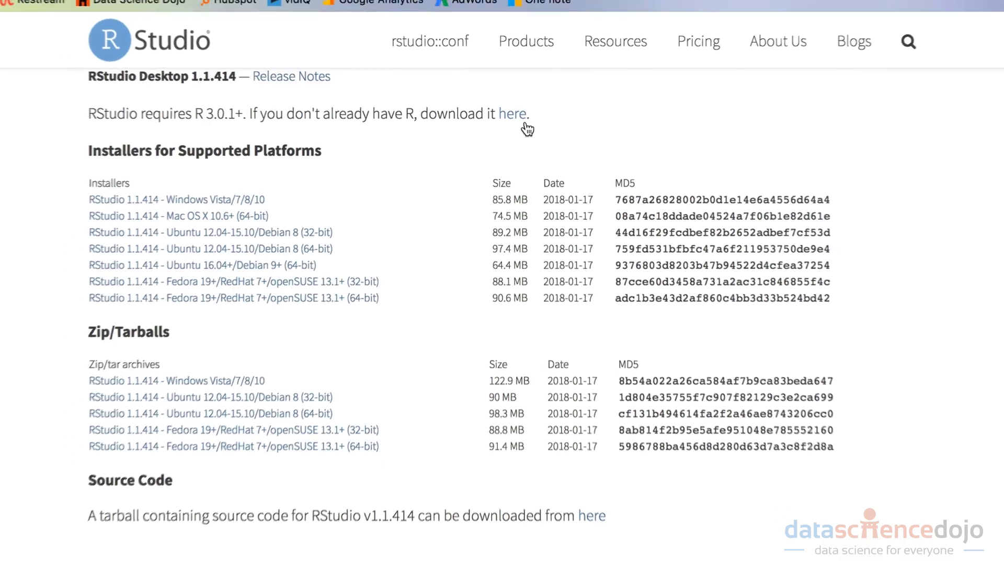
- Follow the R download link to CRAN, peek at the Mac OS X download and return to the front page
left_click(512, 113)
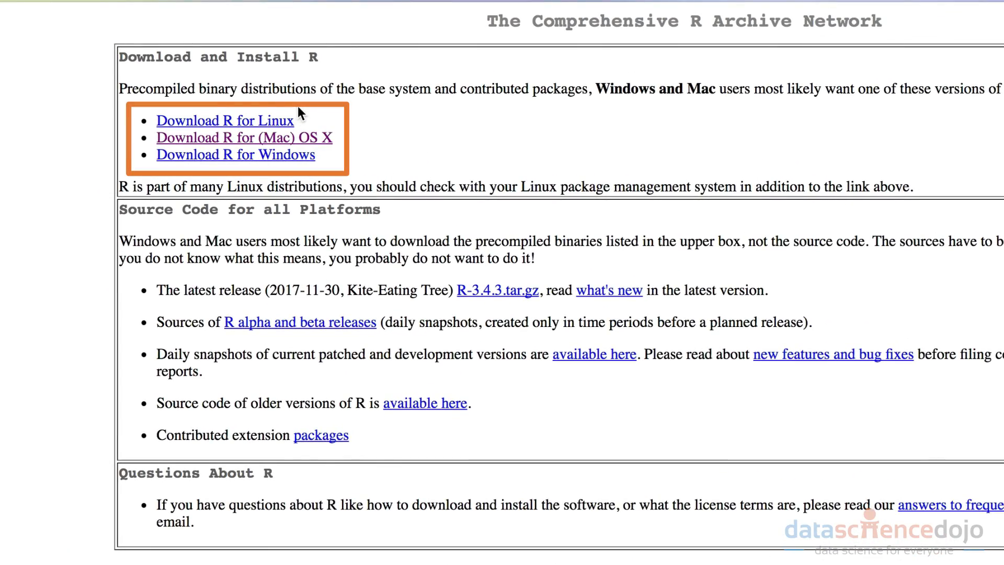
left_click(244, 137)
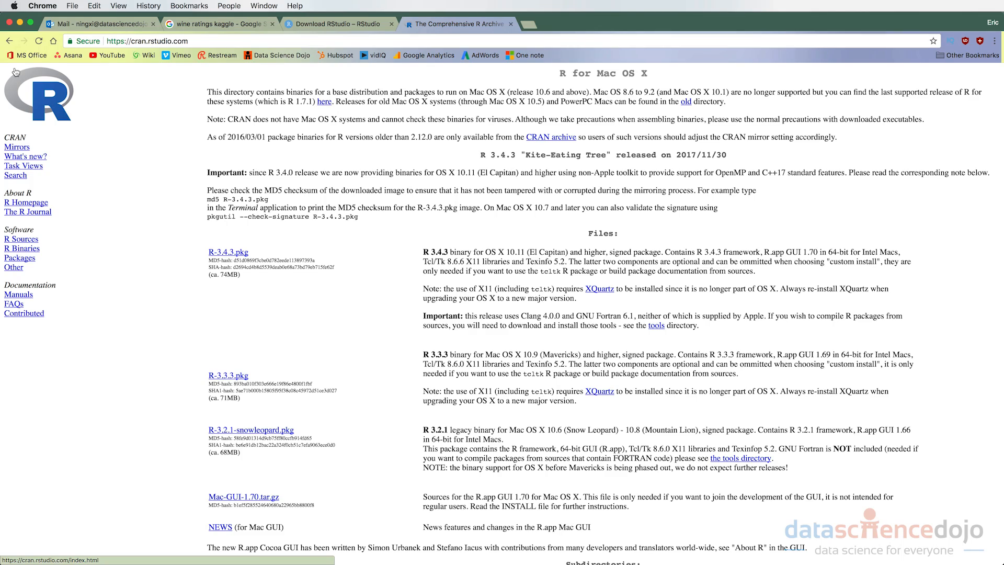
left_click(9, 41)
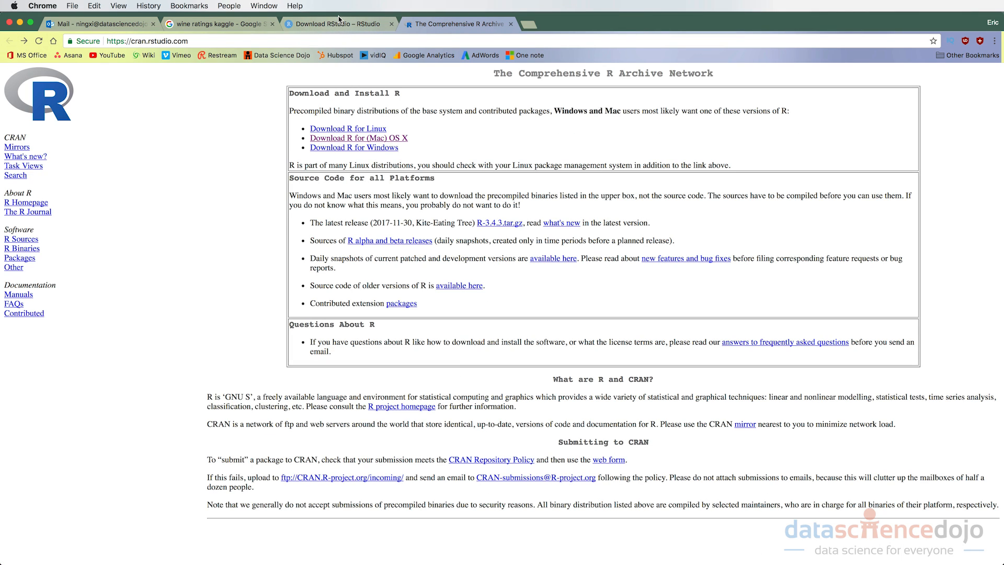
- Flip between the RStudio download tab and the CRAN tab
left_click(332, 24)
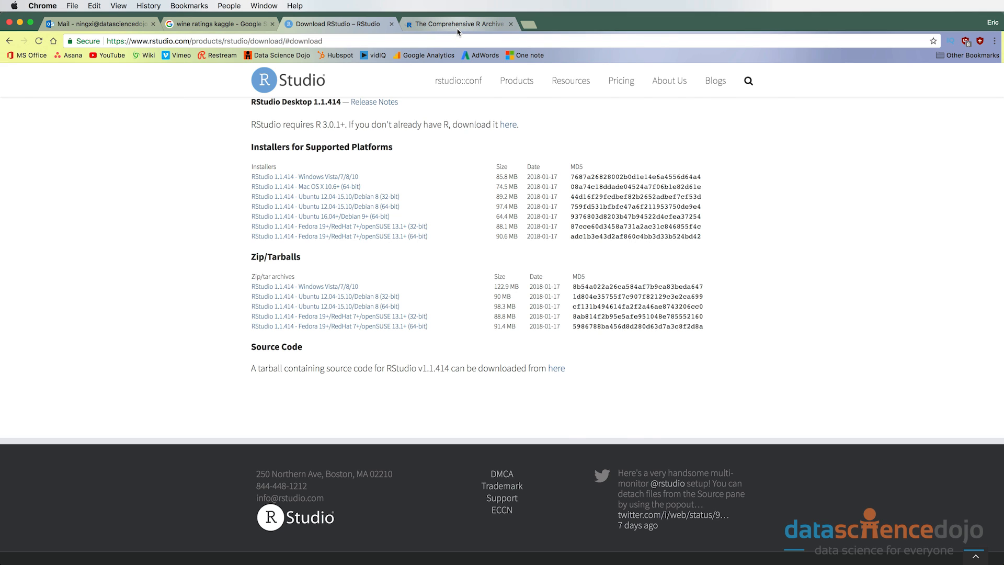
left_click(457, 24)
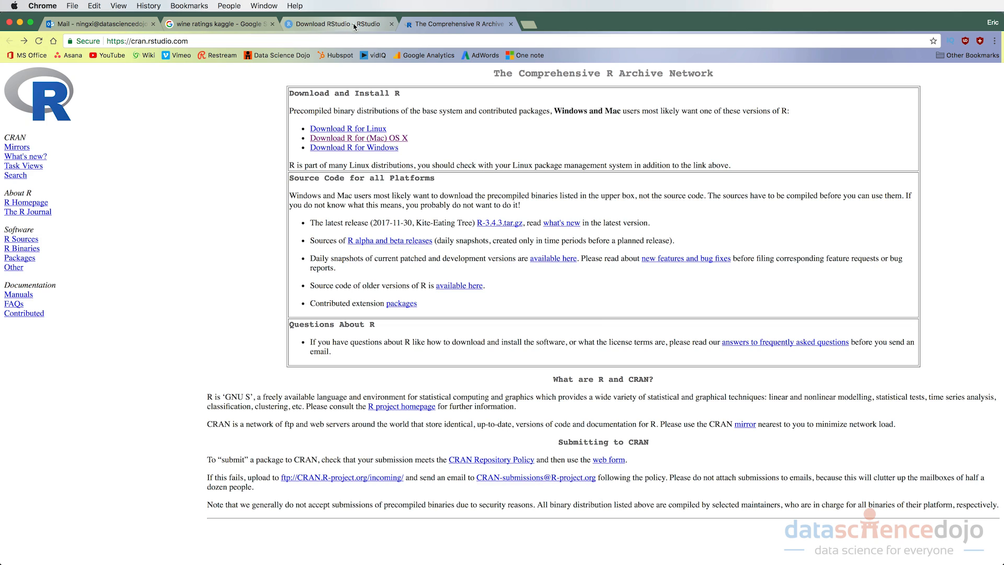
- Start downloading RStudio 1.1.414 for Mac OS X 10.6+, then cancel the save prompt
left_click(336, 24)
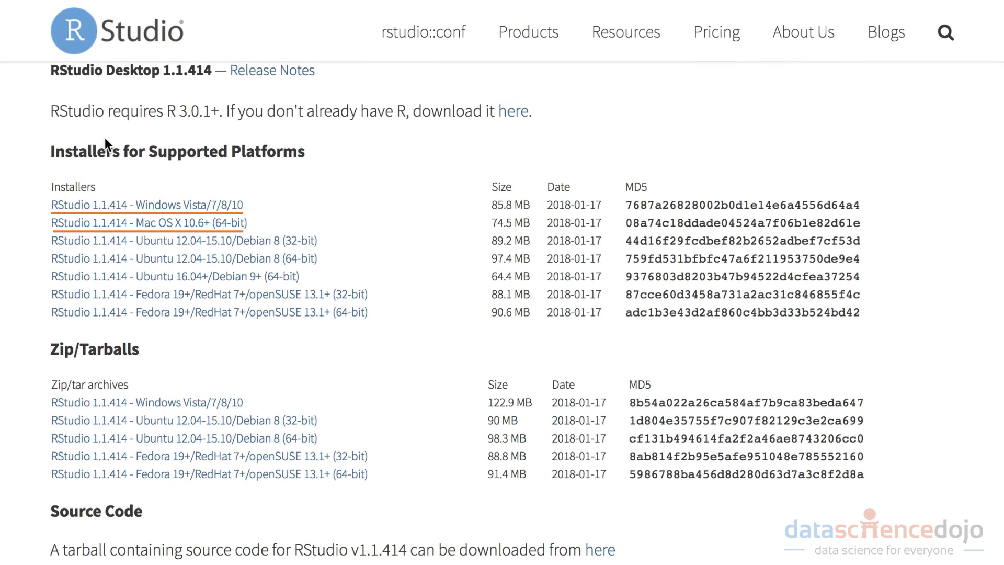
mouse_move(106, 157)
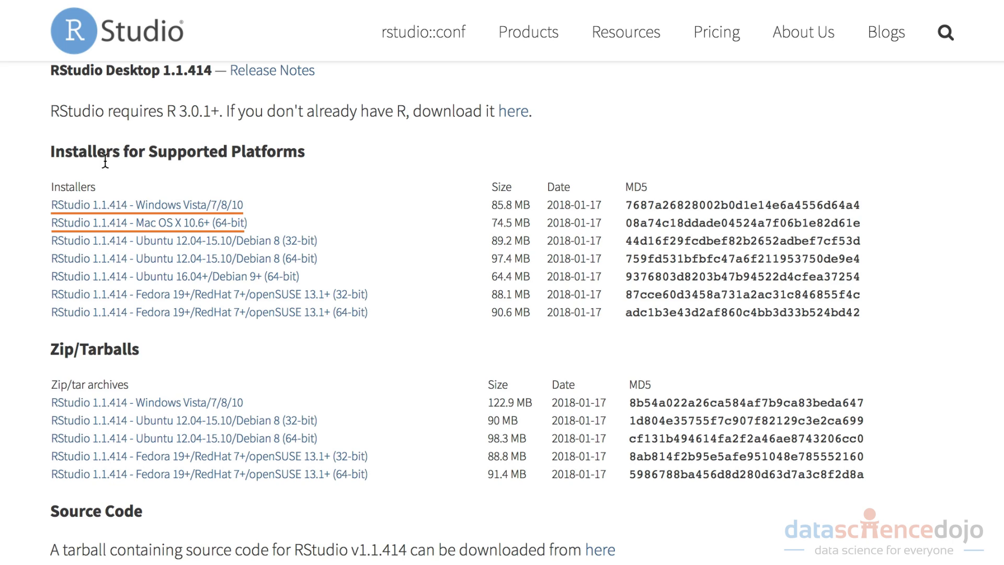
mouse_move(267, 186)
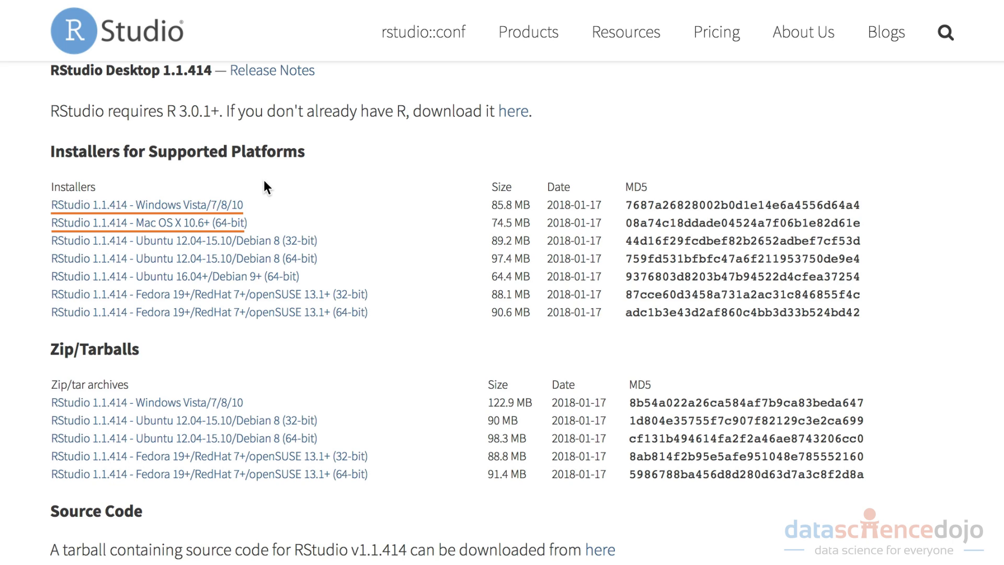
mouse_move(474, 72)
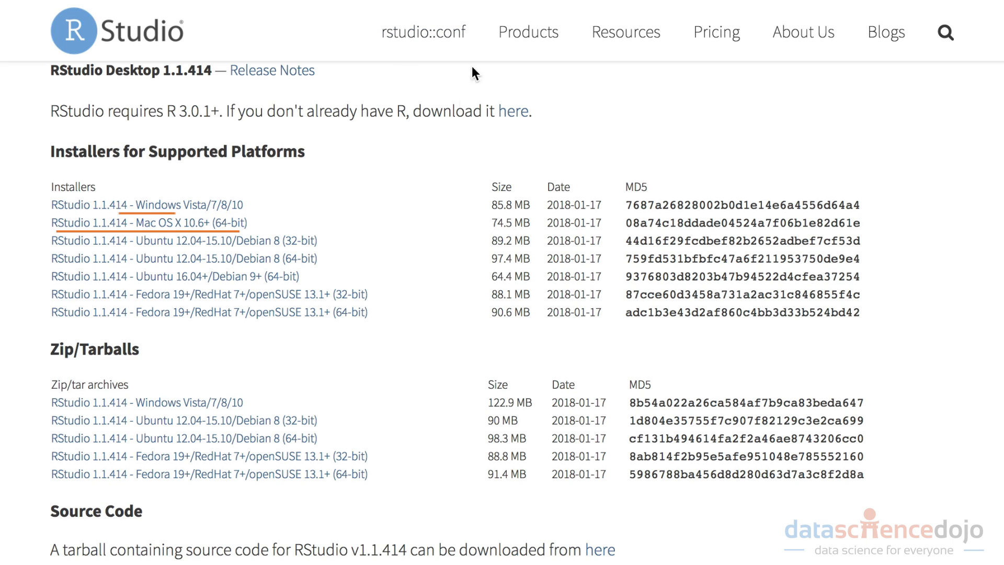
left_click(130, 222)
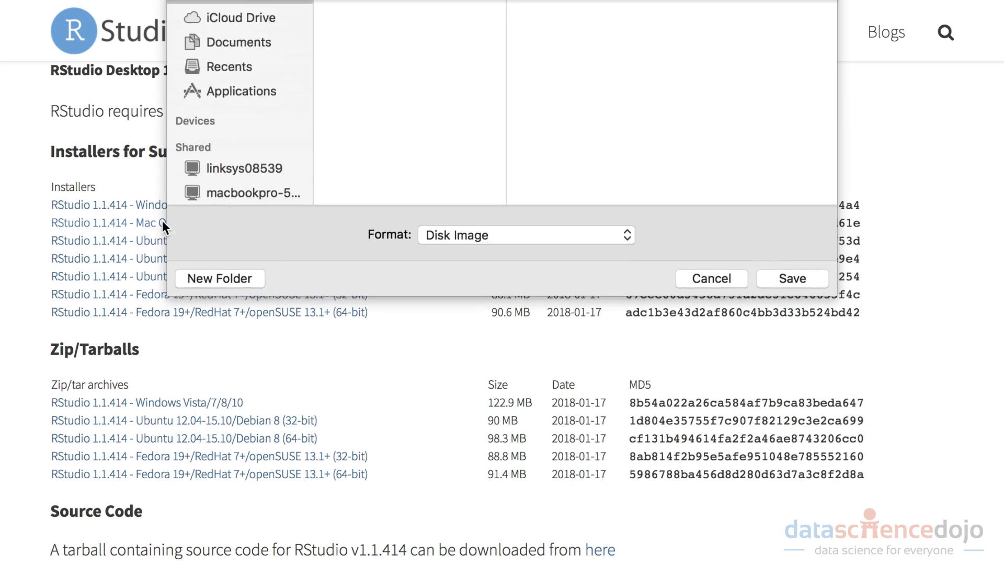
left_click(649, 25)
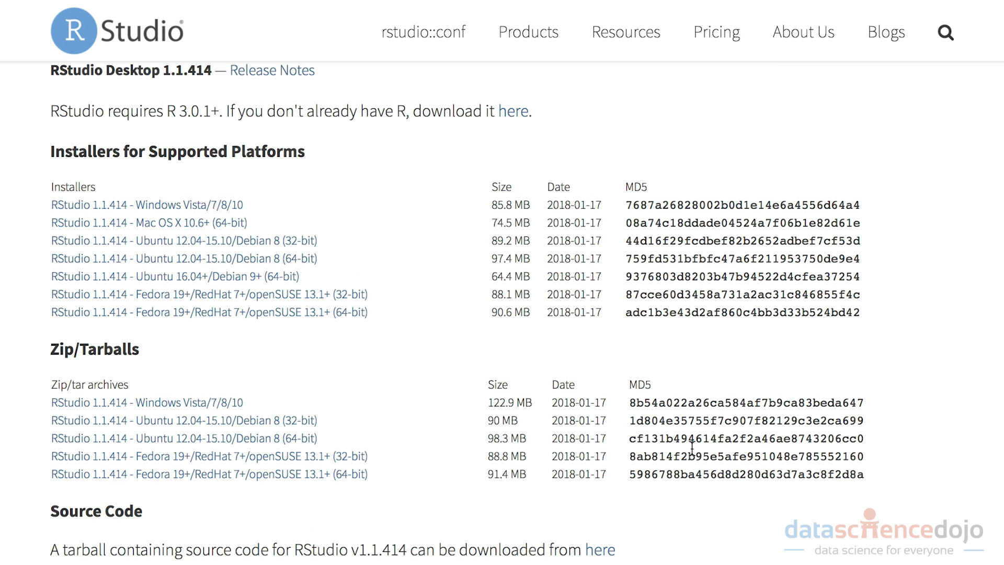
mouse_move(239, 219)
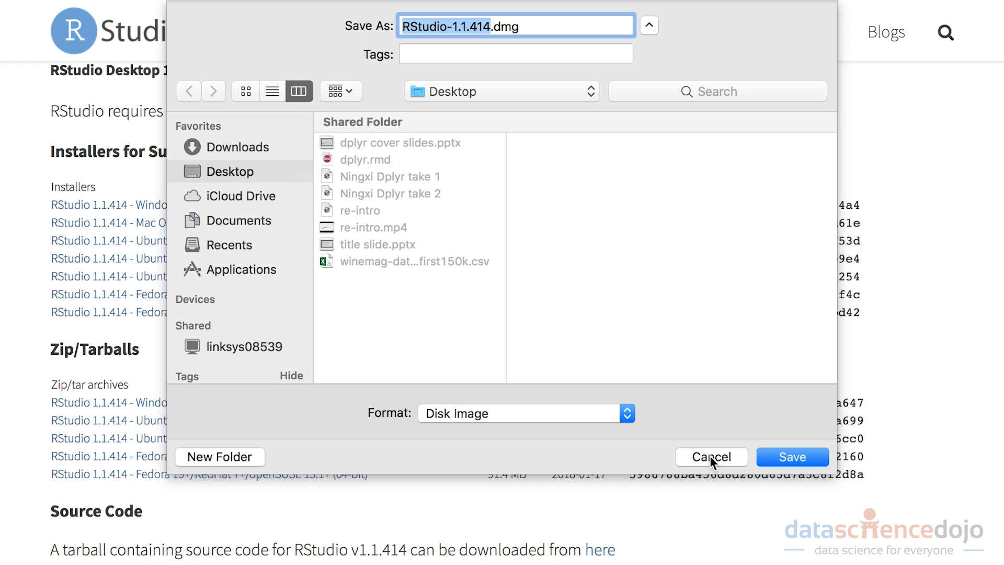
left_click(711, 457)
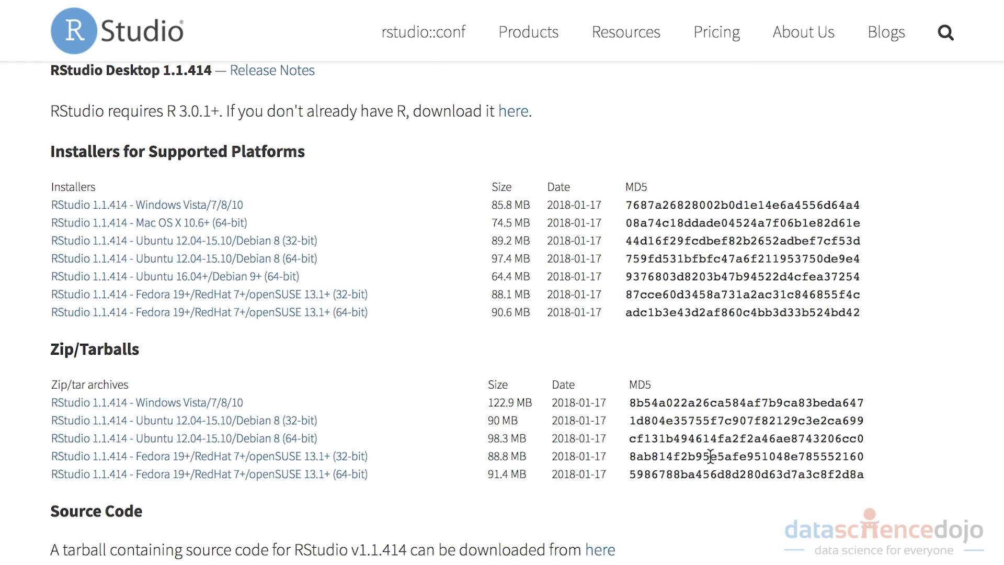
mouse_move(698, 433)
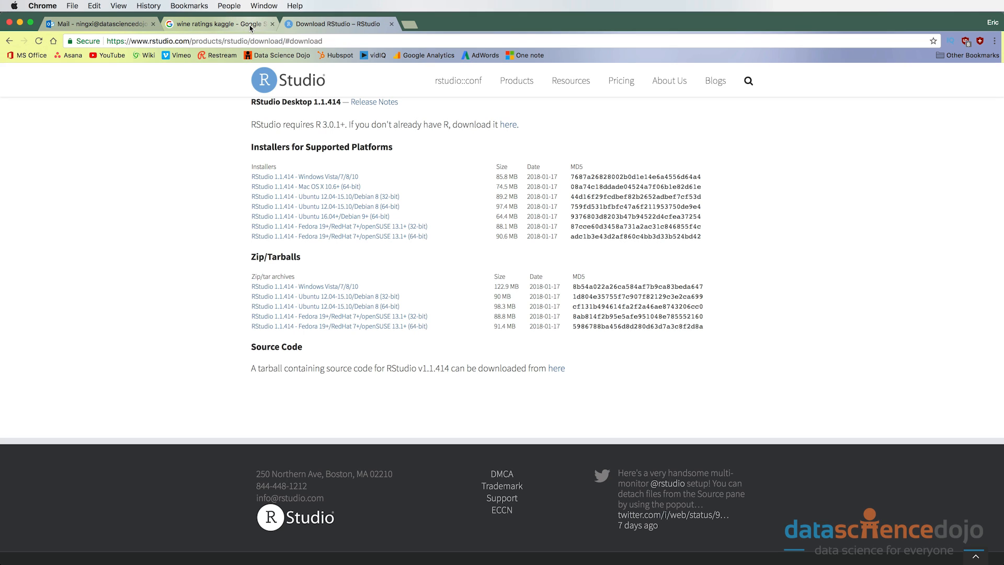
left_click(218, 25)
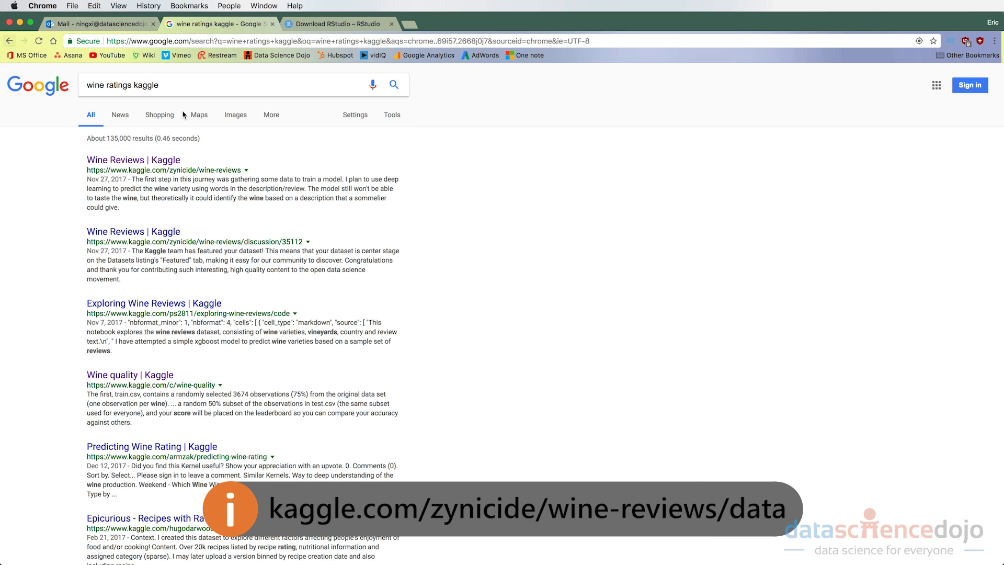
mouse_move(192, 169)
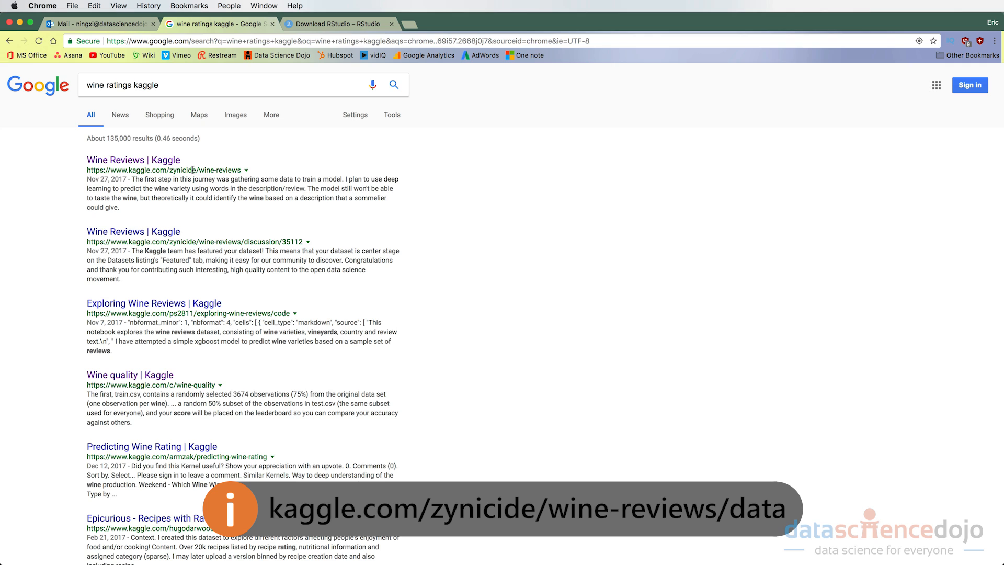
left_click(132, 159)
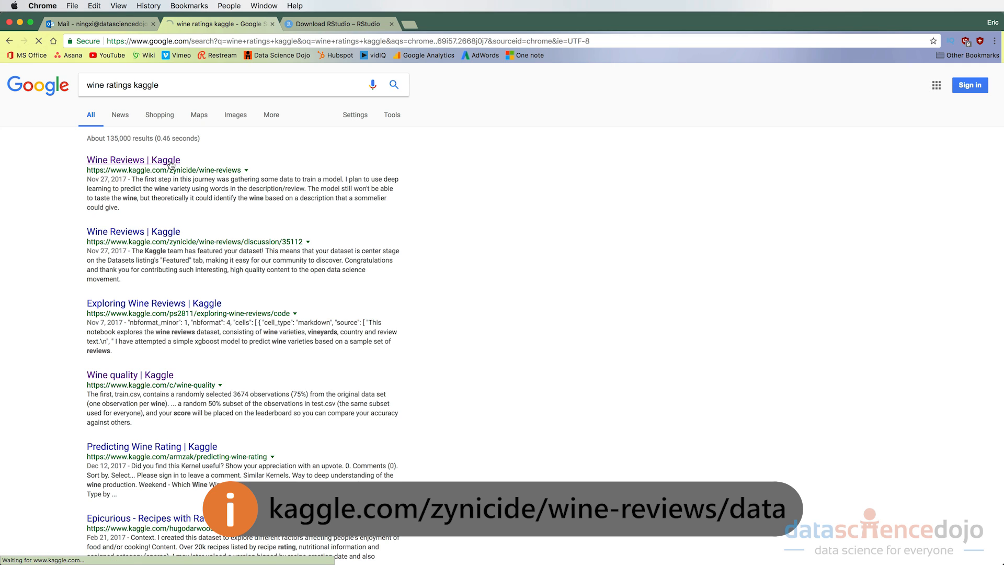
left_click(132, 159)
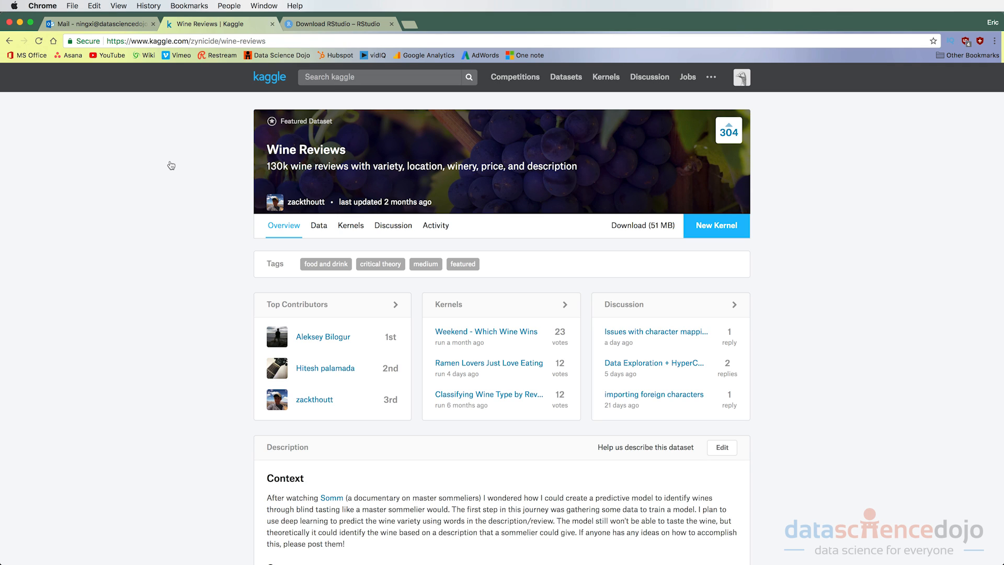
mouse_move(186, 237)
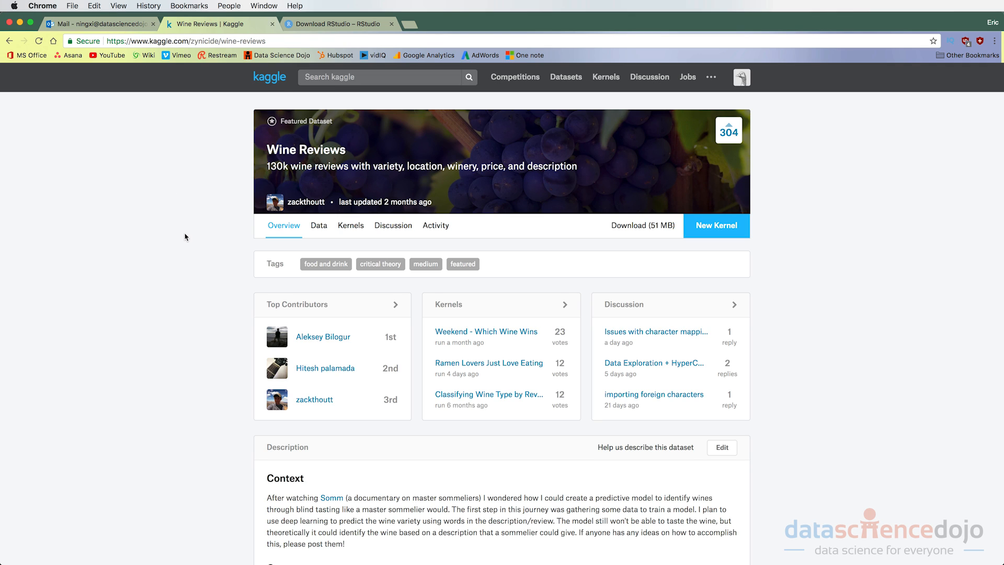
scroll("down", 3)
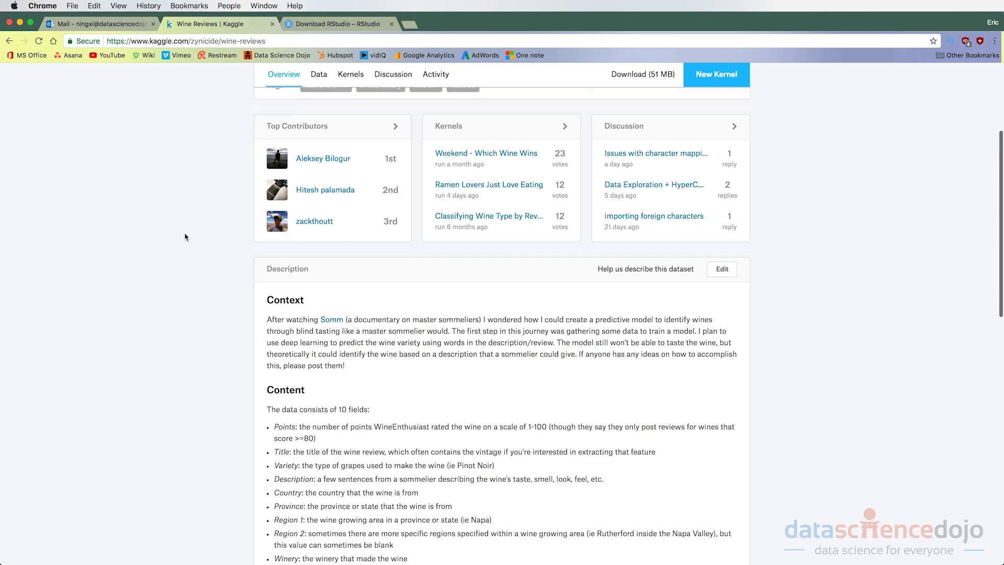
scroll("down", 3)
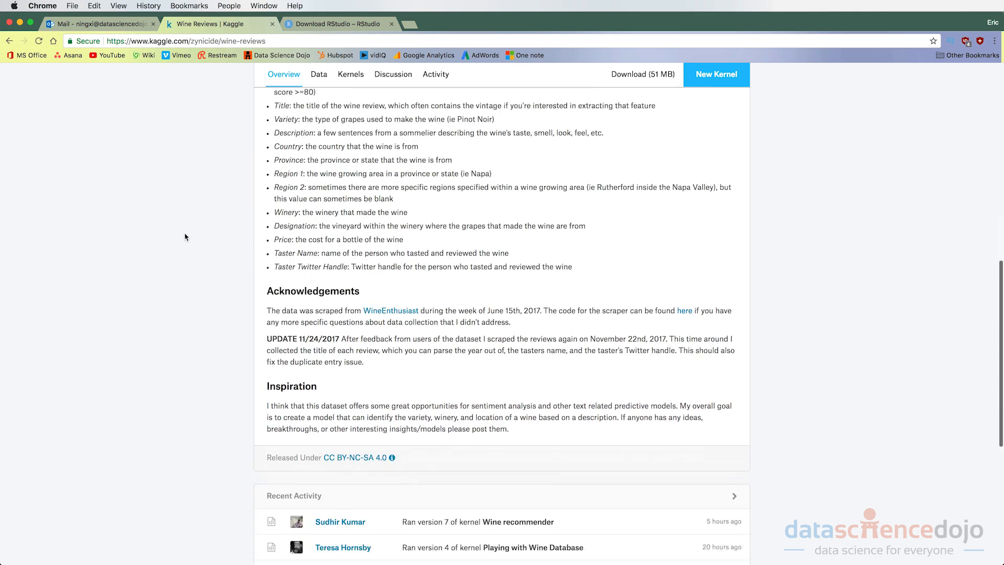
scroll("up", 3)
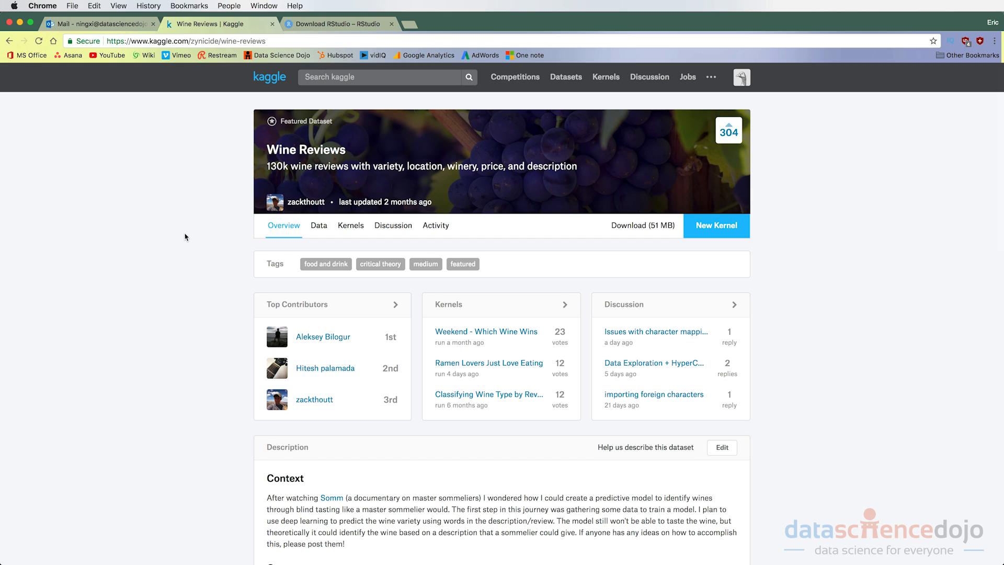
scroll("down", 3)
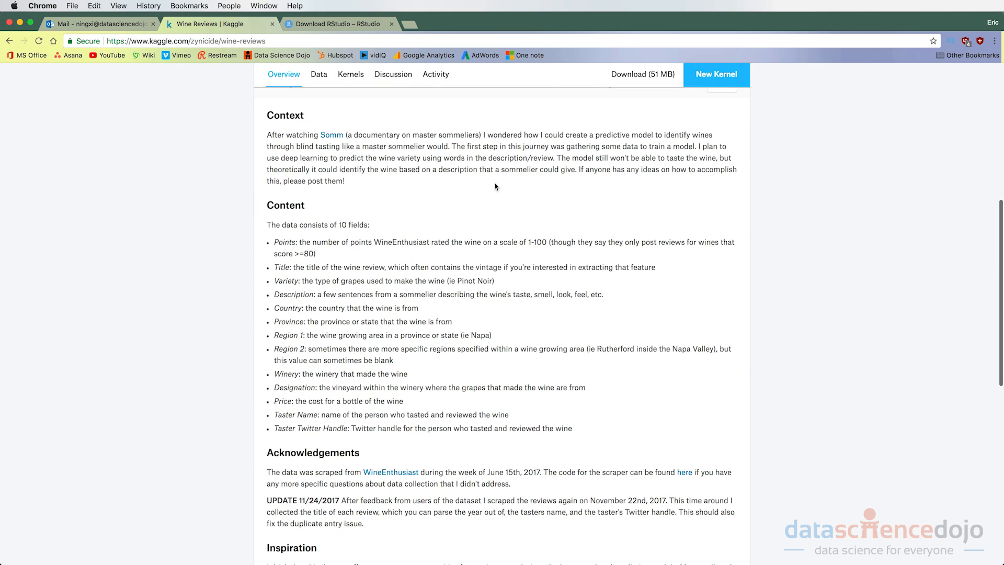
mouse_move(417, 221)
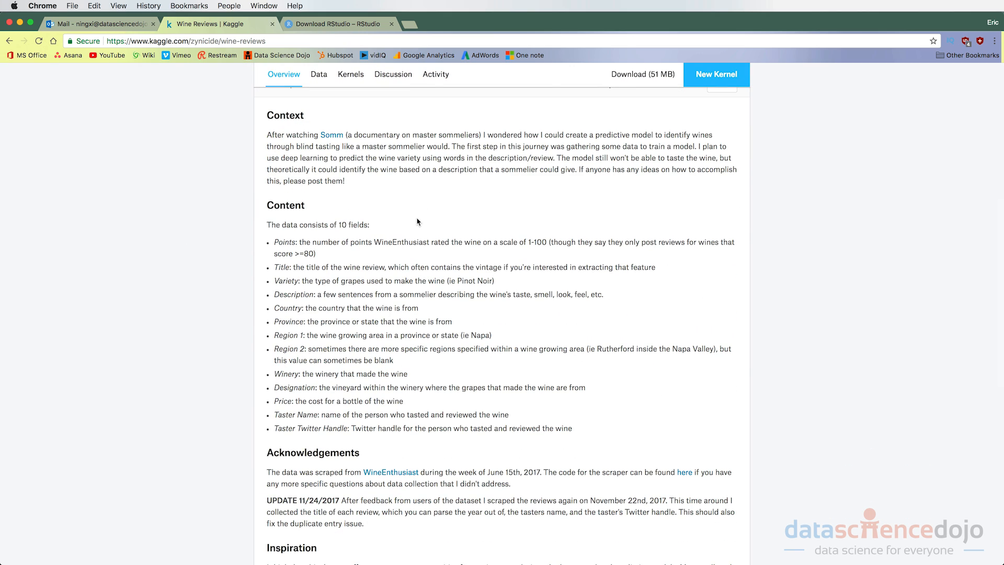
scroll("down", 3)
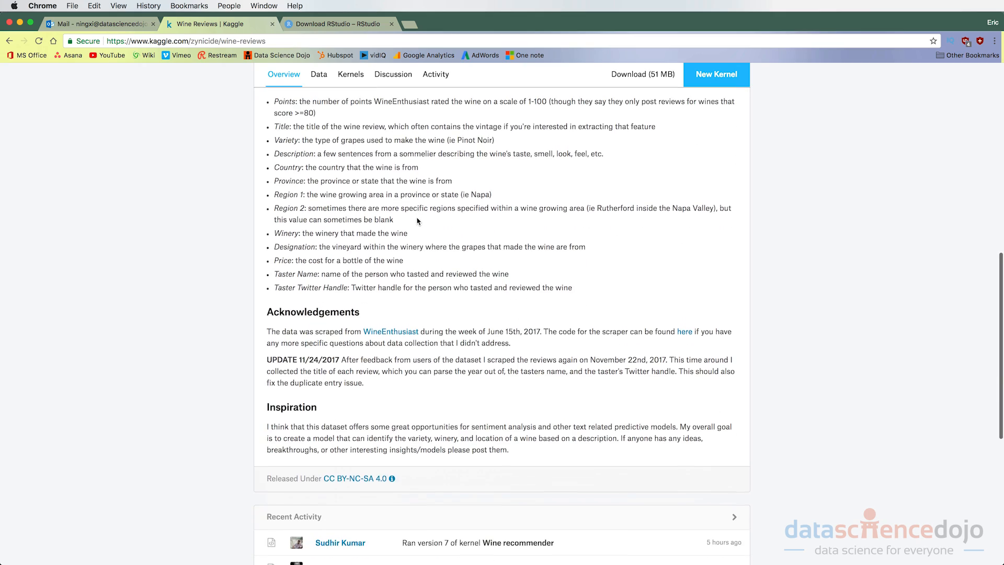
scroll("down", 3)
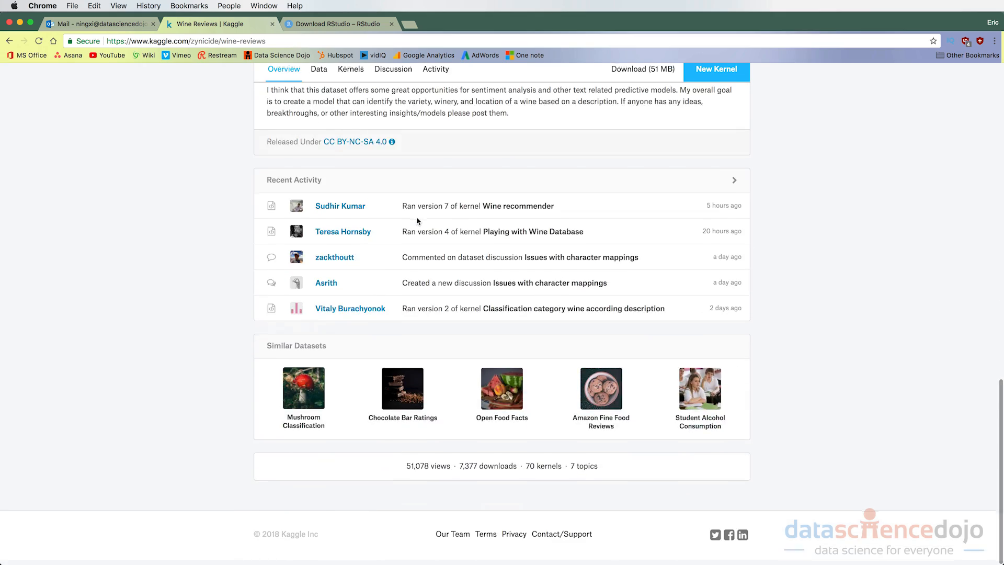
scroll("up", 3)
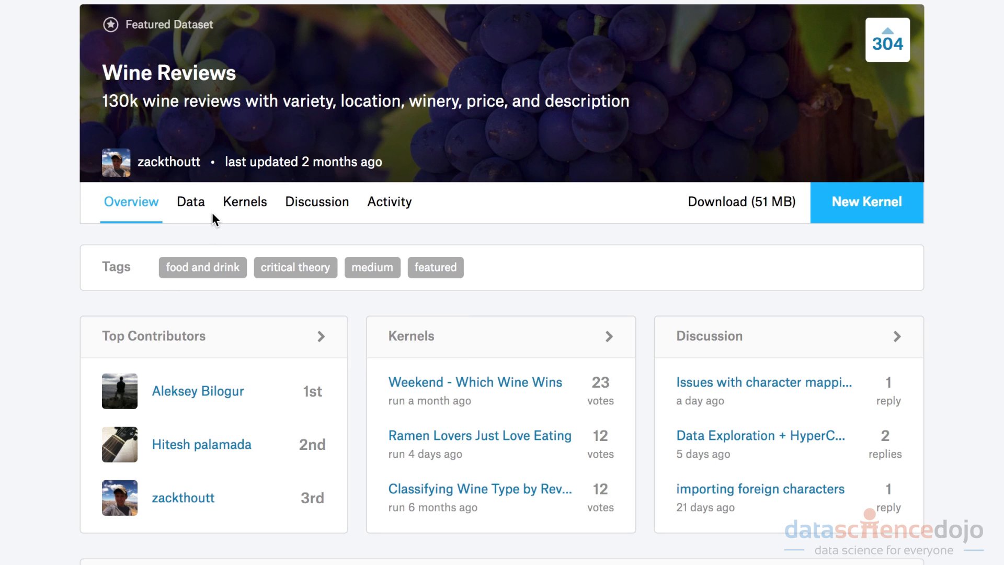
- Download winemag-data_first150k.csv from the Kaggle Data tab to the Desktop as wine.zip
left_click(190, 202)
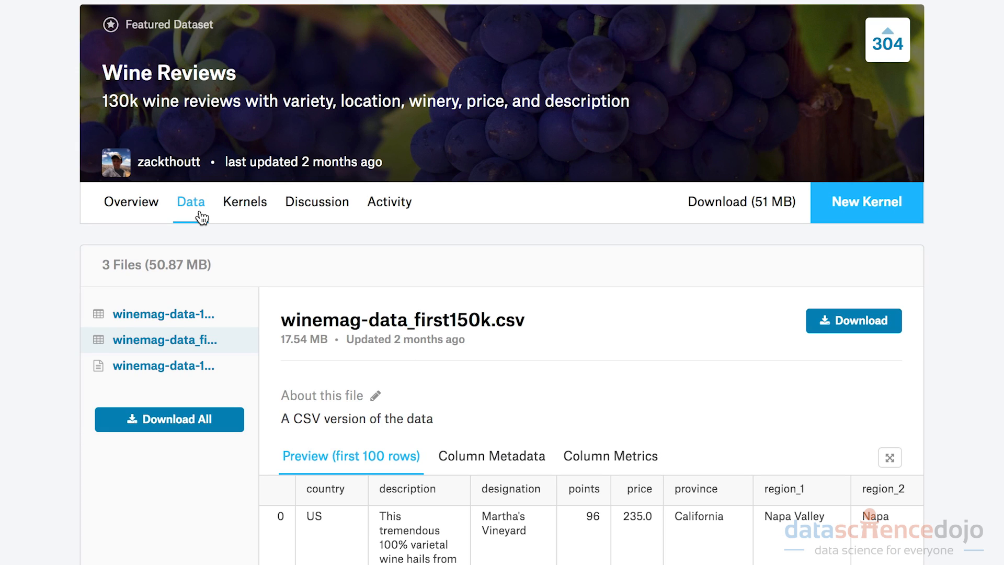
mouse_move(182, 339)
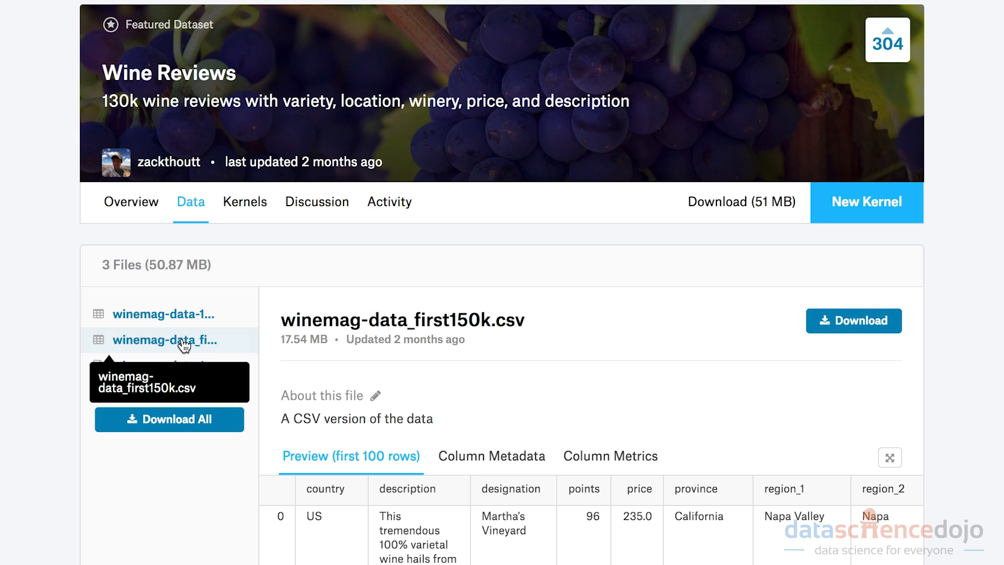
mouse_move(701, 287)
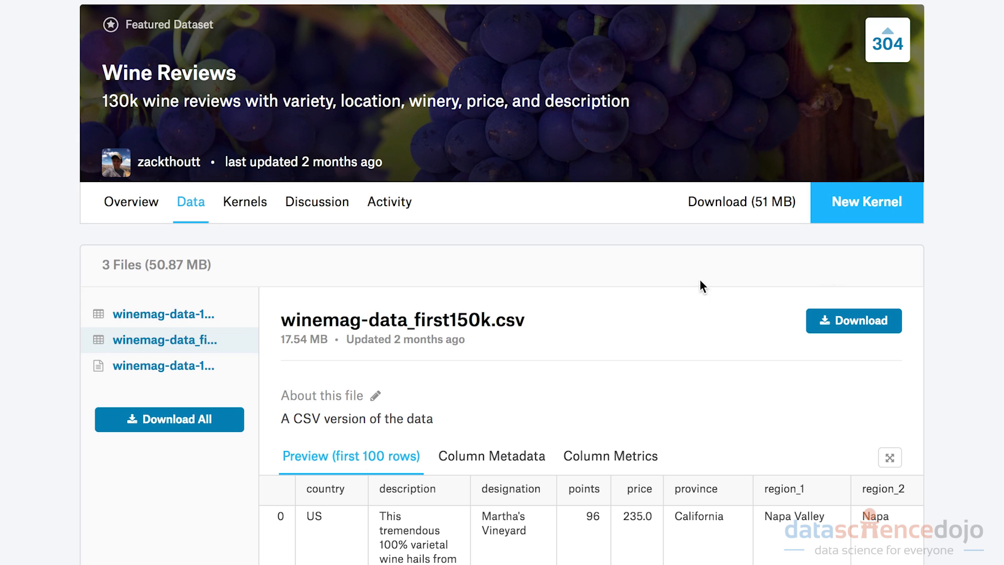
scroll("down", 3)
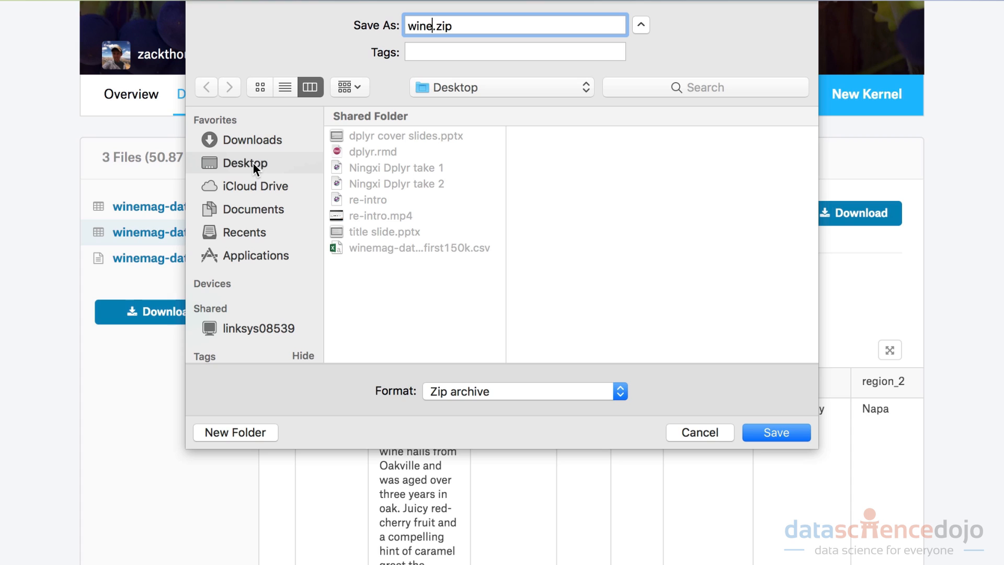
left_click(775, 432)
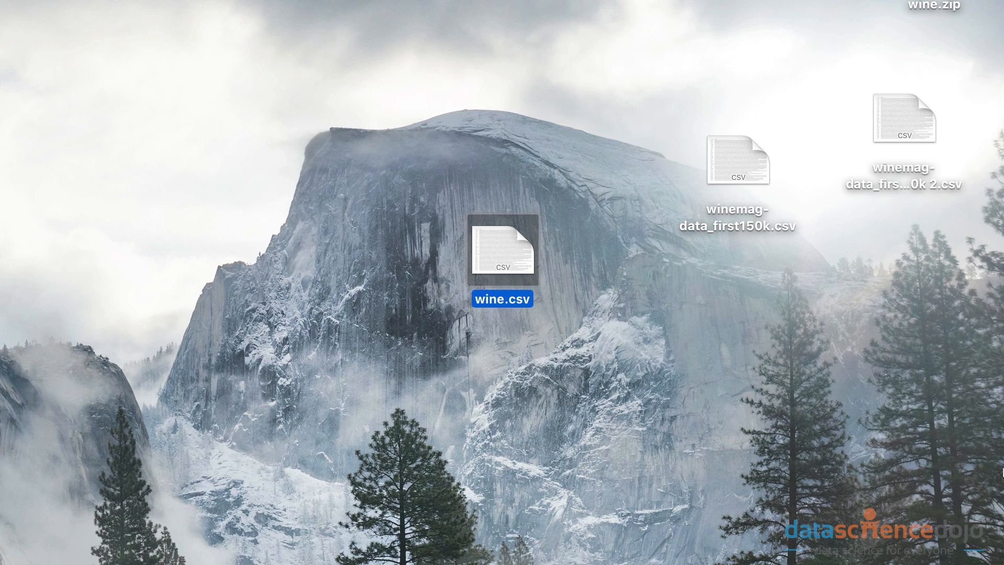
- Unpack wine.zip on the desktop into wine.csv
left_click(532, 438)
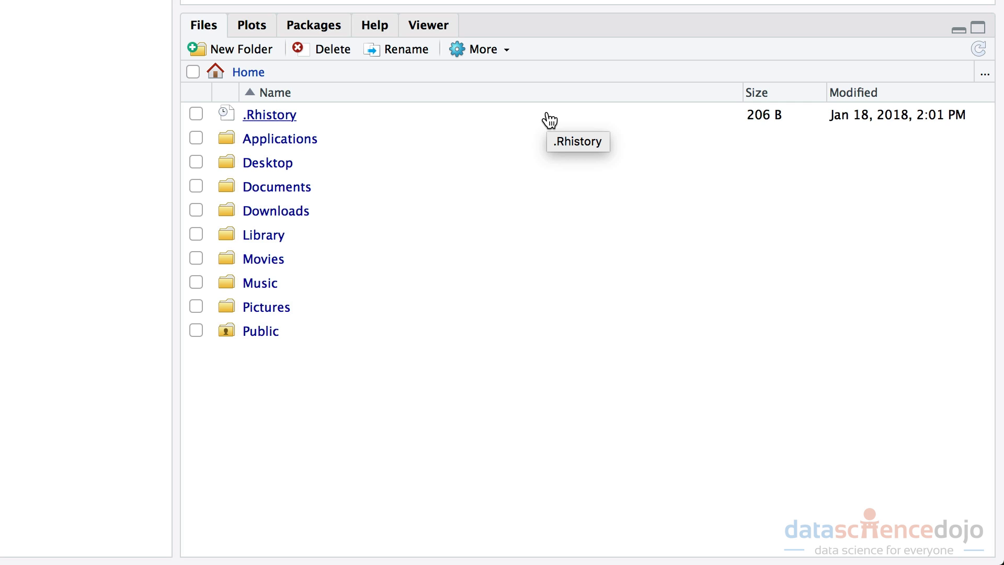
mouse_move(276, 178)
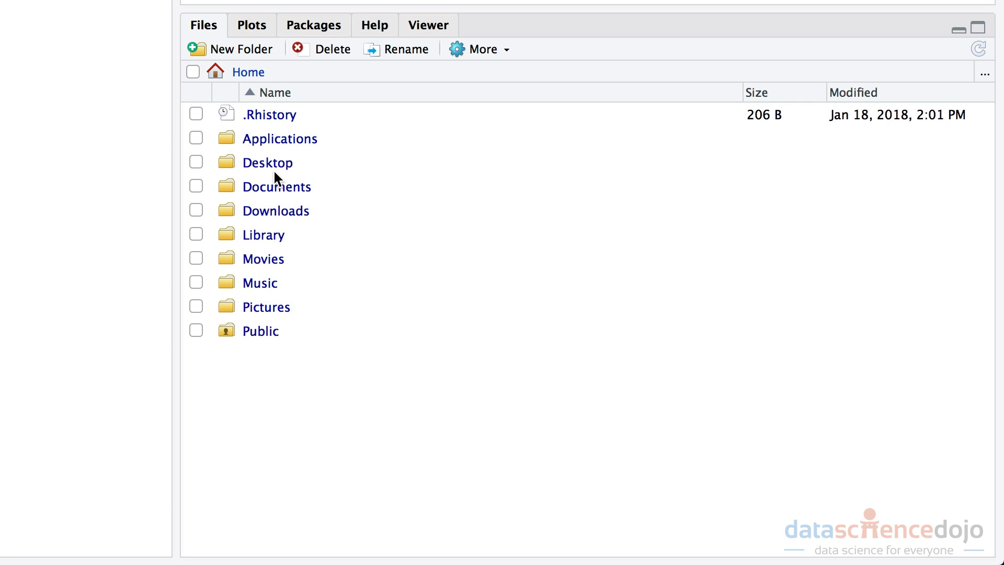
- Browse into Desktop in the Files pane and reach the More menu to set it as working directory
left_click(267, 162)
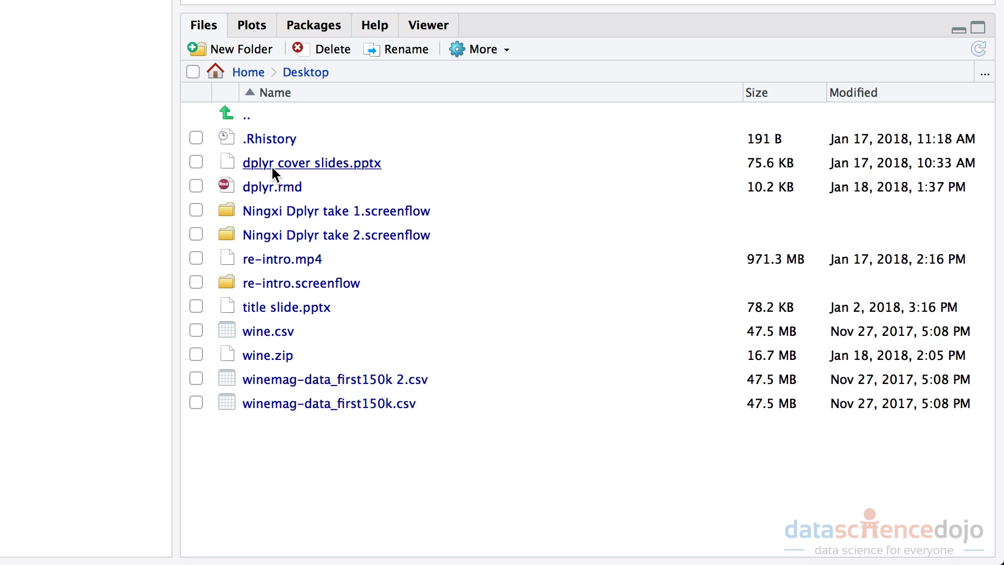
mouse_move(489, 49)
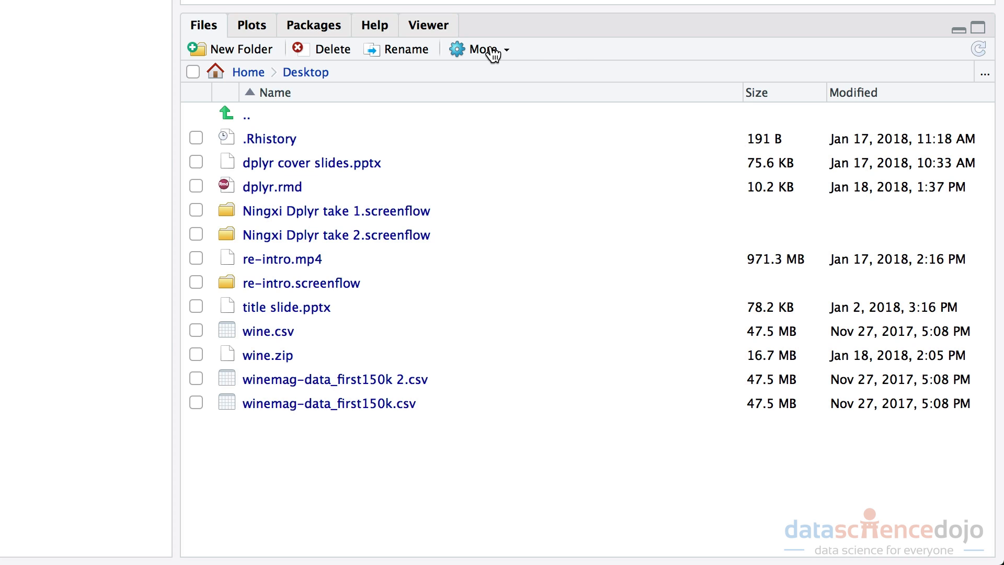
left_click(479, 49)
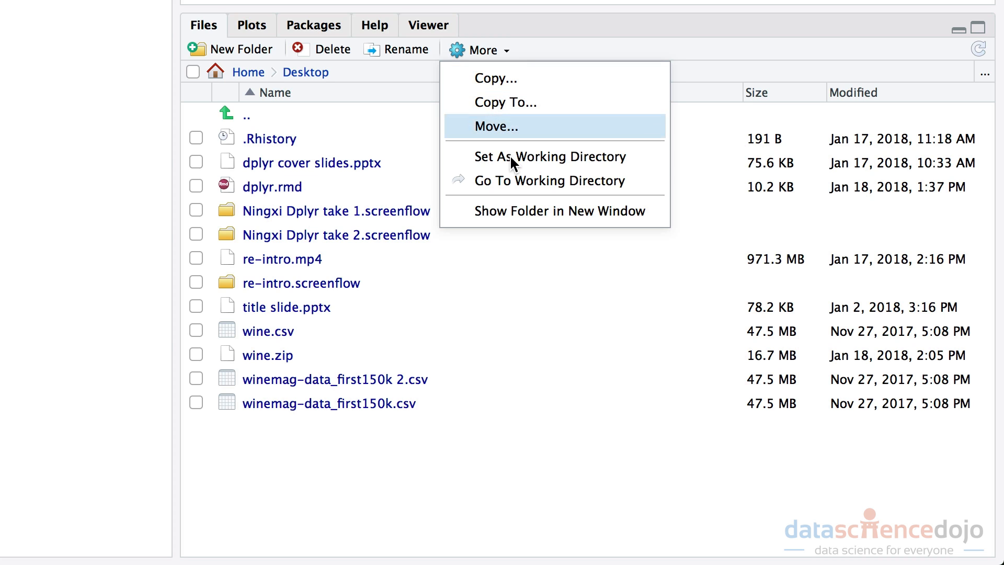
mouse_move(525, 156)
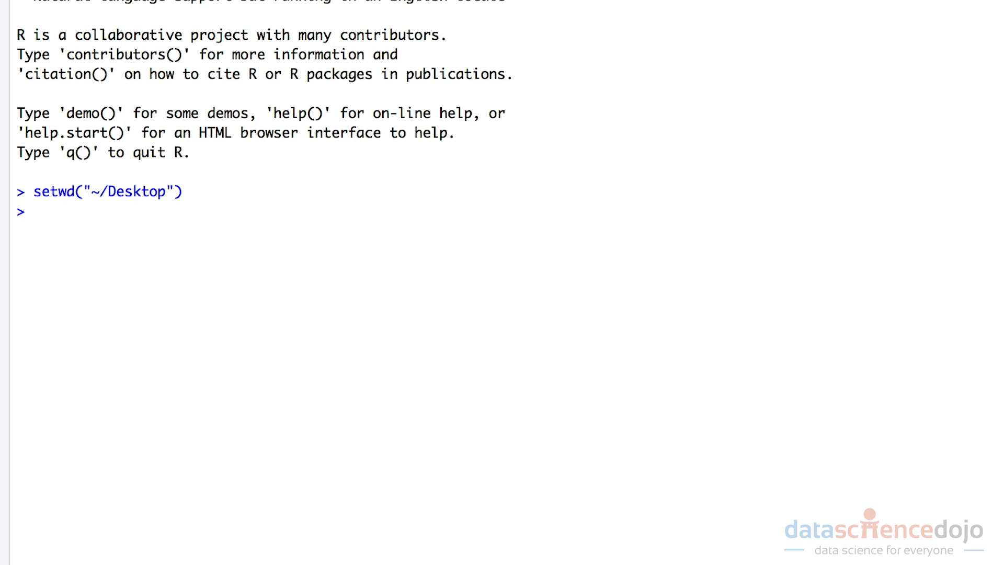
- Write wine = read.csv('wine.csv', stringsAsFactors = FALSE in the console
type("wine =")
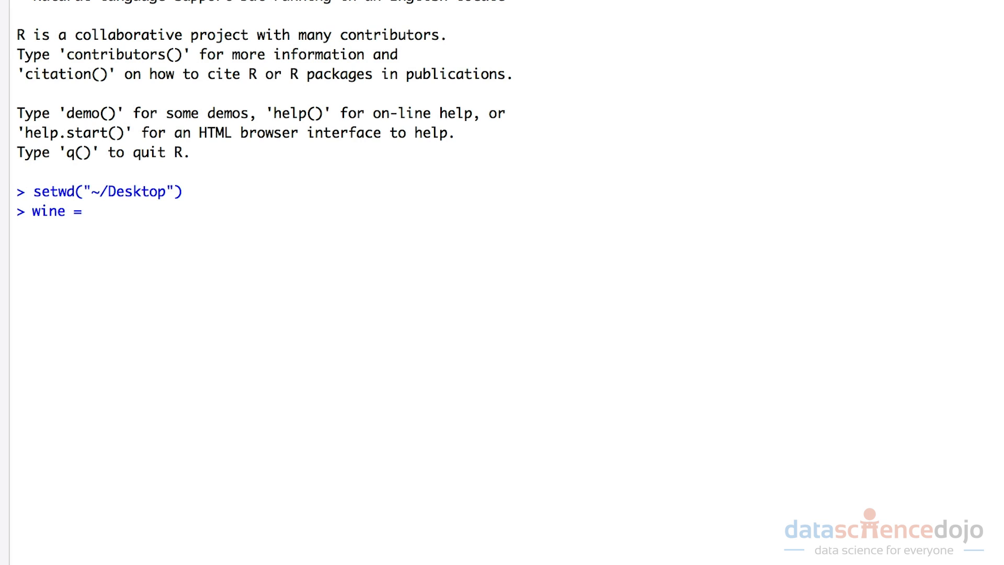
type("read.csv(")
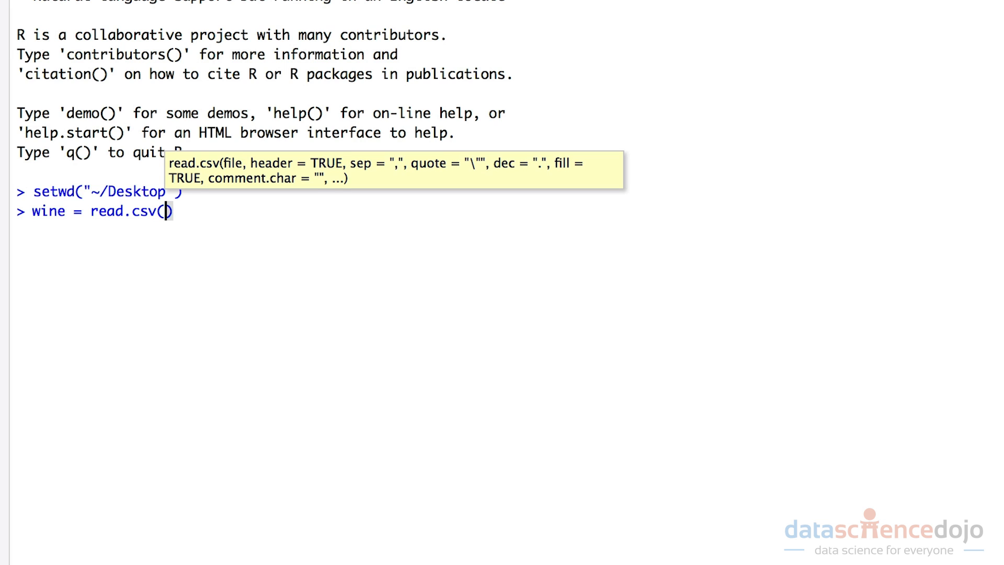
type("'")
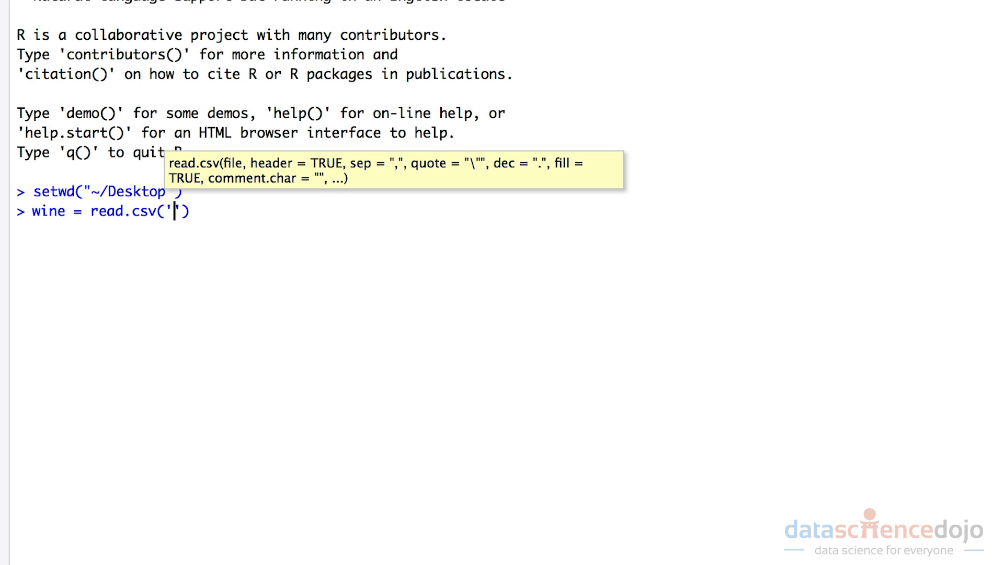
type("wine")
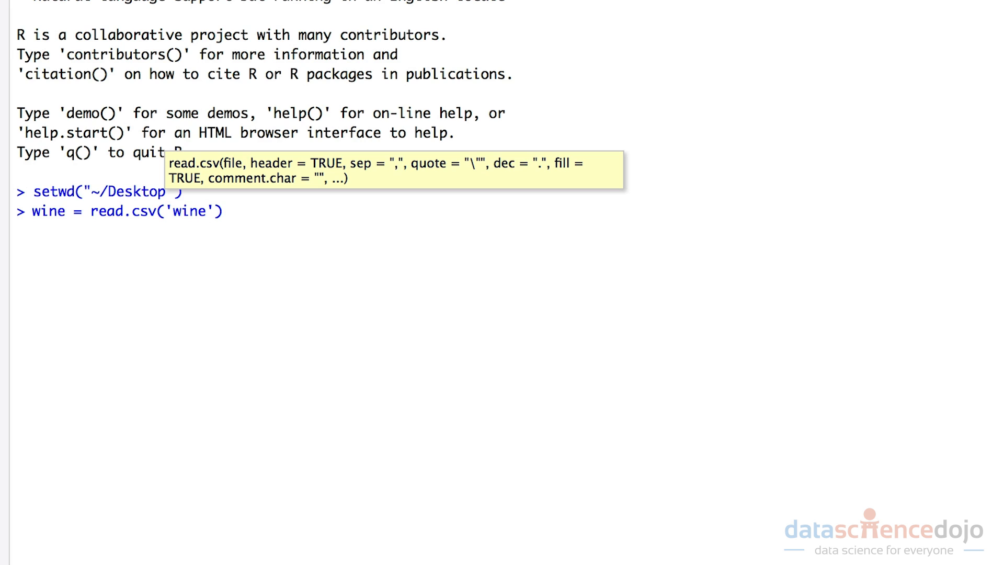
type(".csv")
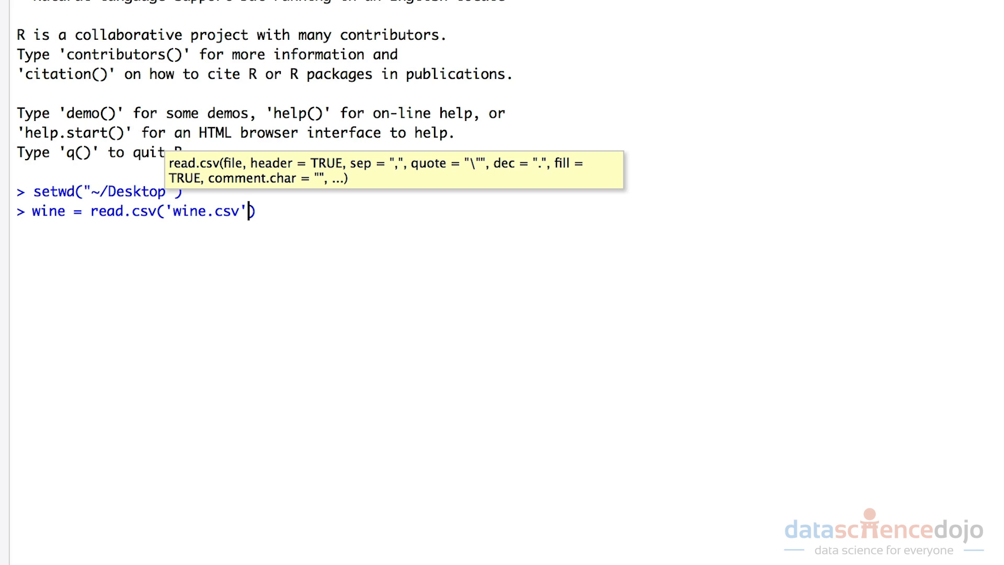
type(", stringsAsFactors =")
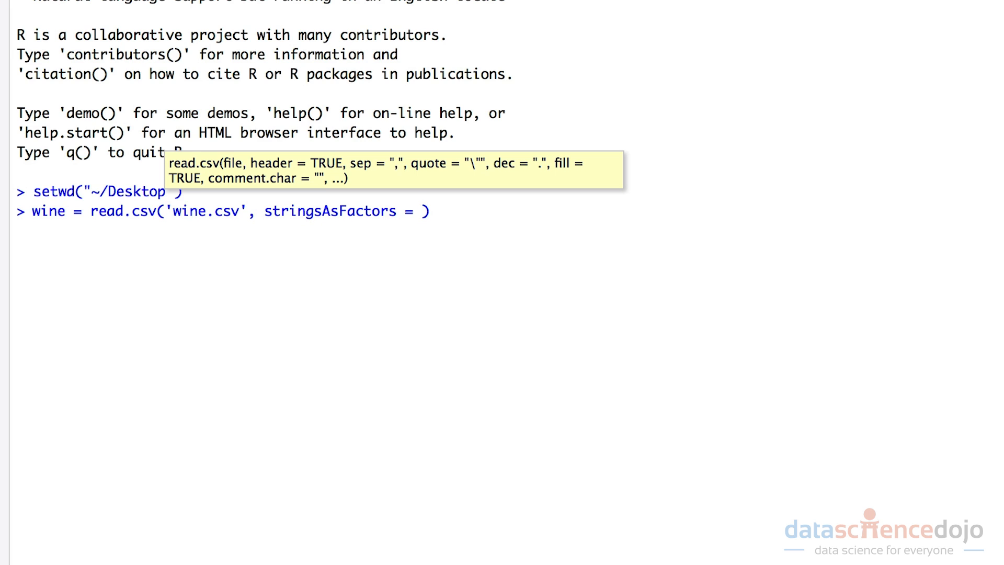
type("FALSE")
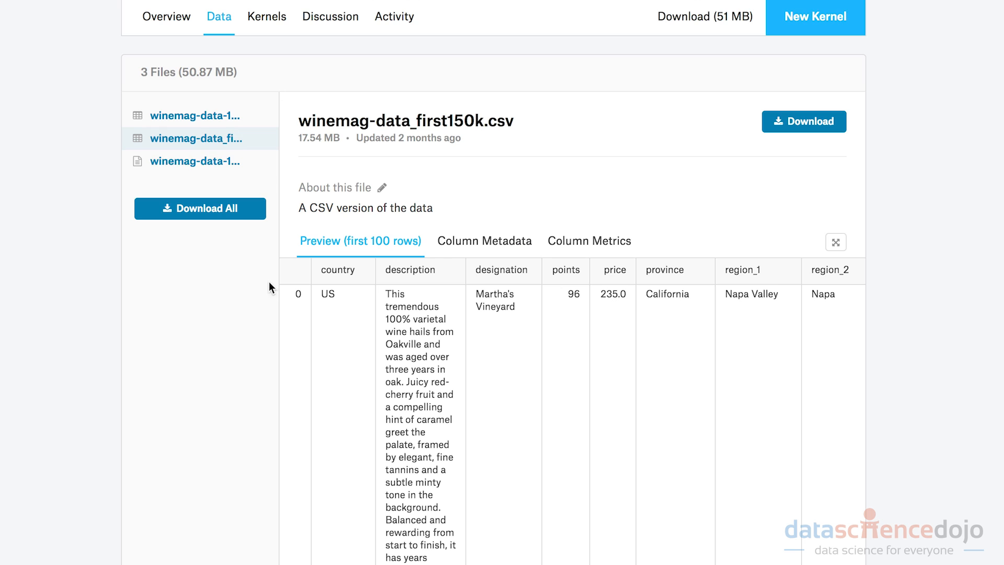
- Scroll through the Kaggle preview rows of the wine reviews file, noting accented wine names
scroll("down", 3)
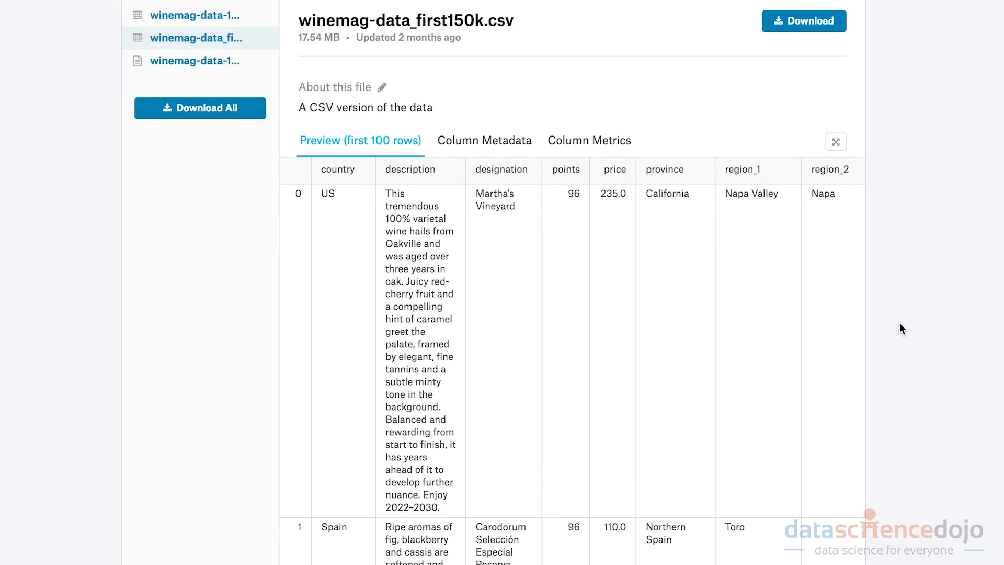
scroll("down", 3)
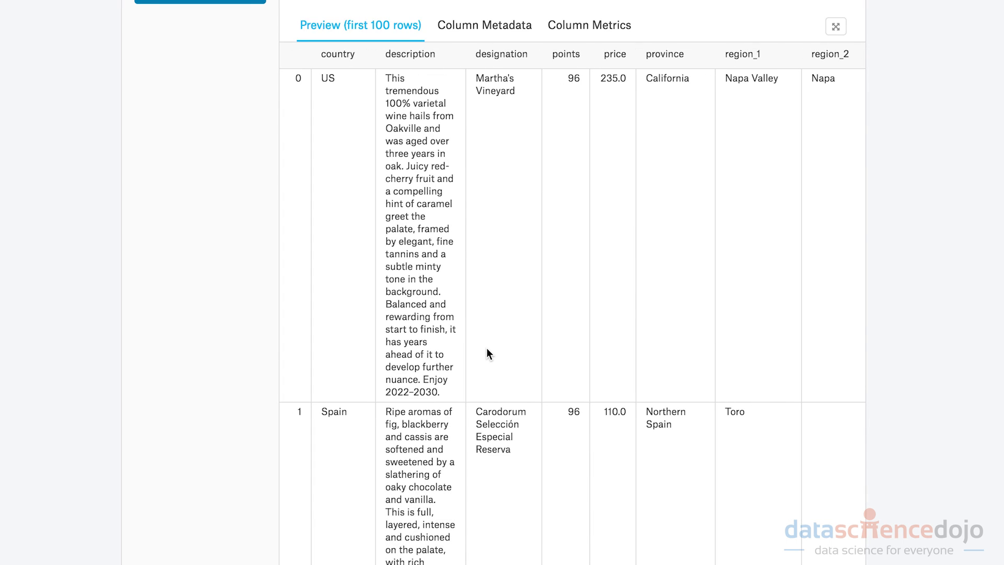
scroll("down", 3)
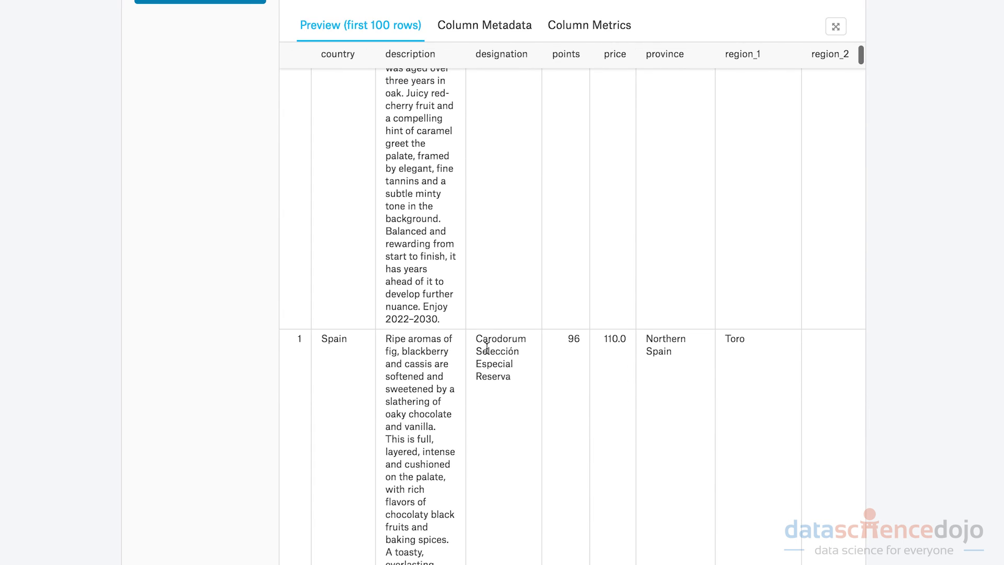
scroll("down", 3)
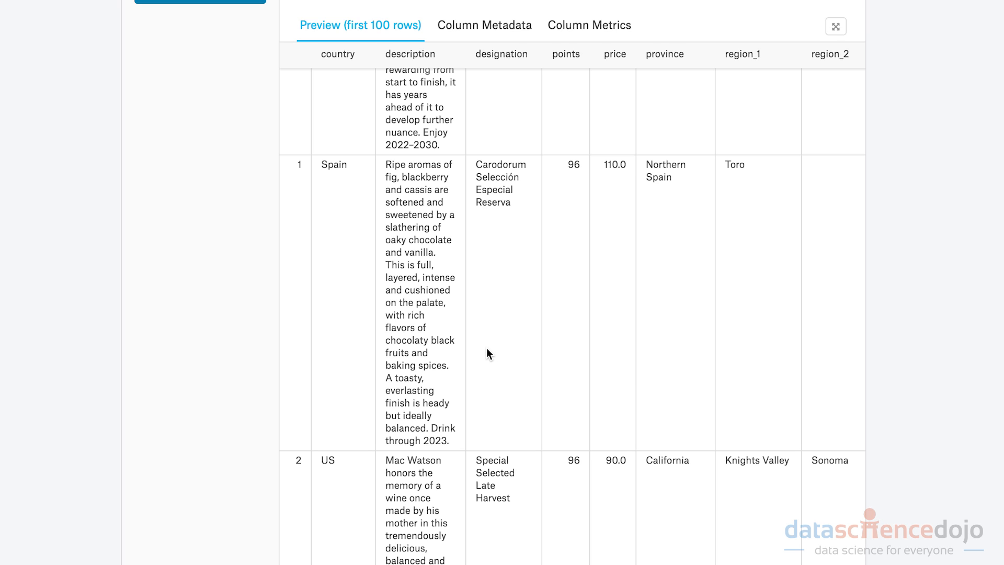
scroll("down", 3)
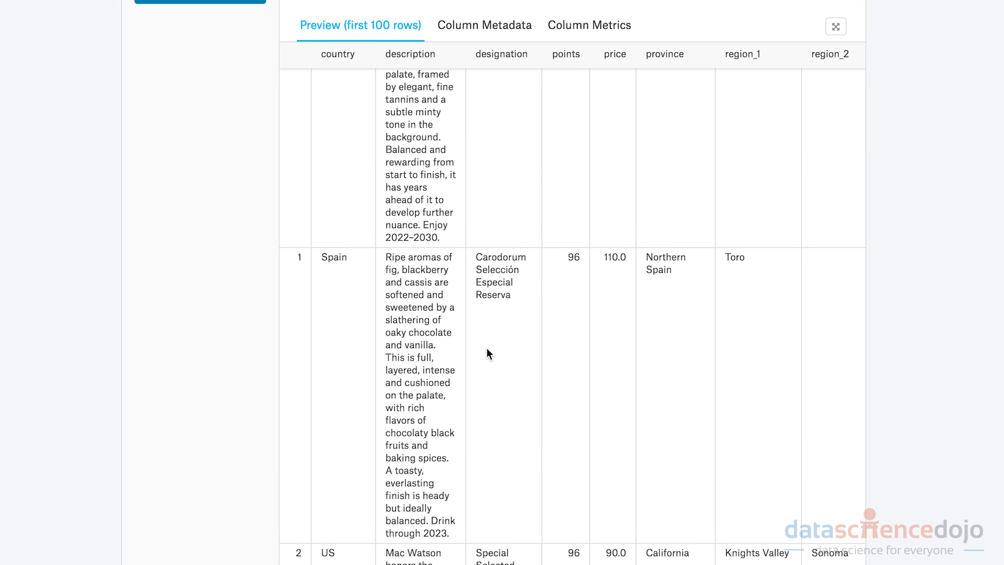
mouse_move(522, 275)
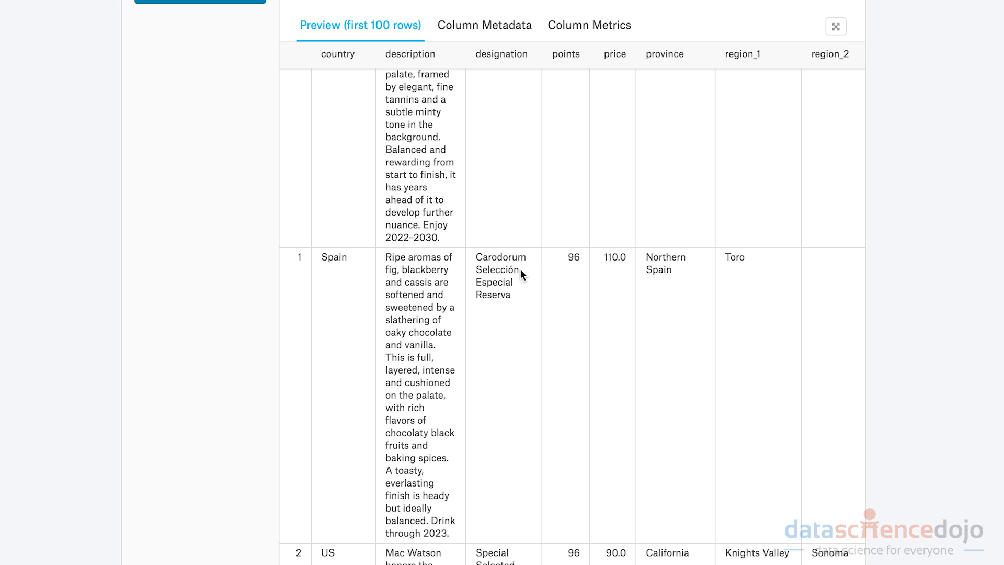
mouse_move(501, 283)
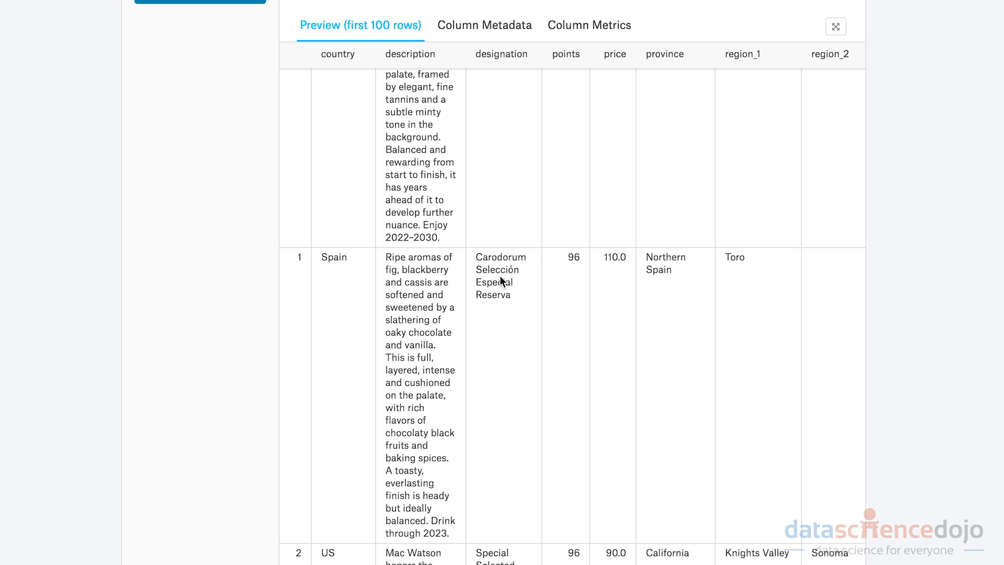
scroll("up", 3)
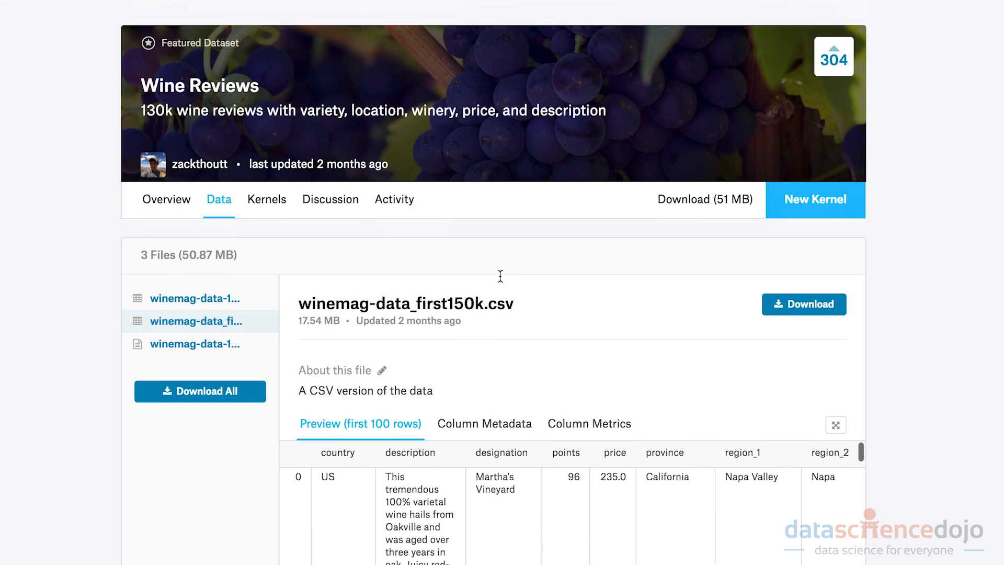
scroll("down", 3)
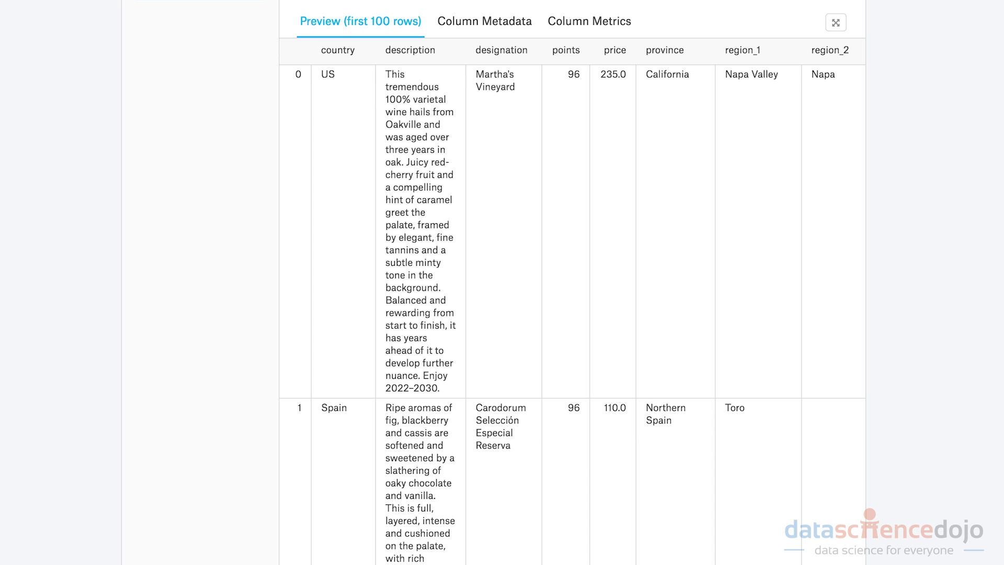
mouse_move(526, 430)
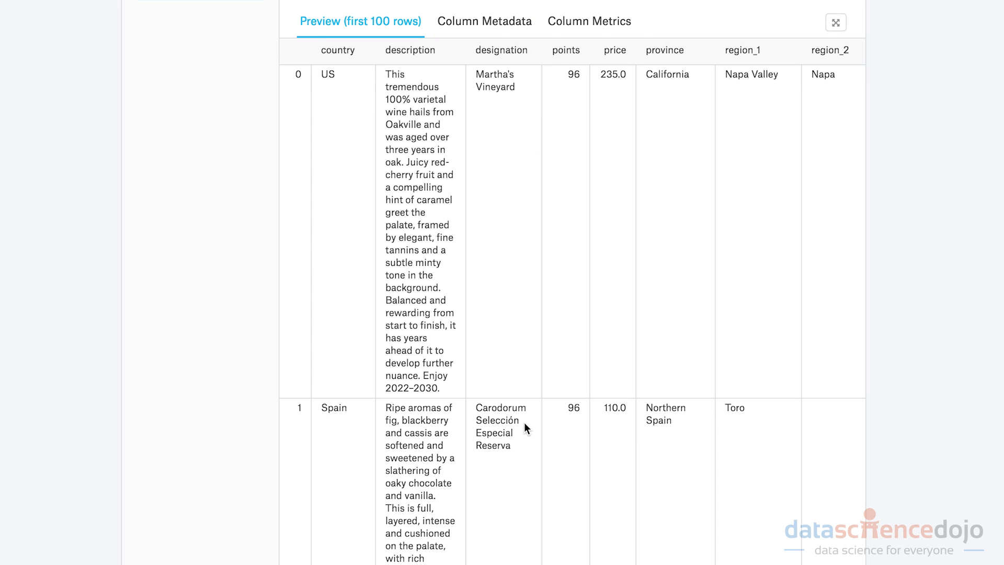
scroll("down", 3)
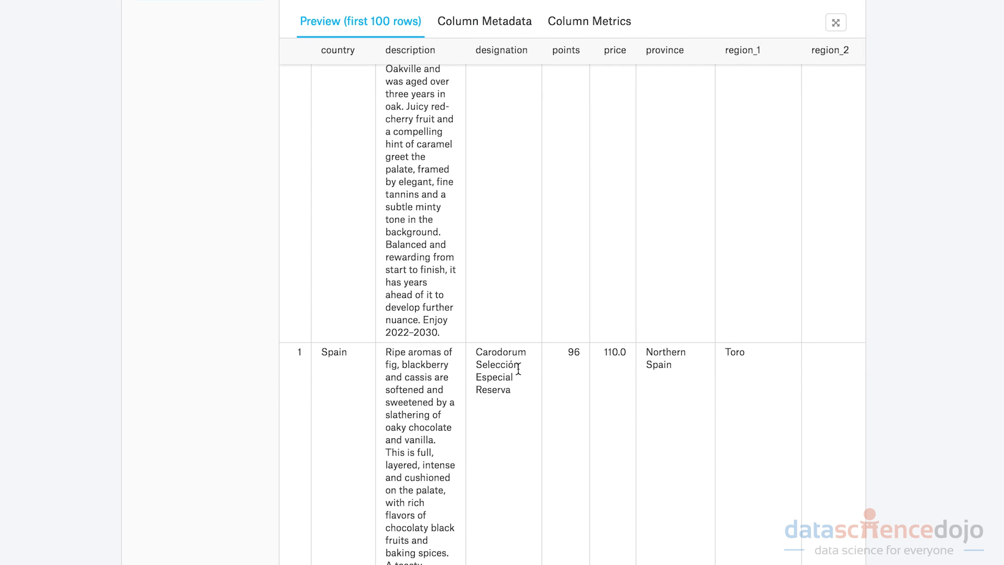
scroll("down", 3)
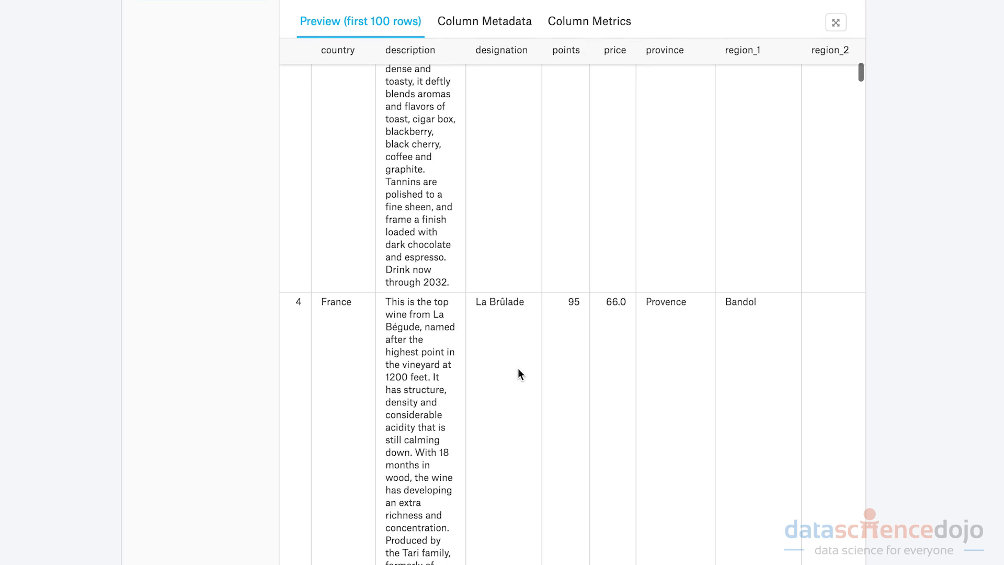
scroll("up", 3)
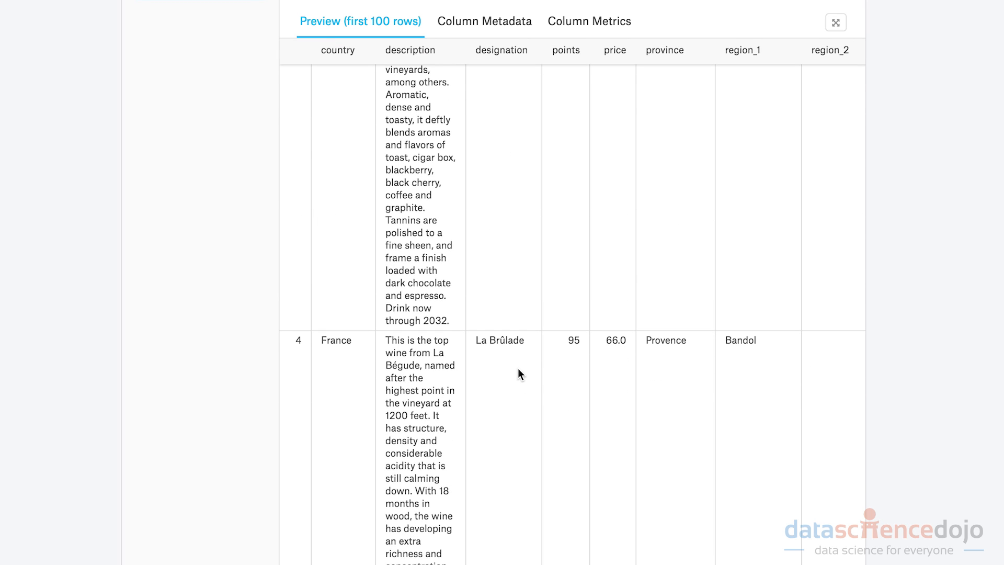
double_click(500, 340)
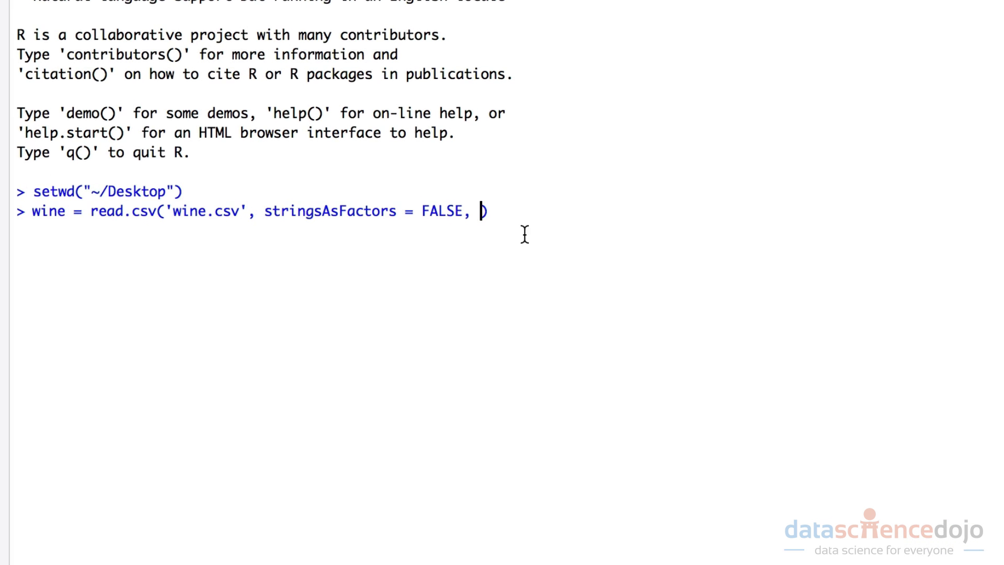
mouse_move(479, 213)
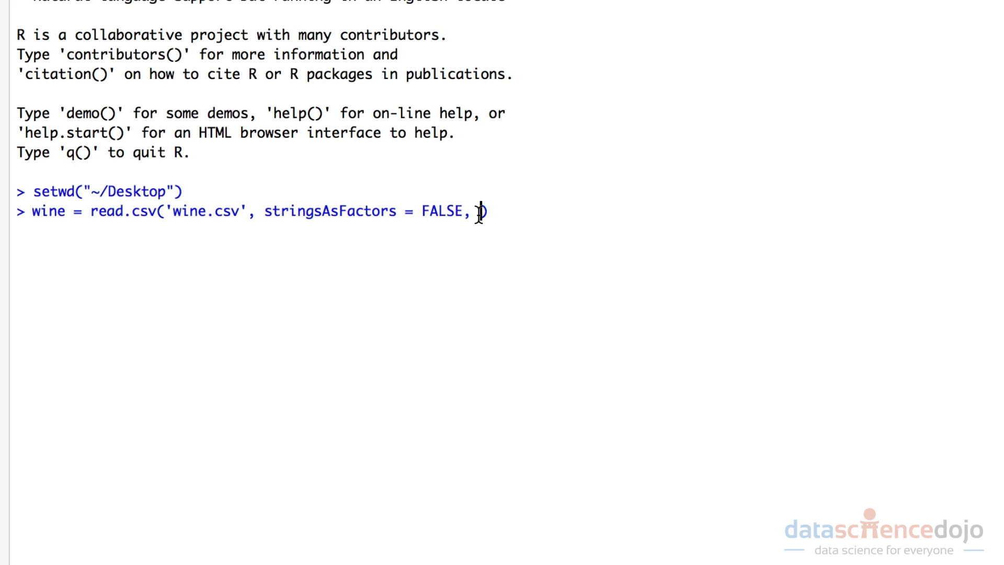
- Complete the read.csv call with encoding = 'UTF-8' and run it, loading 150930 rows of 11 variables
type("en")
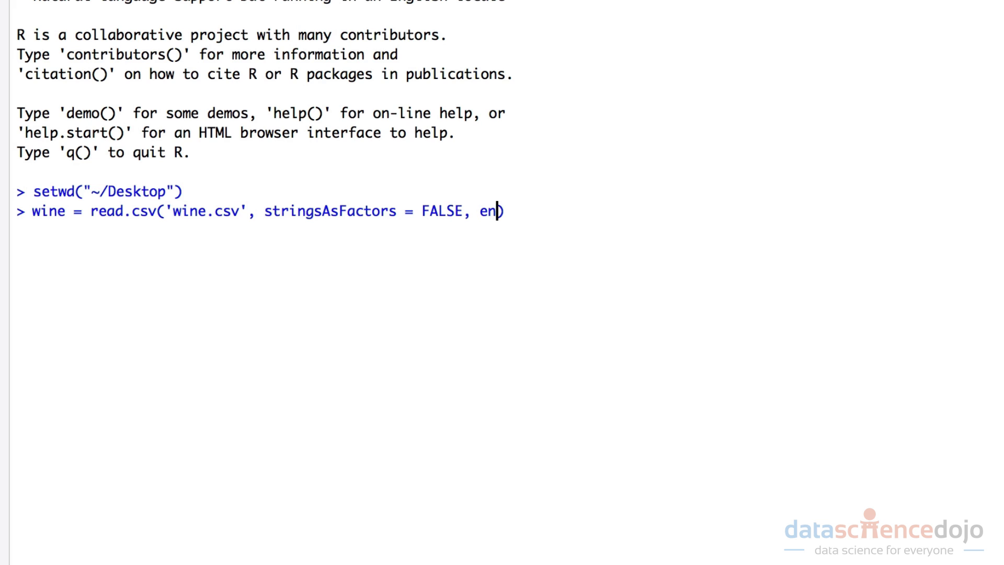
type("coding =")
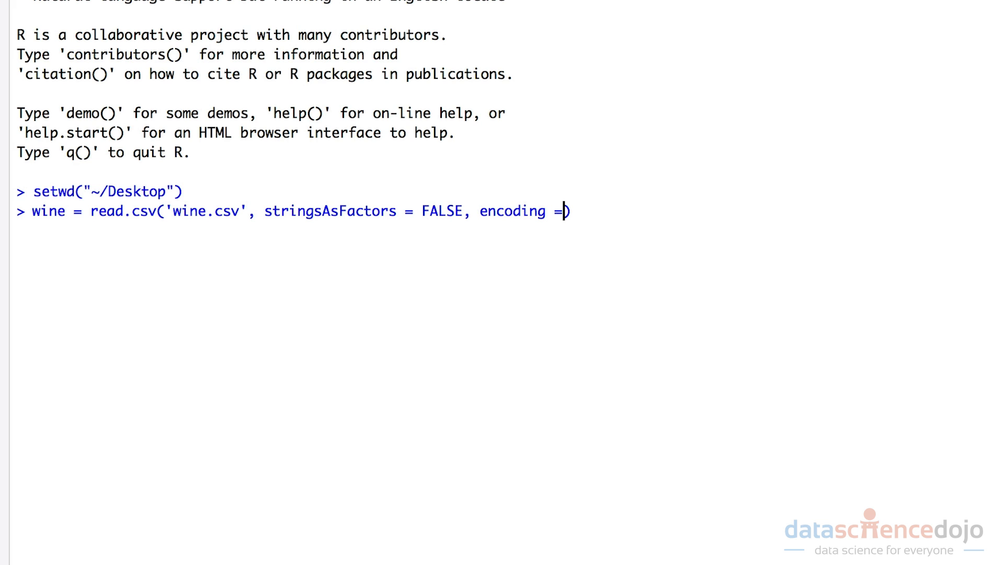
type("')")
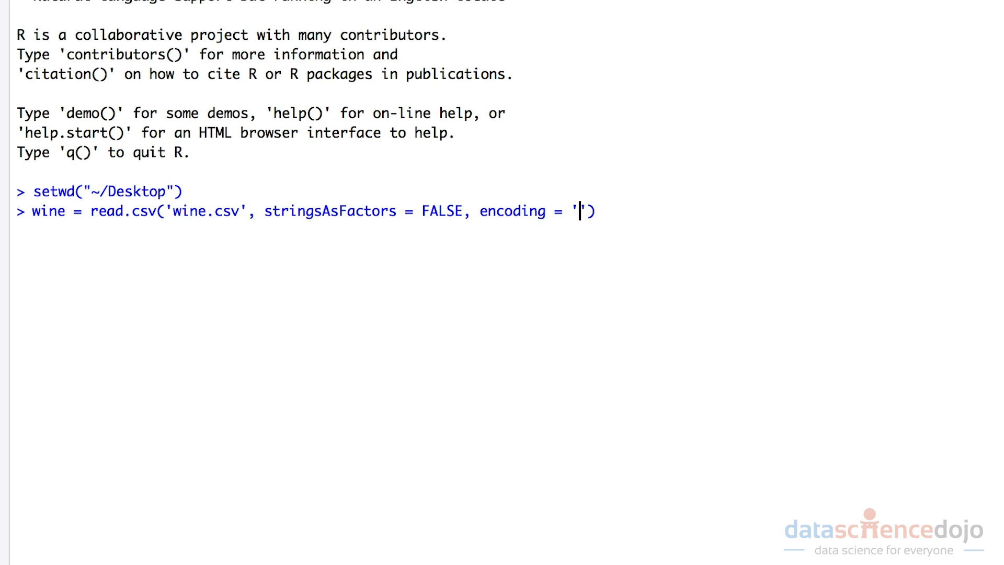
type("UTF")
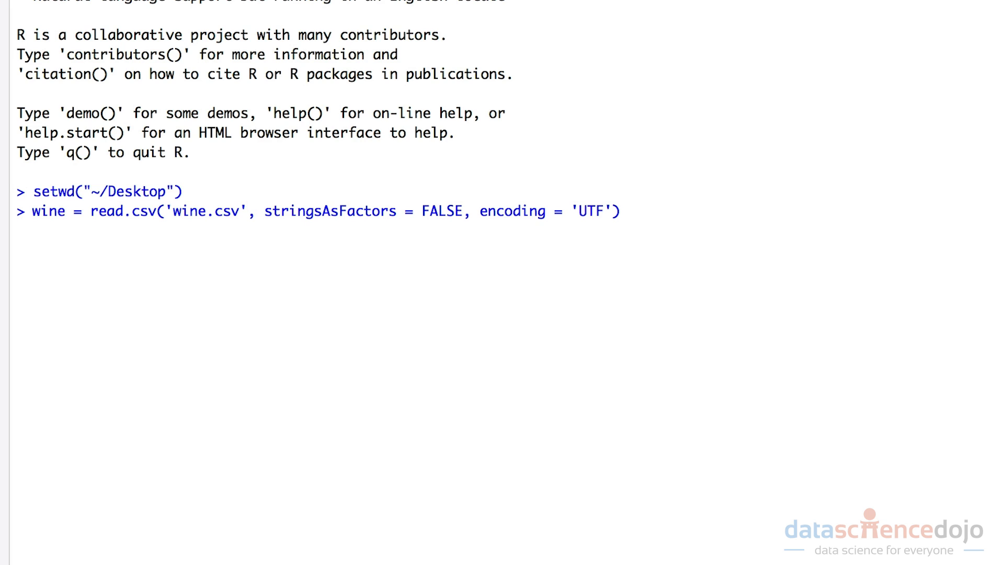
type("-8")
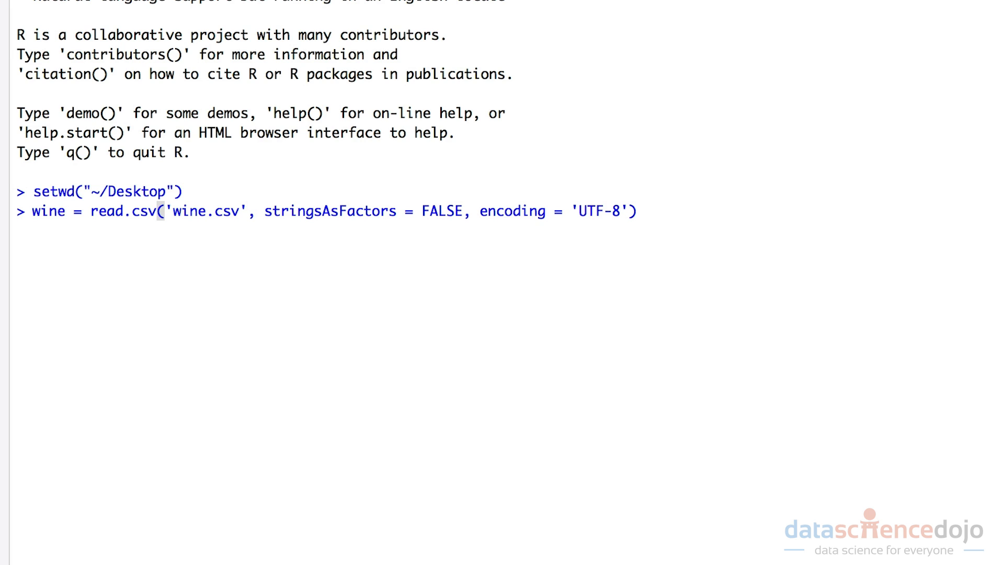
key("Return")
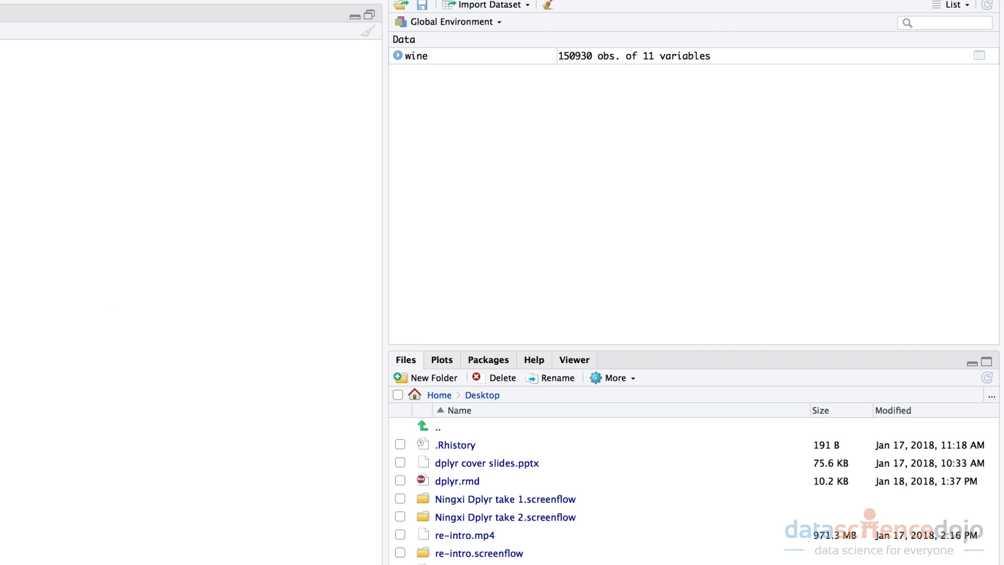
- Enter View(wine) in the console
type("Vie")
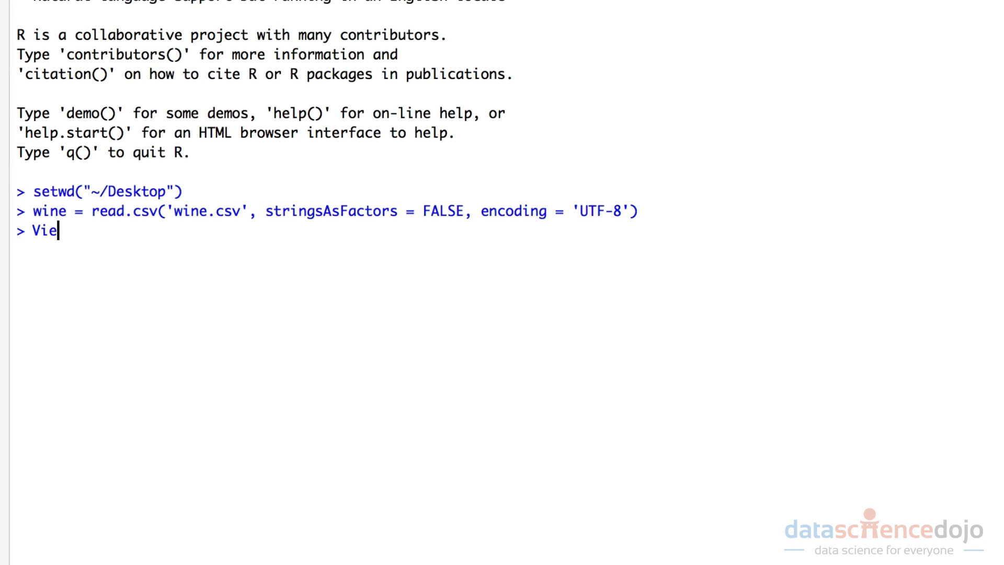
type("w(wine)")
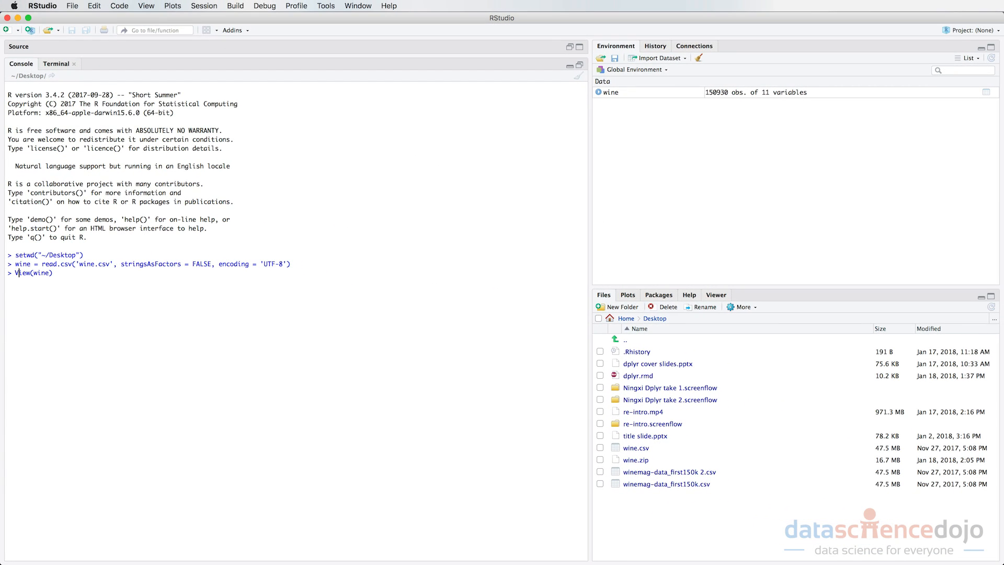
- Run View(wine) and maximize the viewer to browse country, description, points and price columns
key("Return")
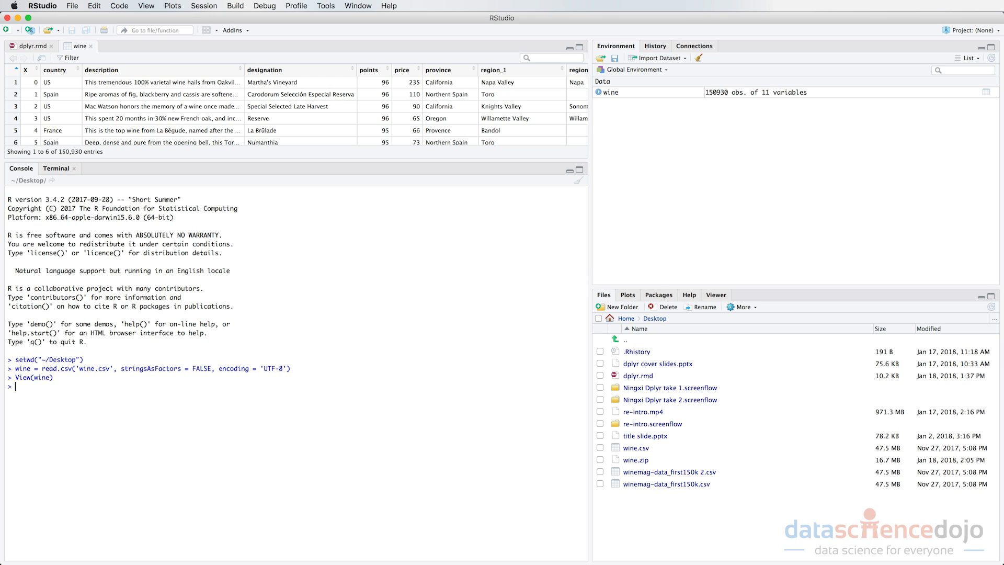
left_click(579, 48)
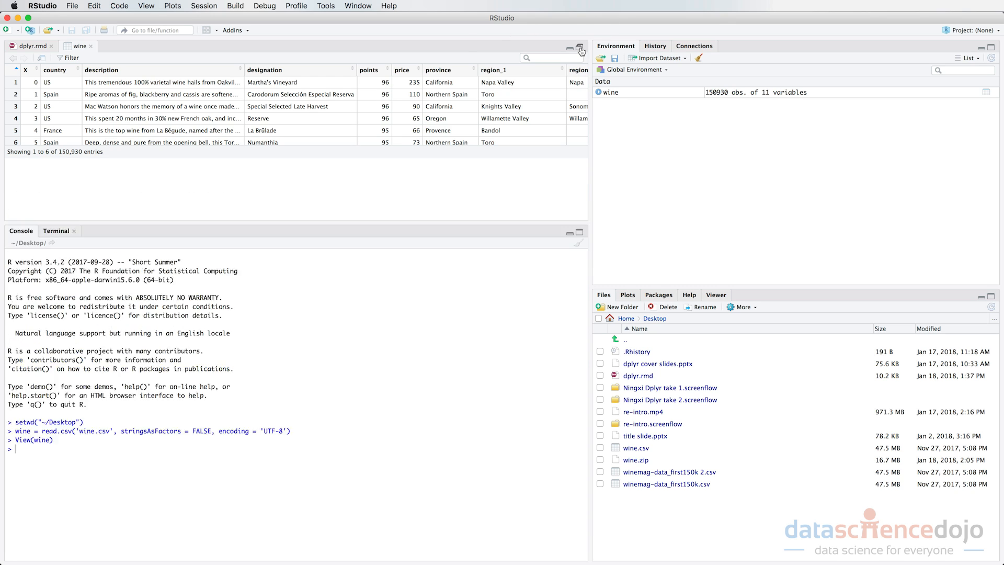
left_click(575, 48)
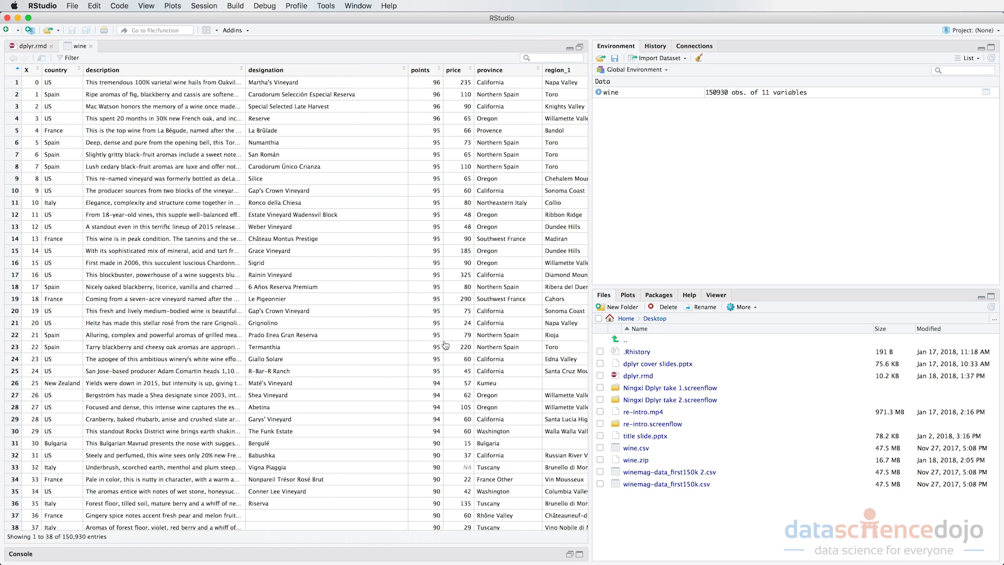
scroll("right", 3)
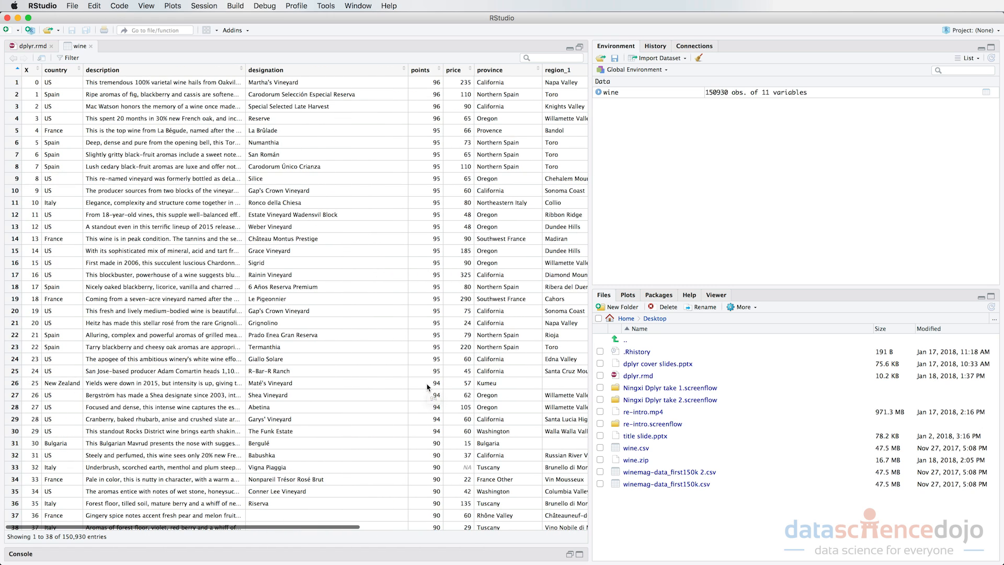
mouse_move(282, 139)
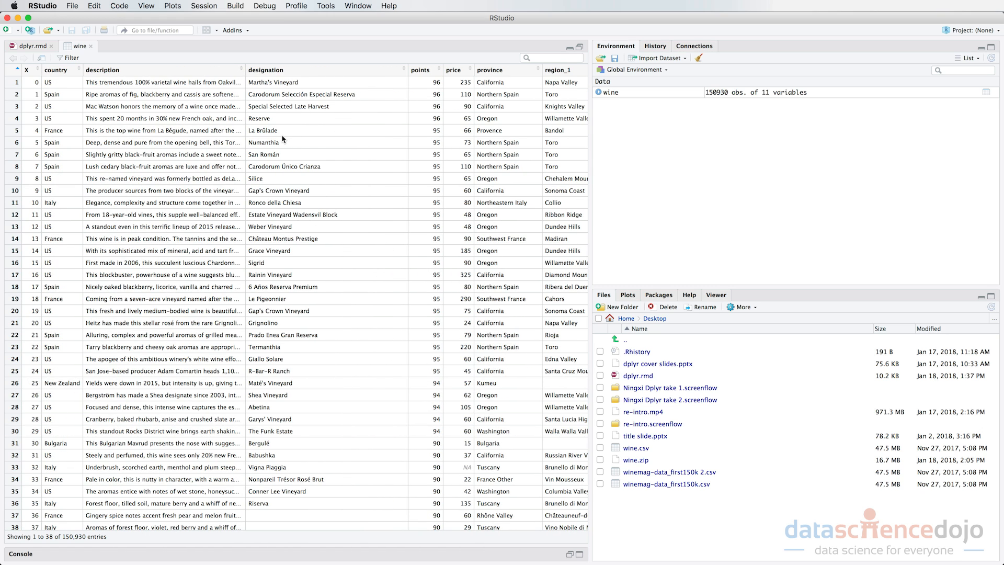
mouse_move(245, 126)
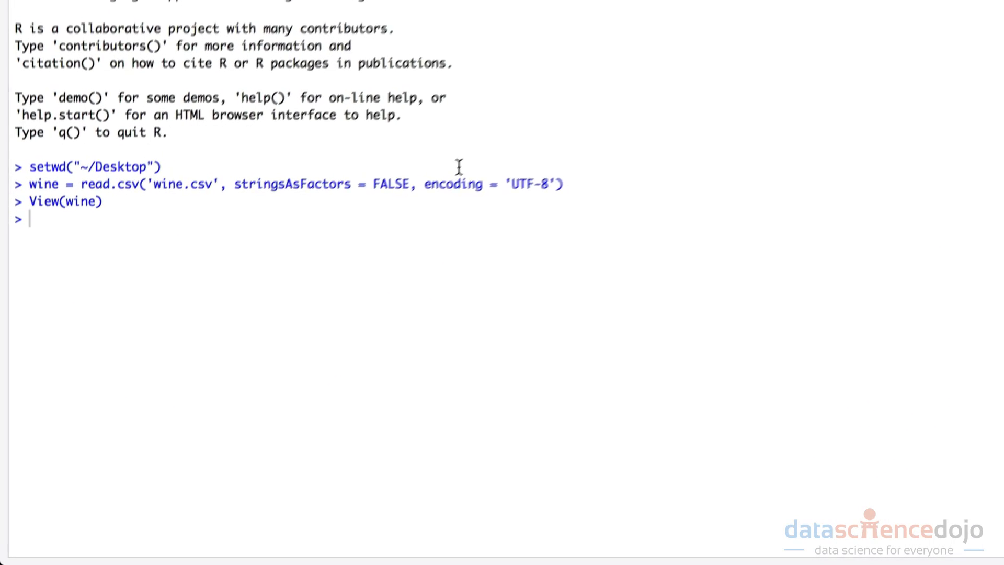
scroll("up", 3)
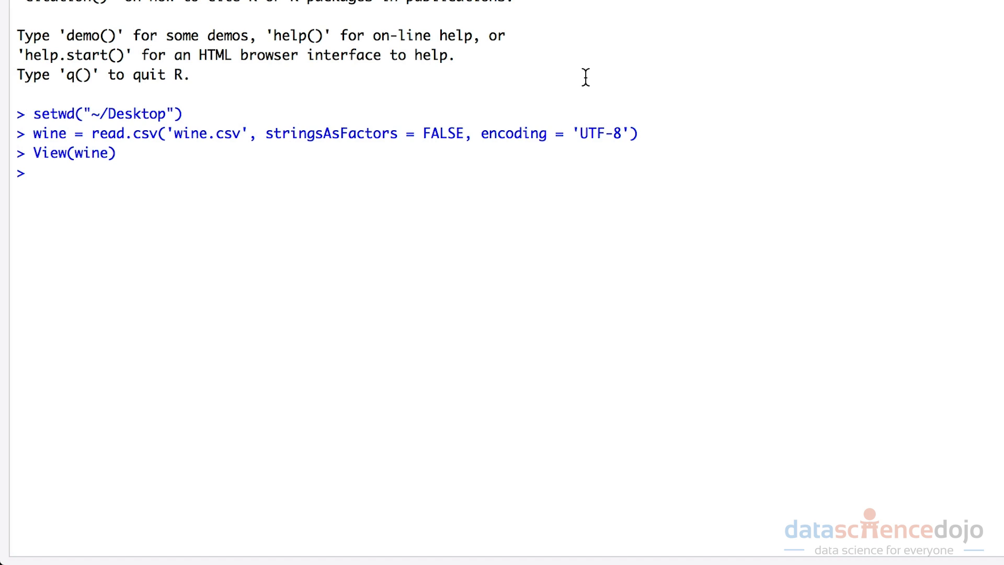
- Install the dplyr package from the console with install.packages('dplyr')
left_click(35, 175)
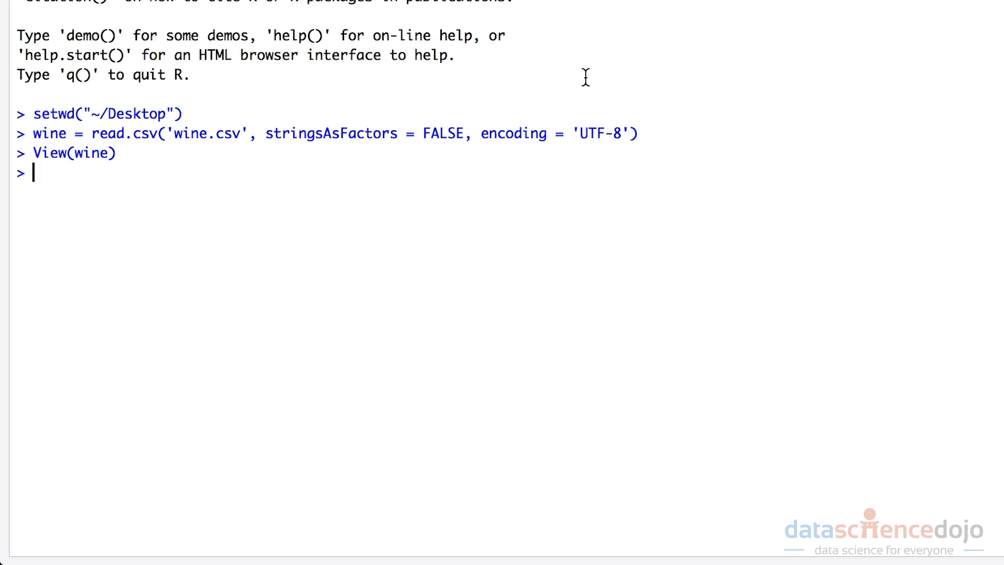
type("install.packages(")
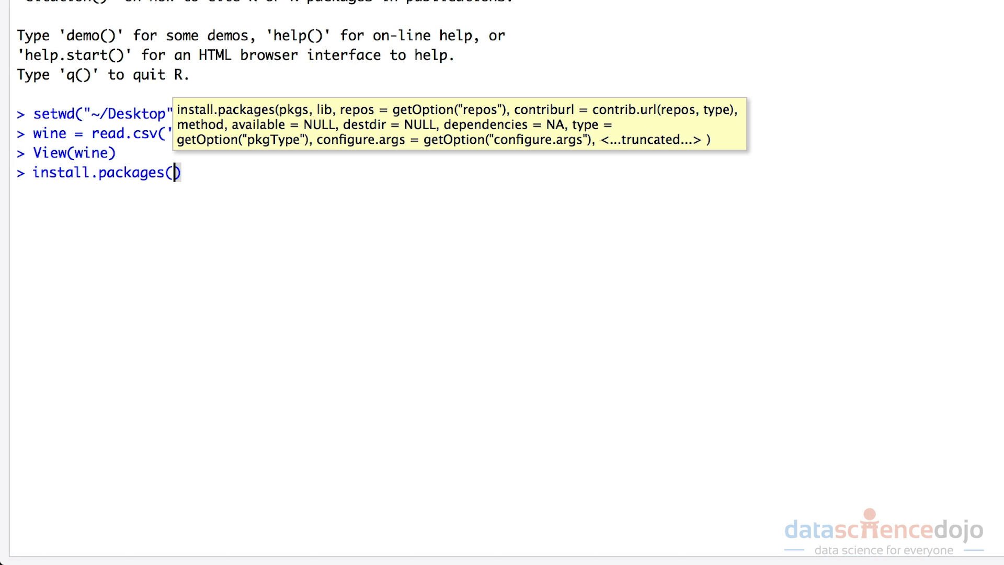
type("'dply'")
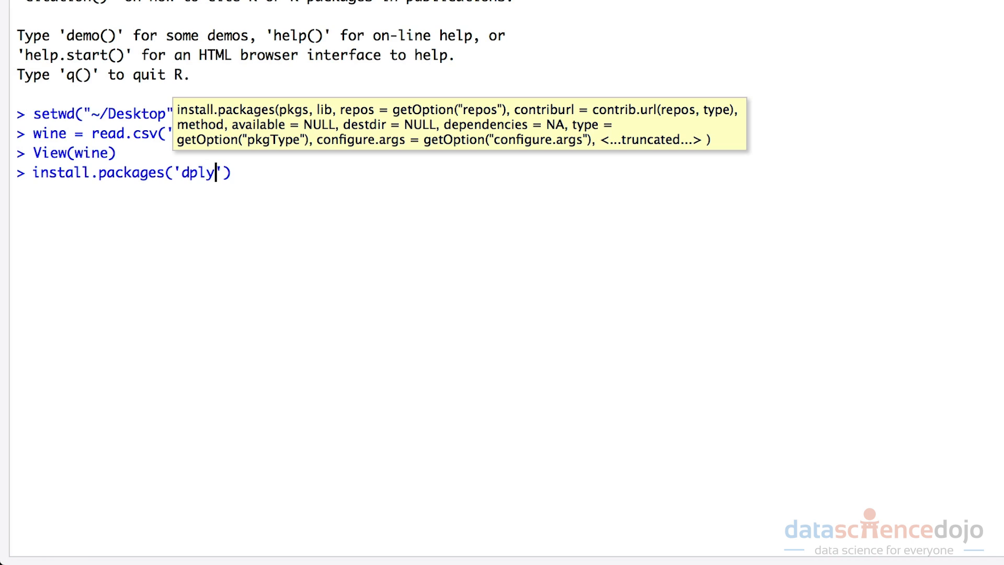
type("r")
key("Return")
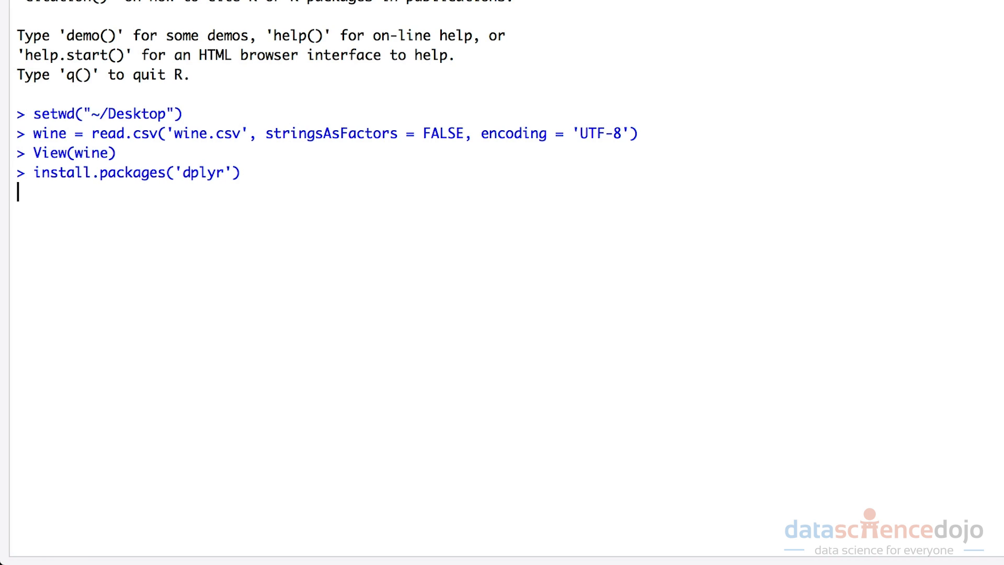
key("Return")
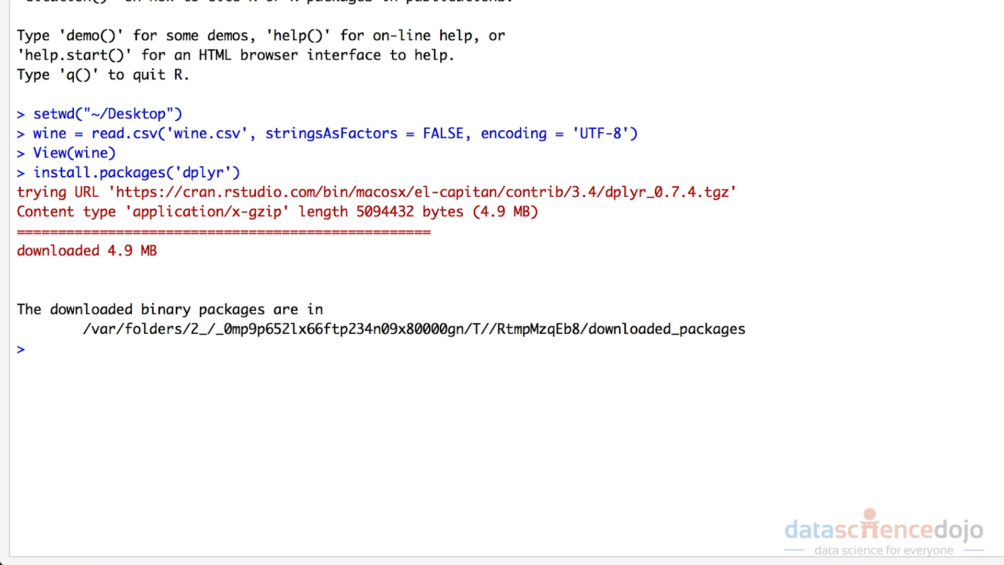
- Install the ggplot2 package from the console with install.packages('ggplot2')
type("install.packages('g")
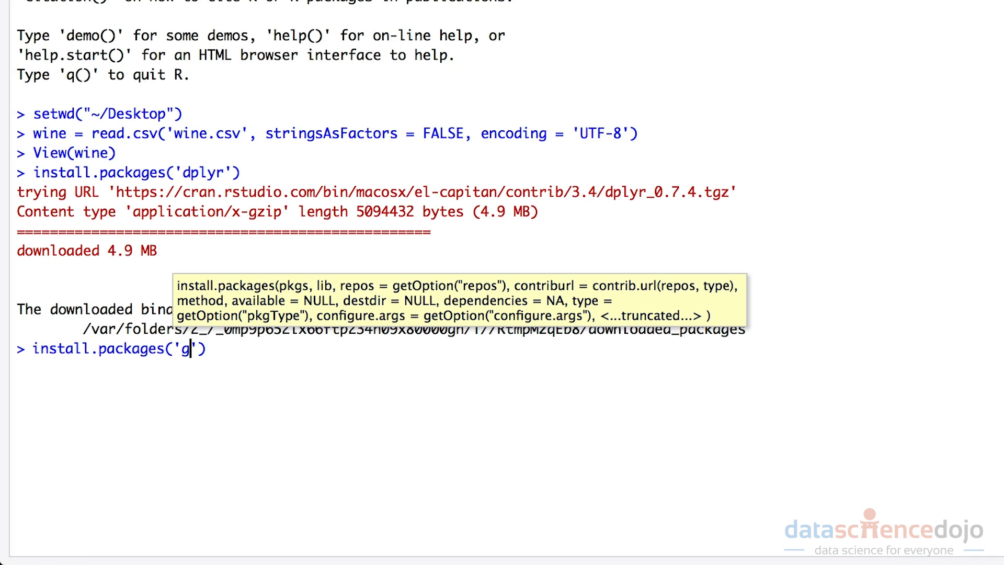
type("gpl")
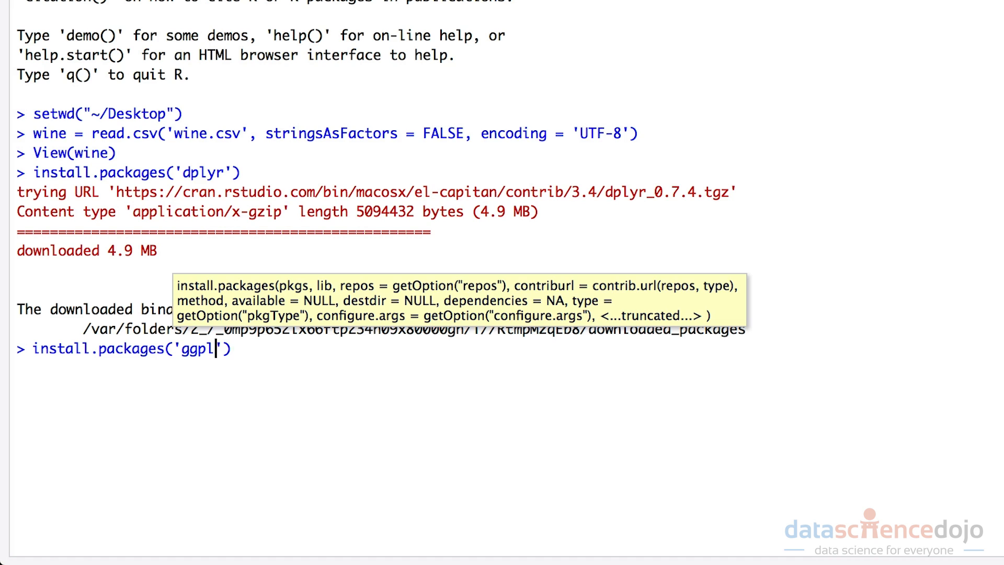
type("ot2")
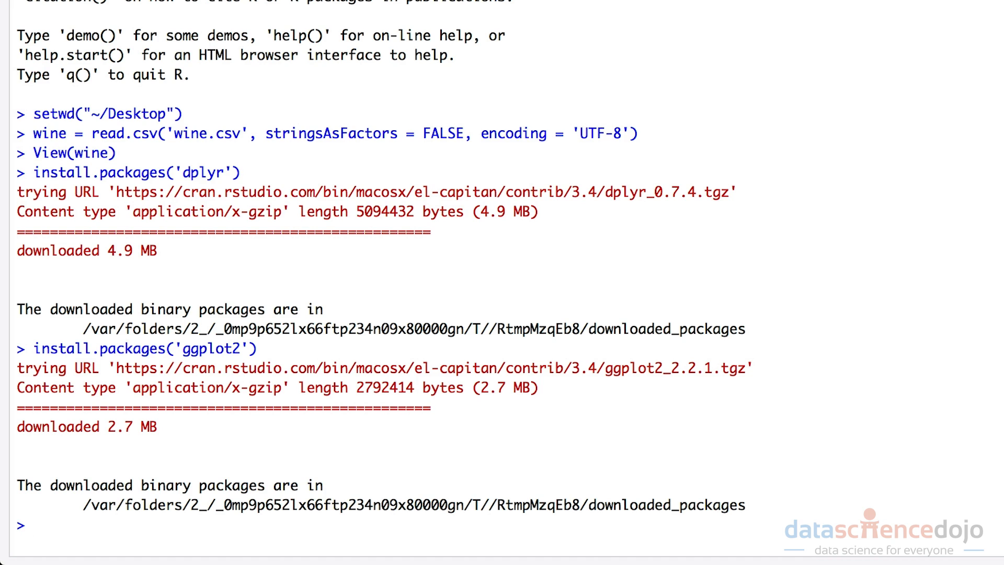
- Enter library(dplyr) and check dplyr in the installed Packages list
type("library")
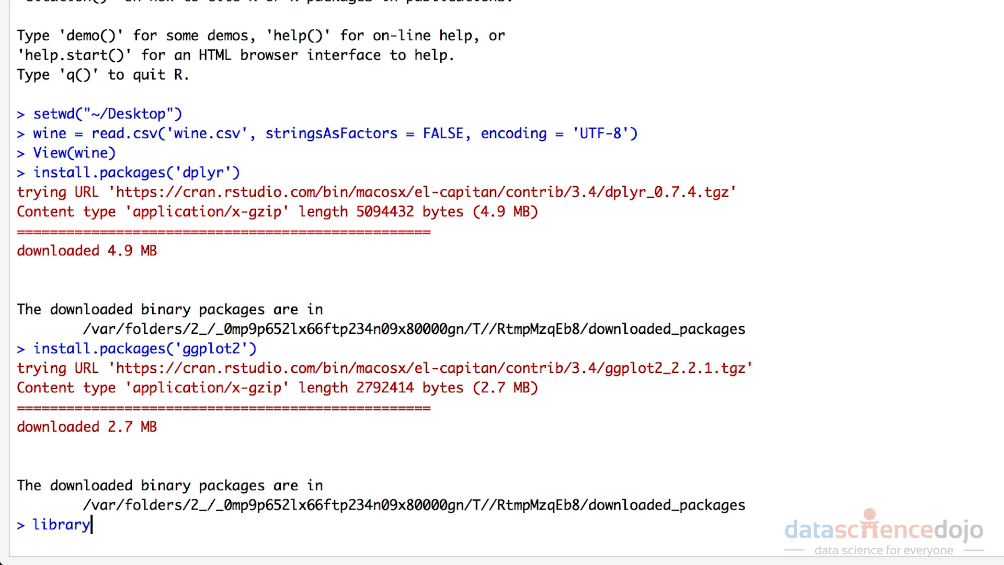
type("(")
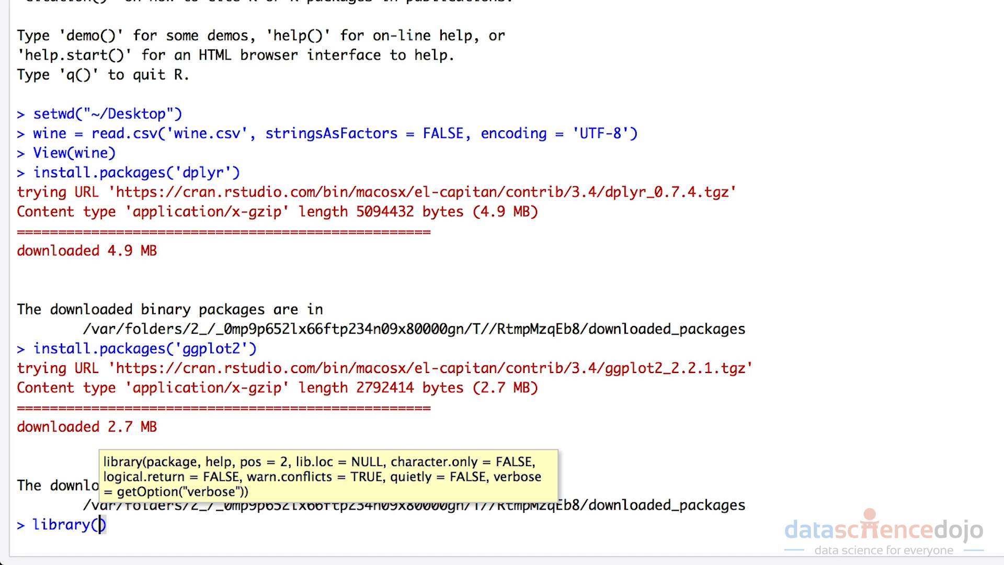
type("dplyr")
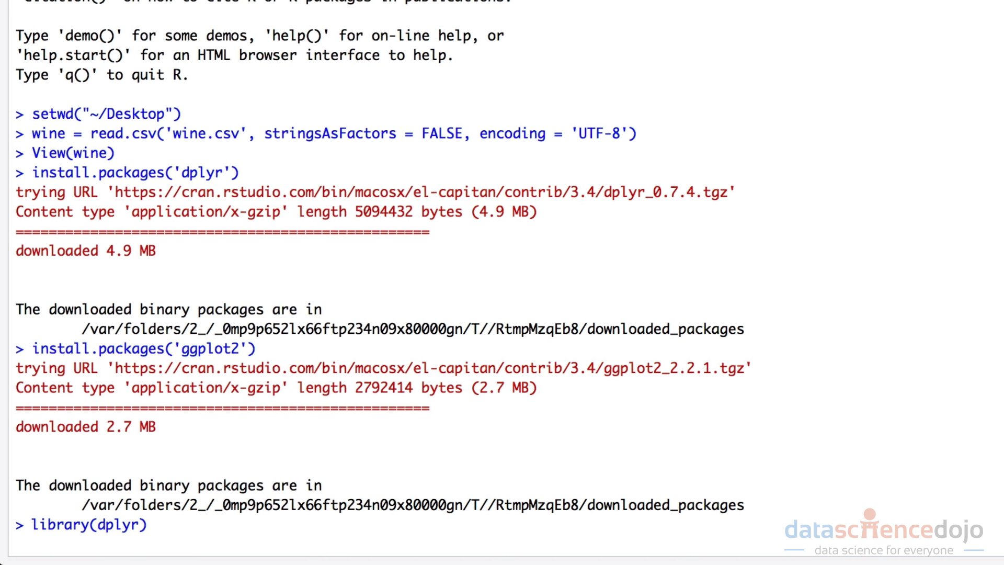
left_click(355, 38)
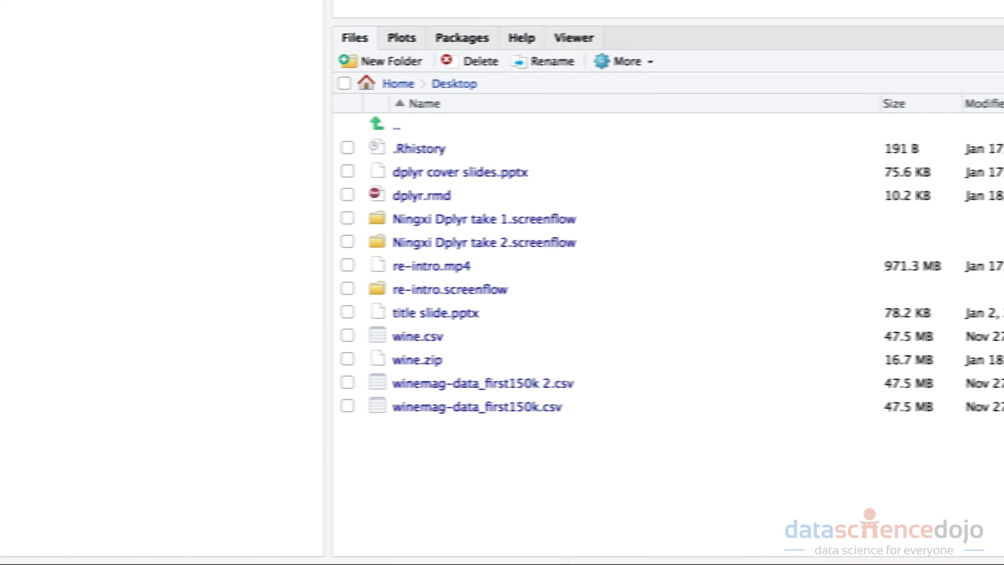
left_click(341, 45)
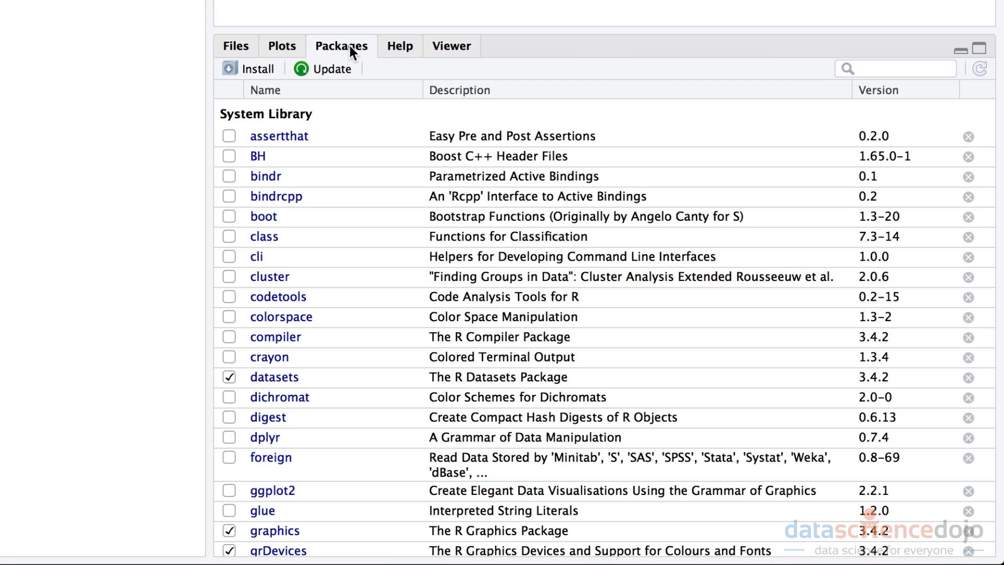
scroll("down", 3)
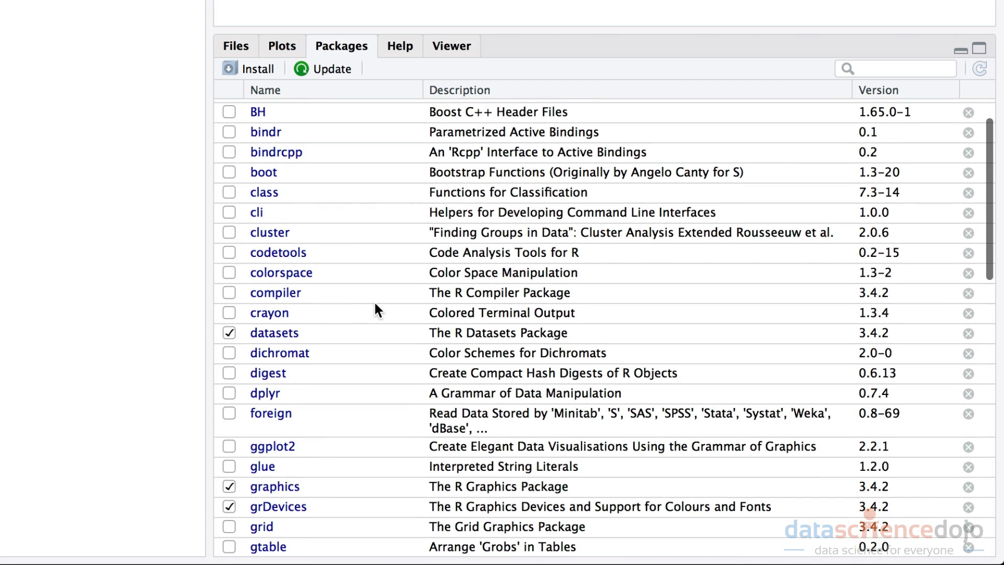
scroll("down", 3)
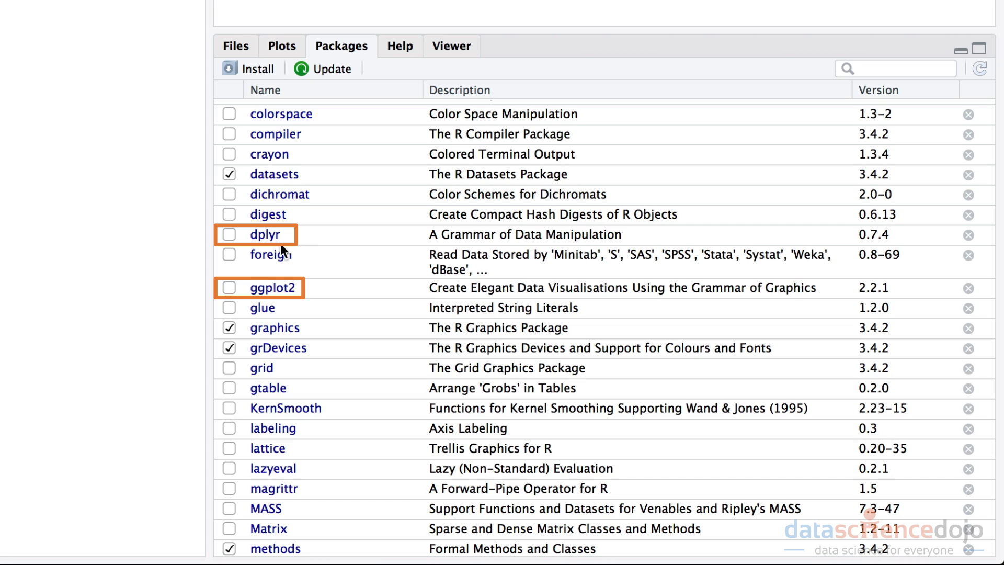
mouse_move(275, 234)
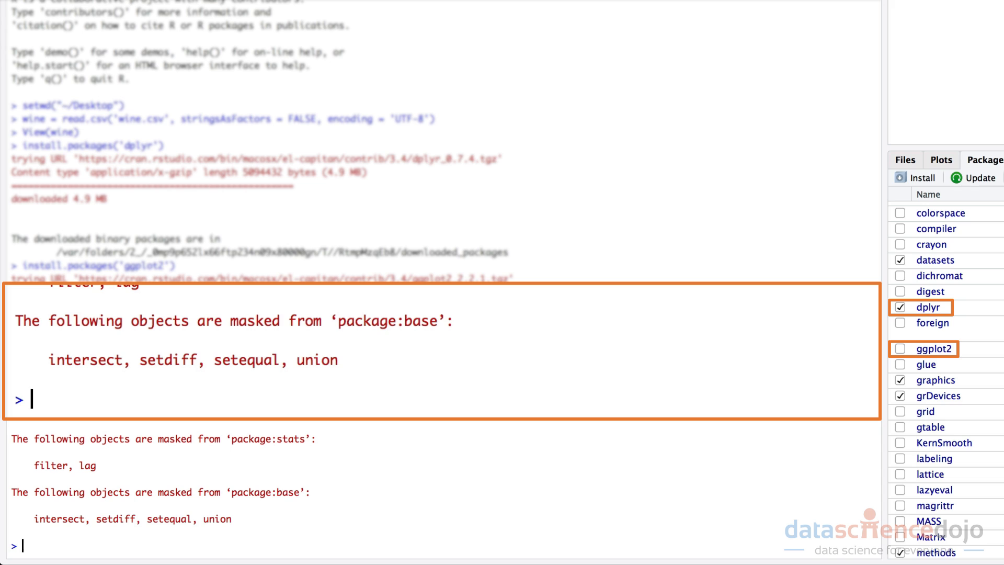
- Load dplyr into the session and enter the library(ggplot2) command
type("library(dplyr)")
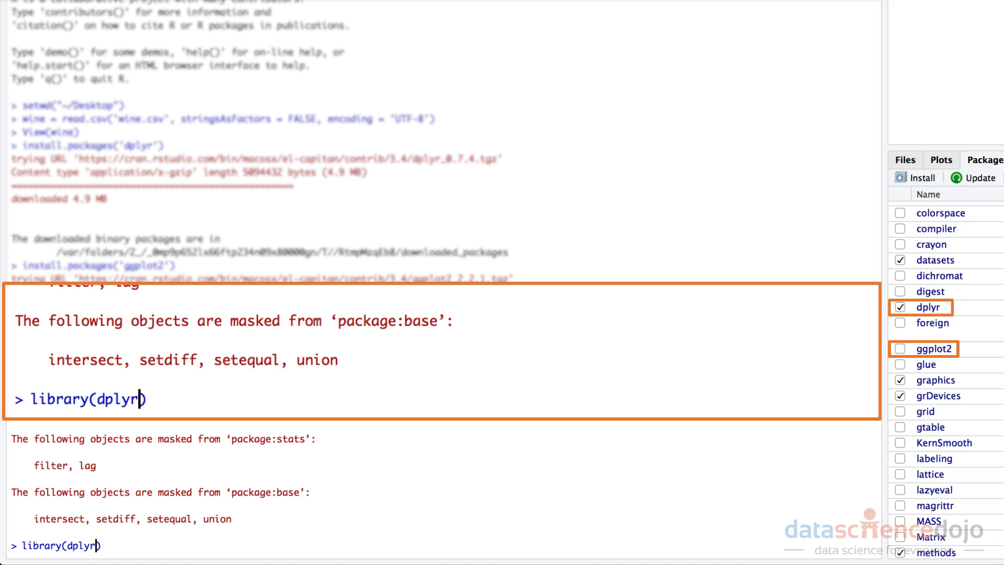
type("ggplo")
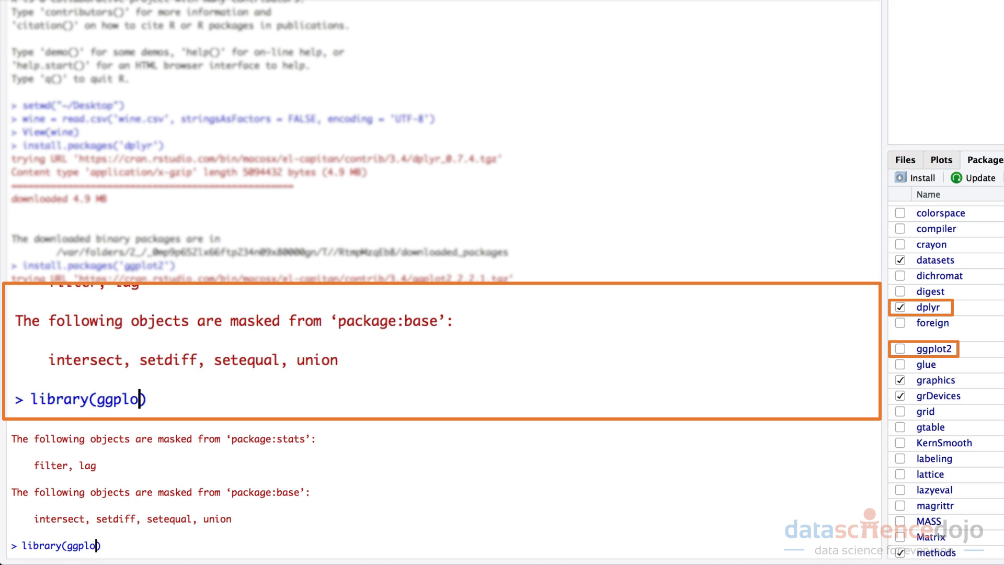
key("Return")
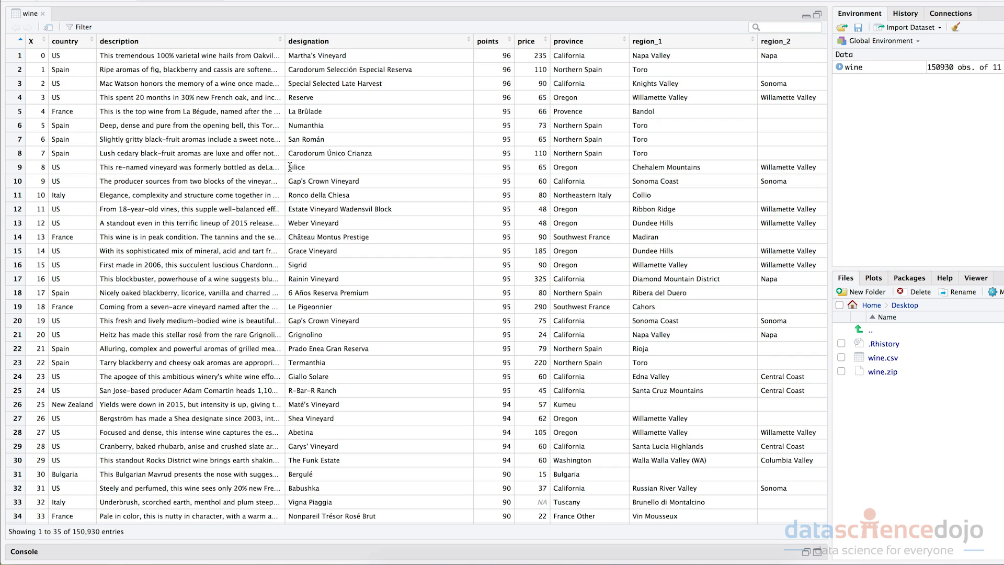
mouse_move(256, 62)
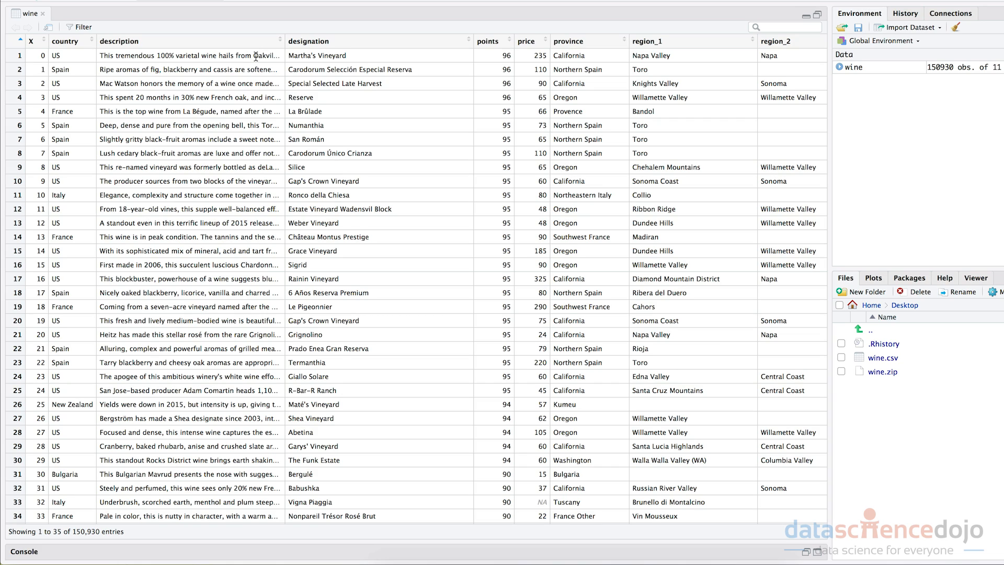
mouse_move(444, 59)
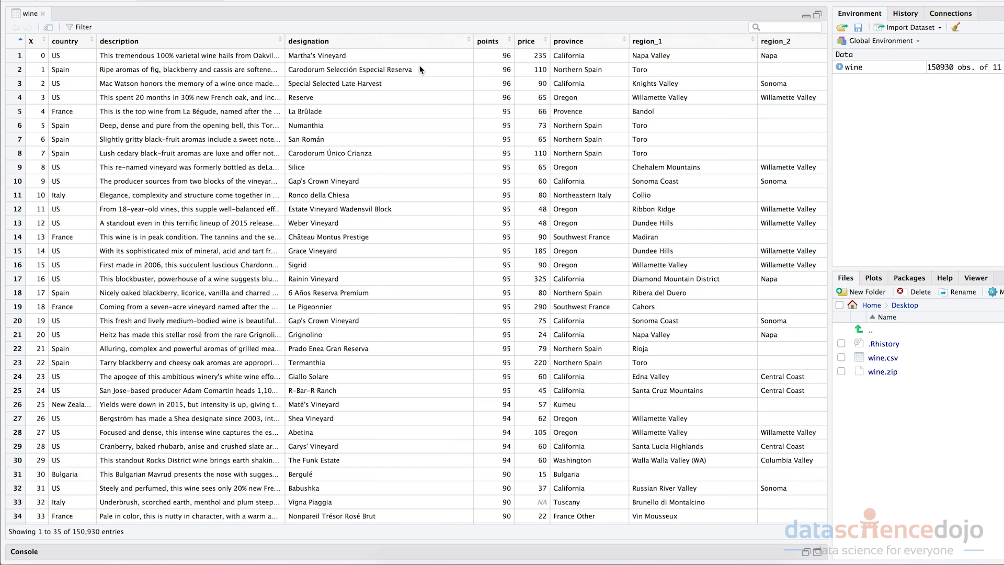
- Widen the description column to read a full wine description and scroll through the rows
left_click_drag(283, 40, 358, 41)
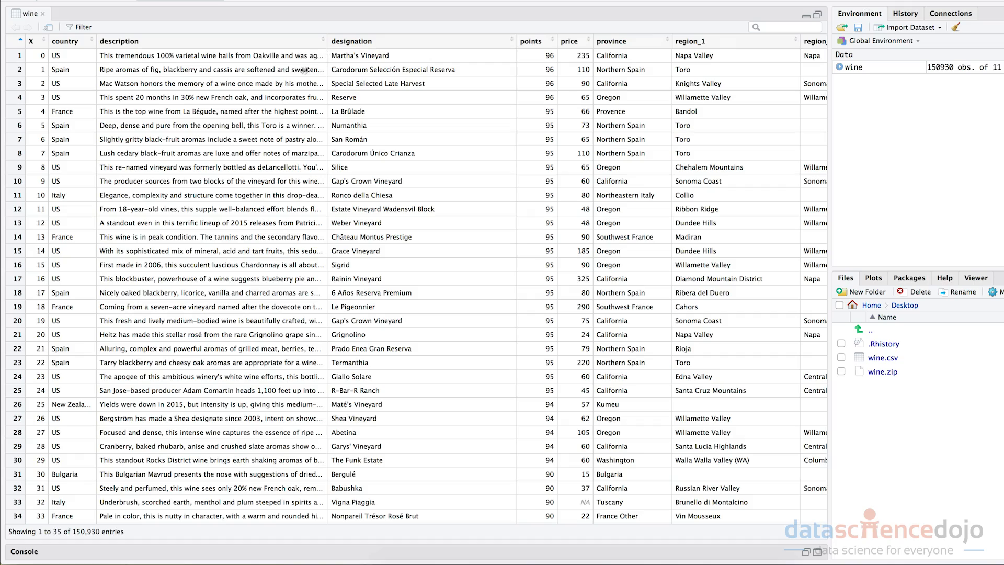
mouse_move(230, 140)
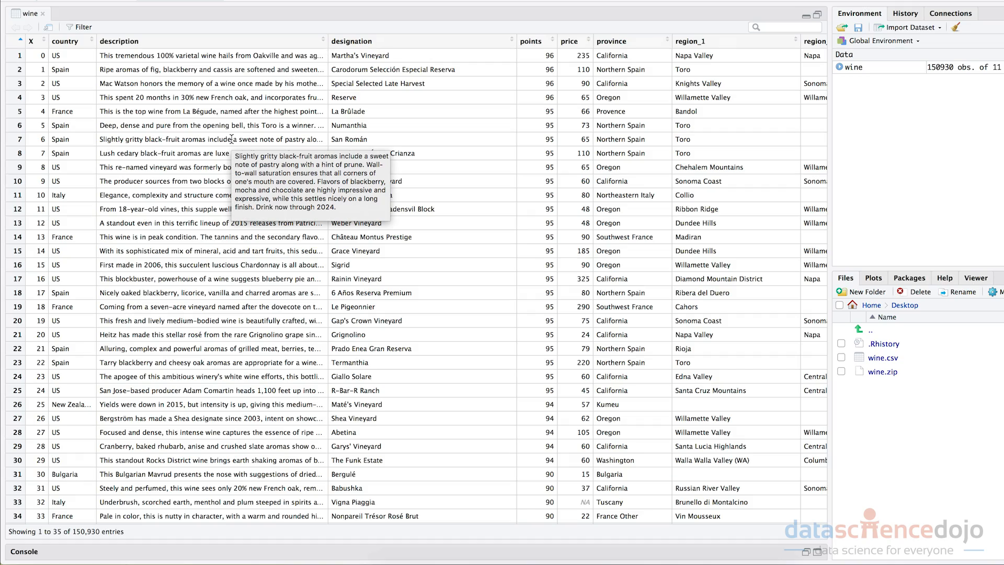
scroll("down", 3)
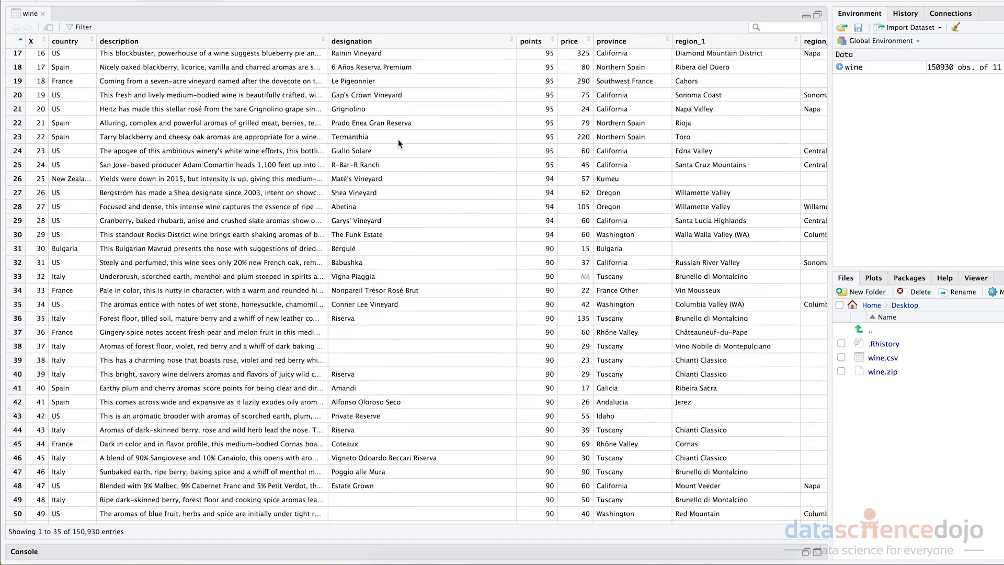
scroll("right", 3)
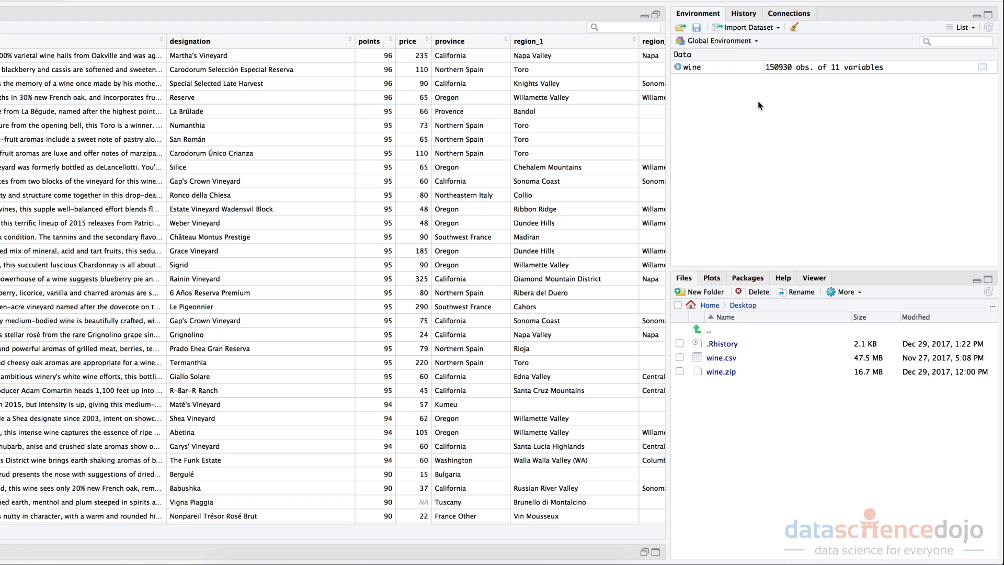
mouse_move(872, 82)
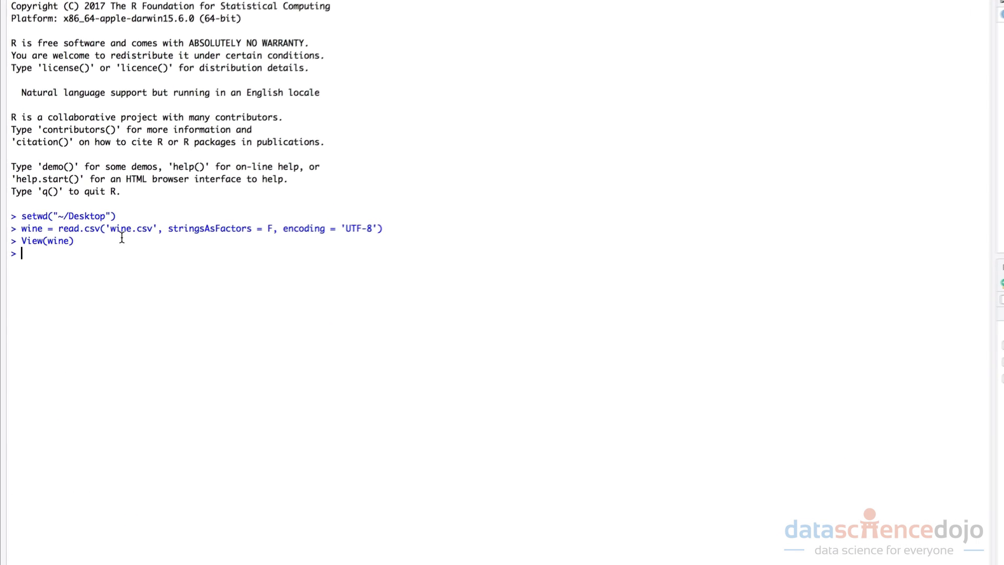
- Drop columns 1 and 3 (X and description) with wine = wine[,-c(1,3)], leaving 9 variables
type("wine")
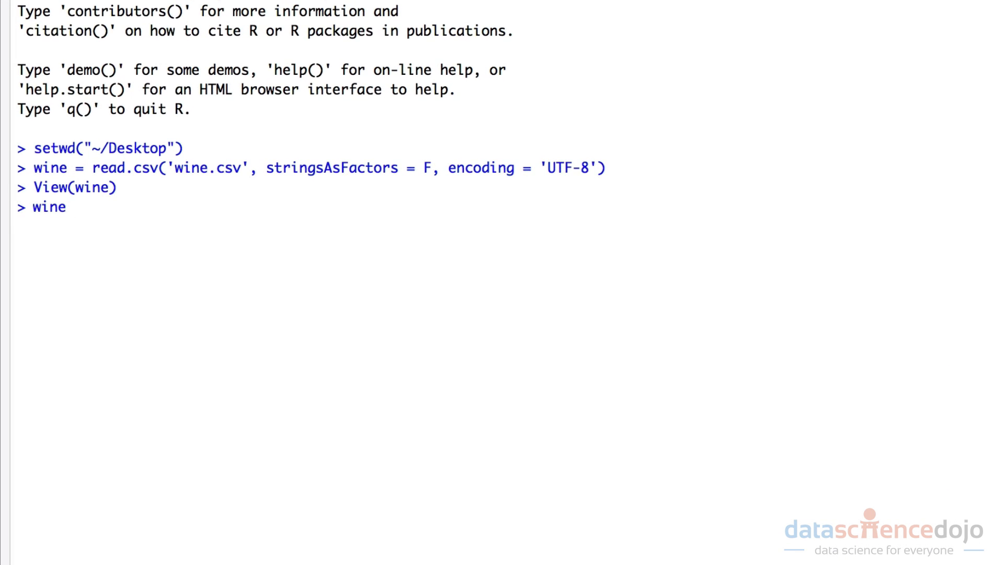
type("= w")
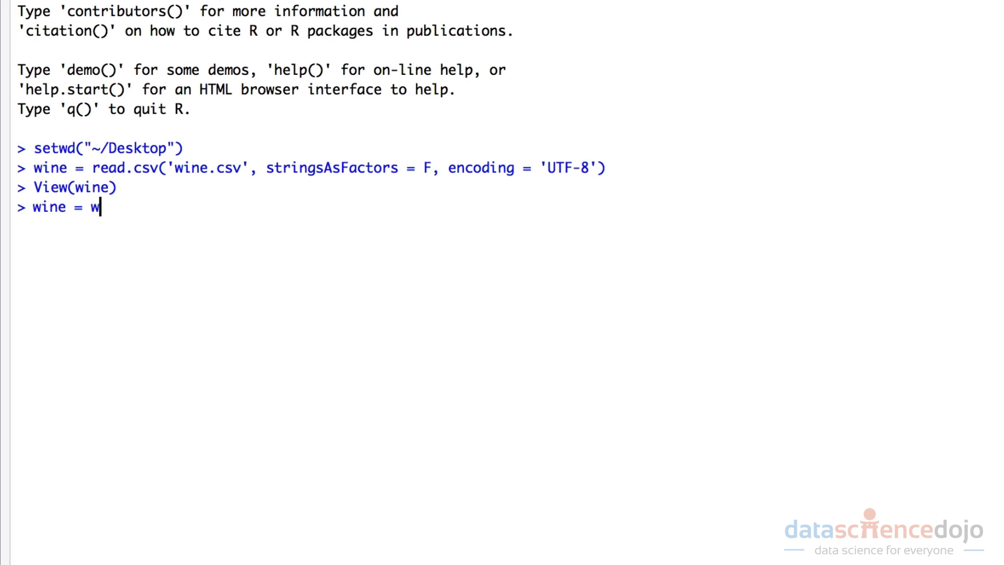
type("ine")
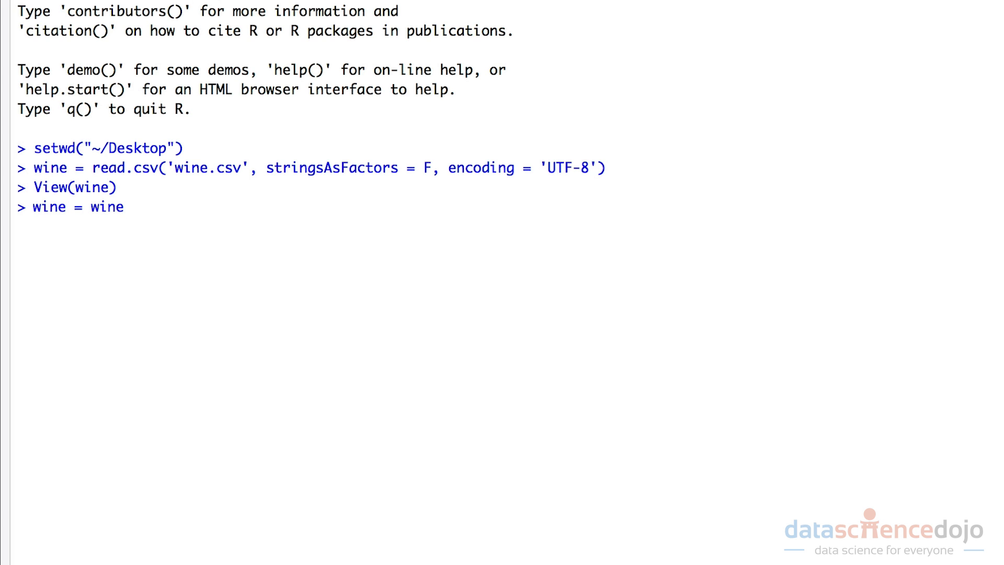
type("[]")
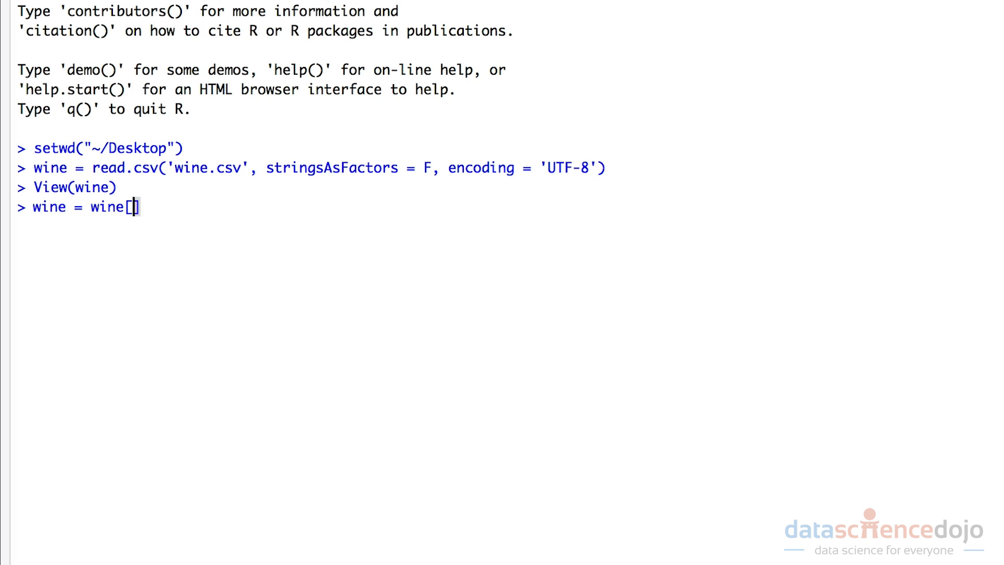
type(",")
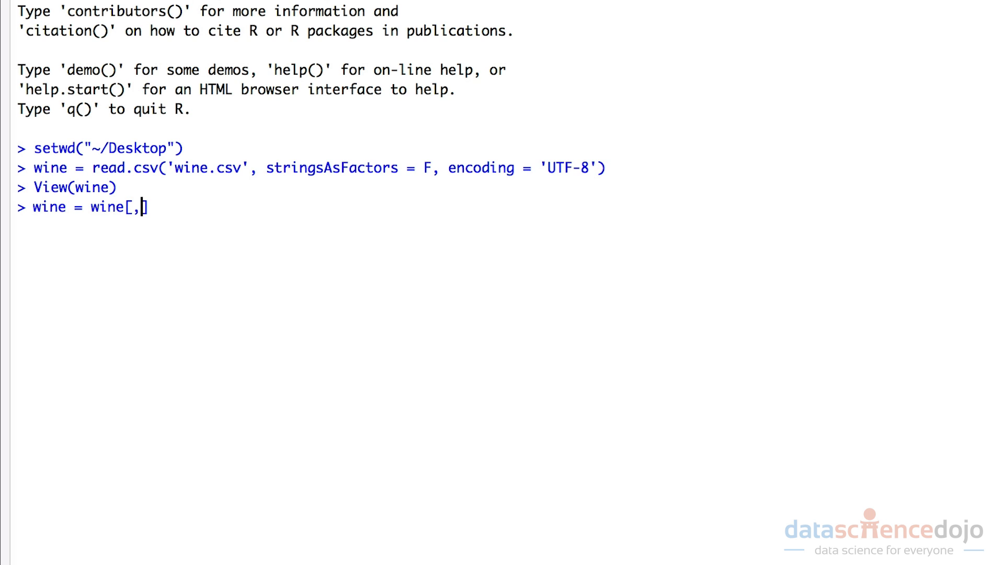
type("-")
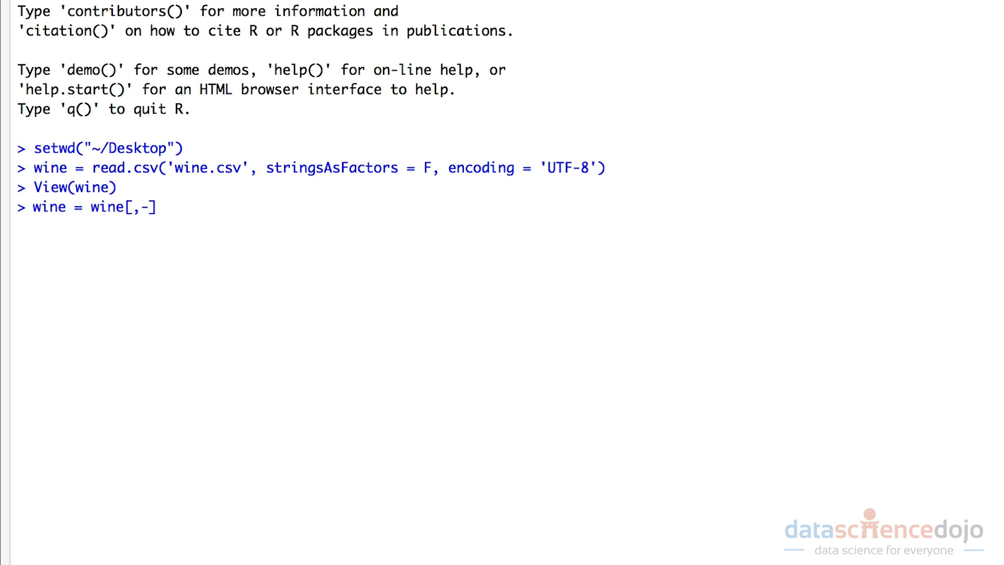
type("c(")
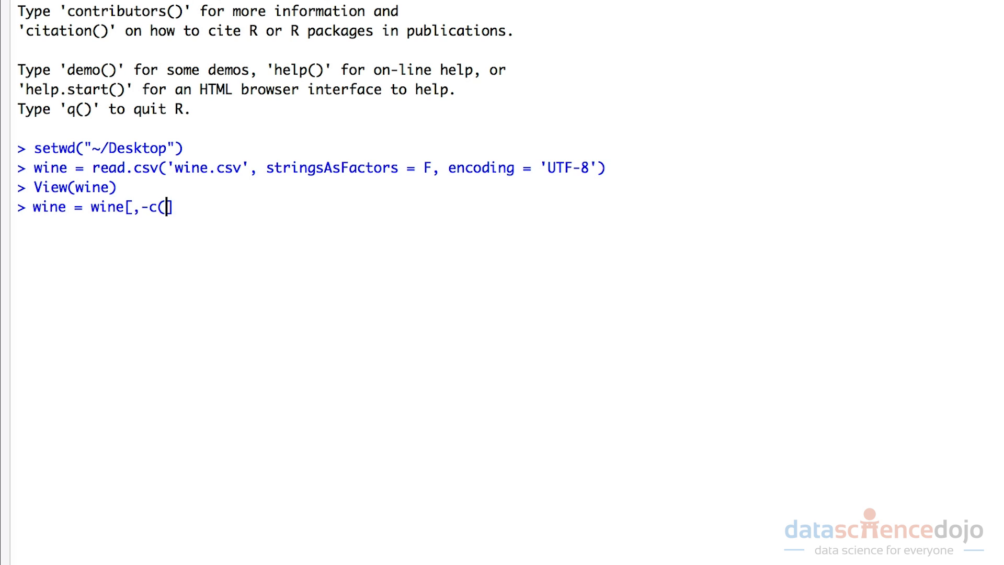
type("1,3")
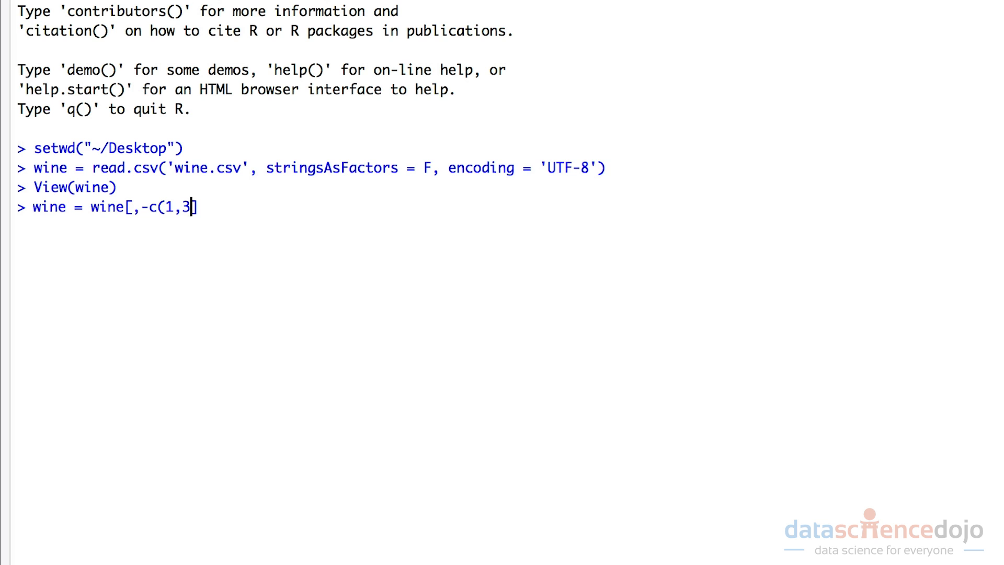
type(")]")
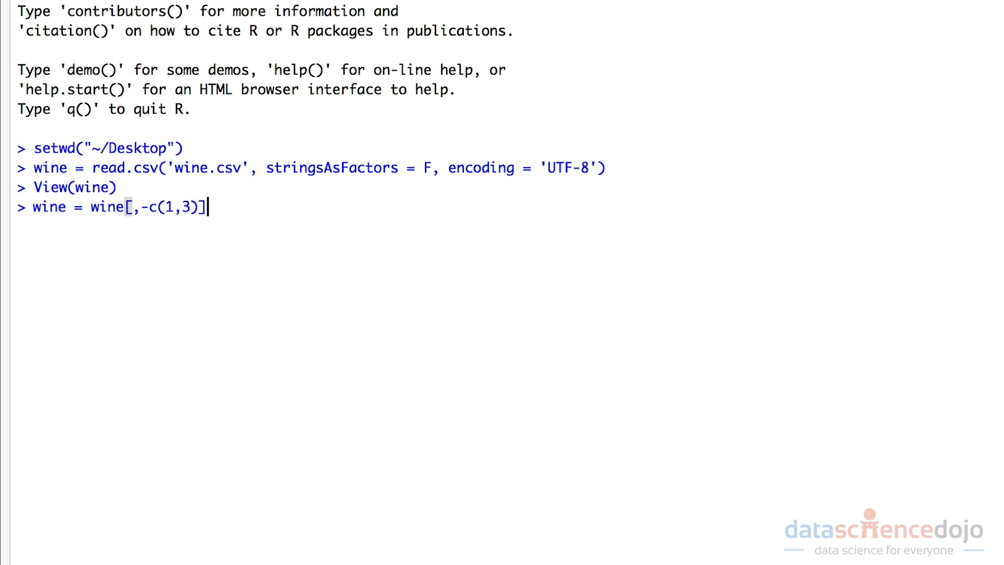
key("Return")
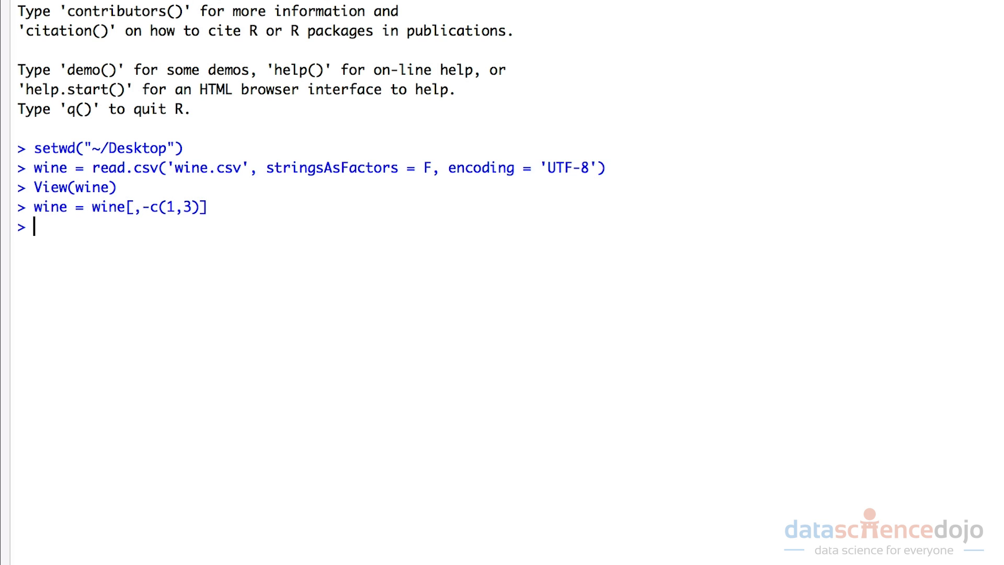
- Show the trimmed wine data frame as a table with View(wine)
type("View(wine)")
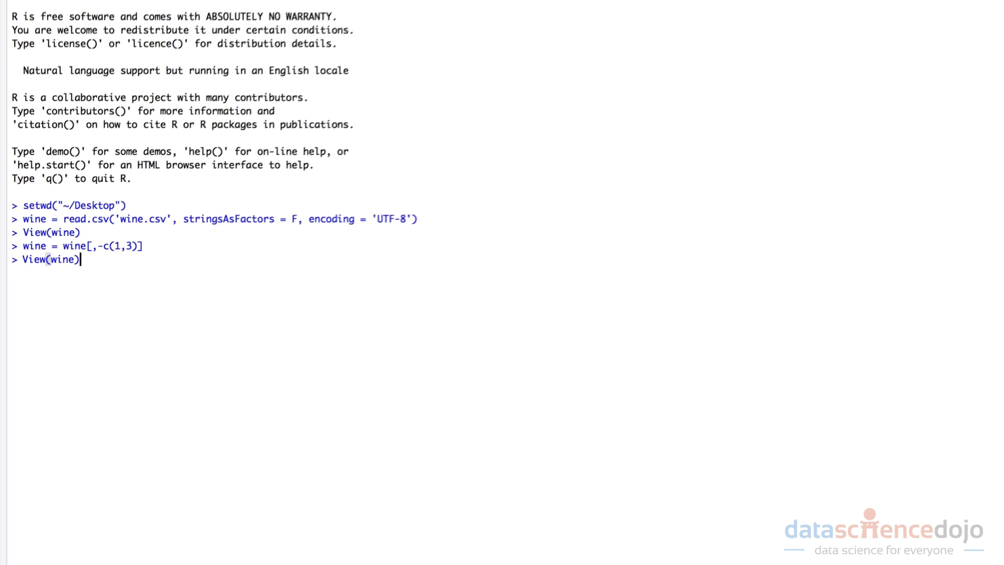
key("Return")
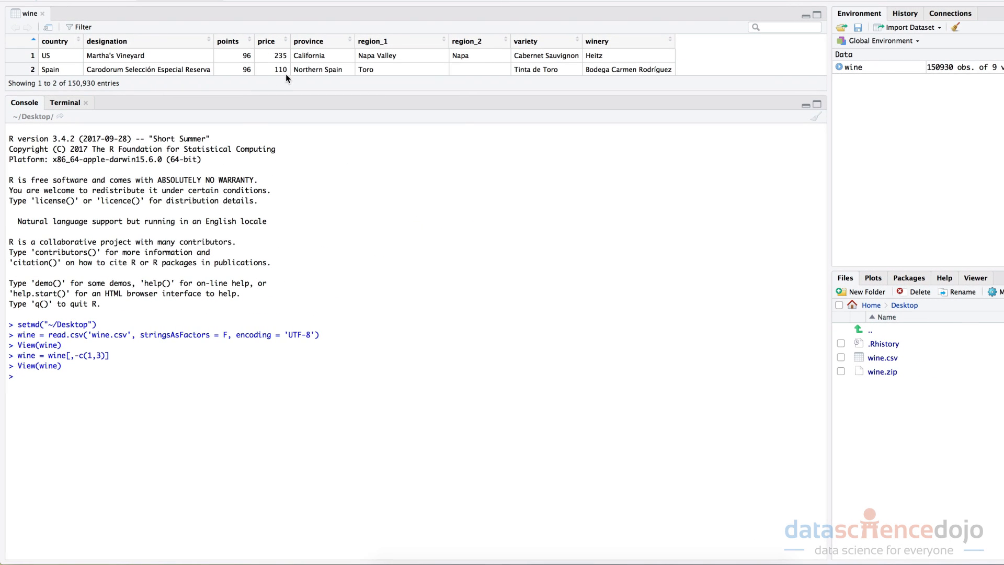
mouse_move(646, 93)
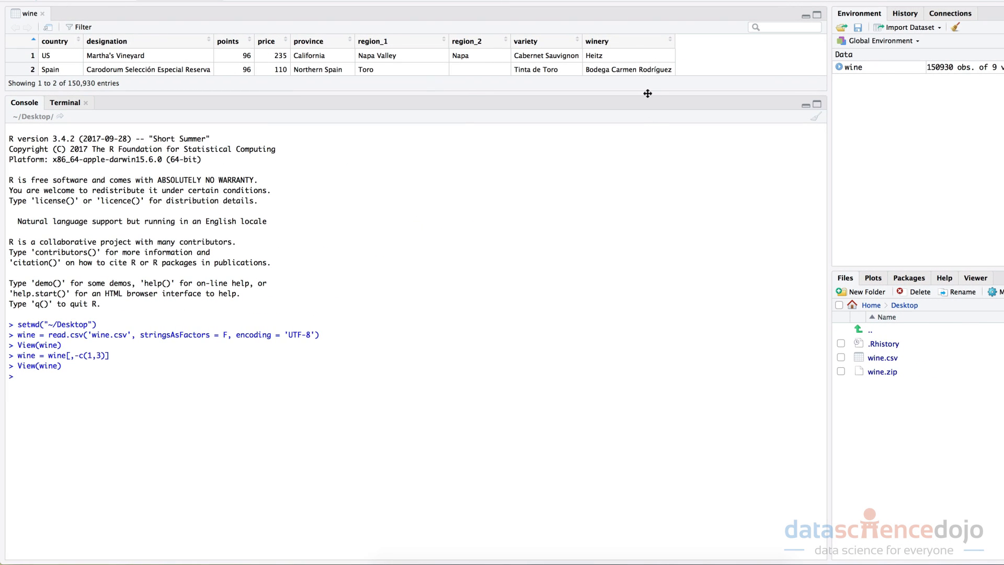